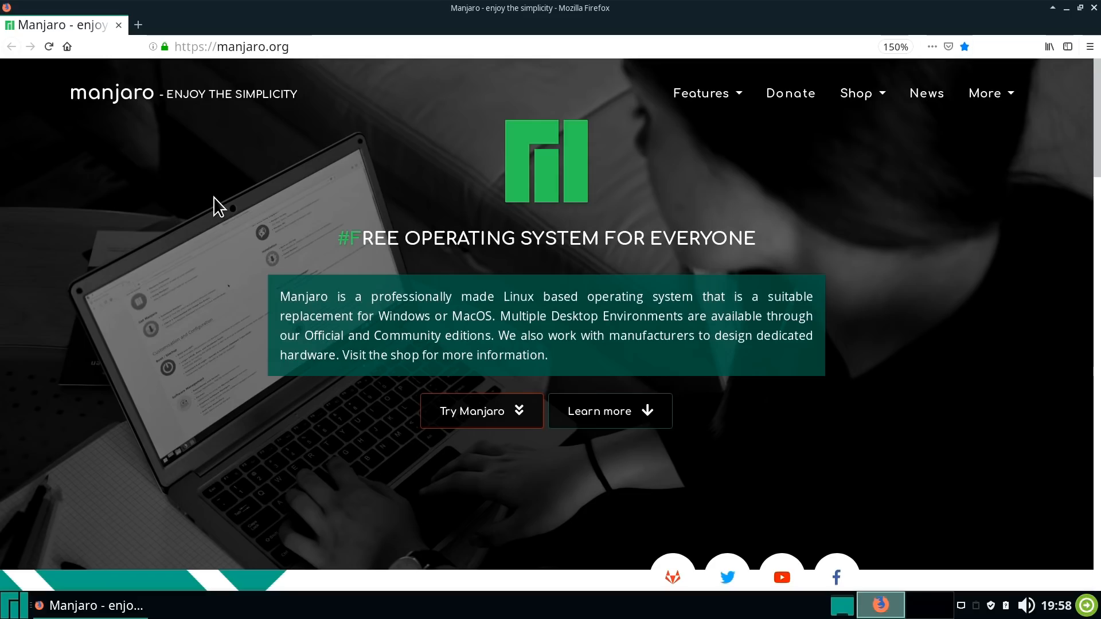
mouse_move(222, 208)
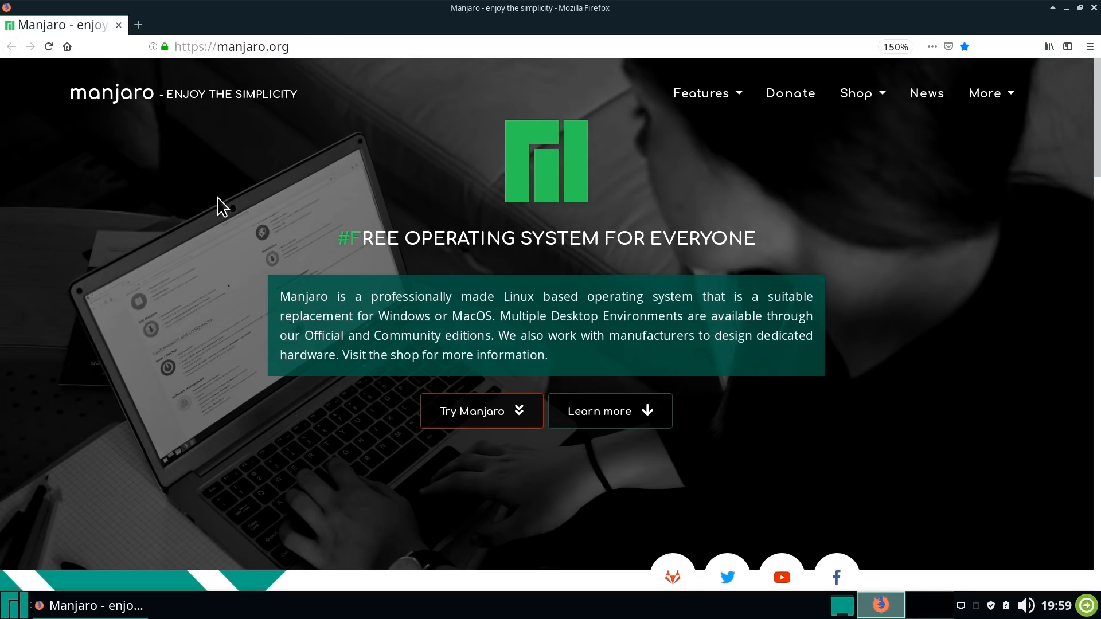
Step: Scroll the manjaro.org homepage down to the 'not a consumer-oriented operating system' paragraph
scroll("down", 3)
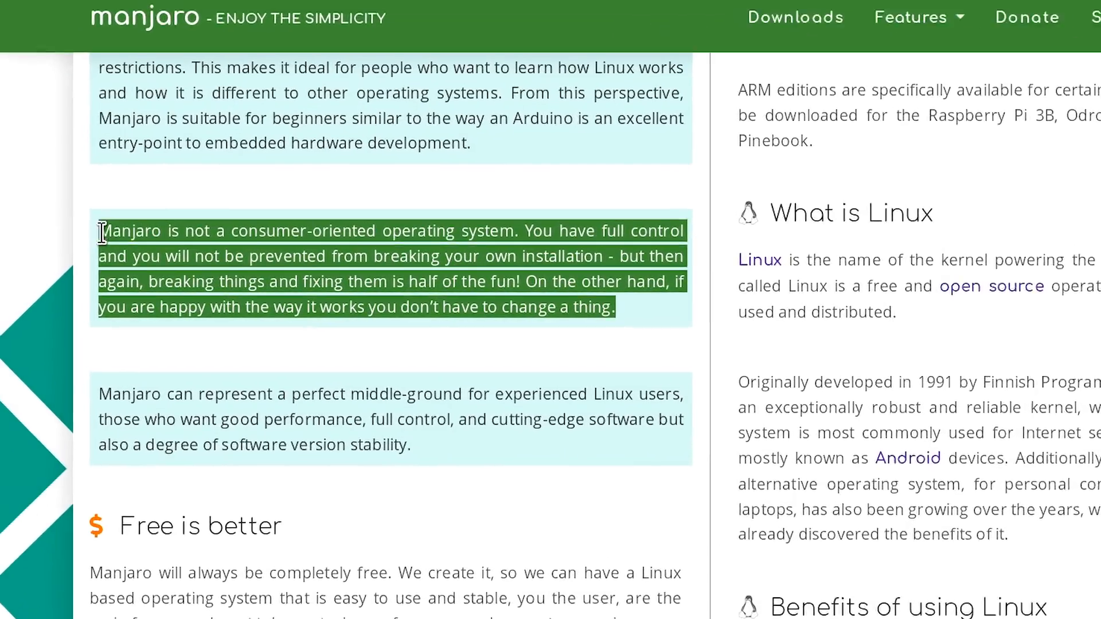
scroll("down", 3)
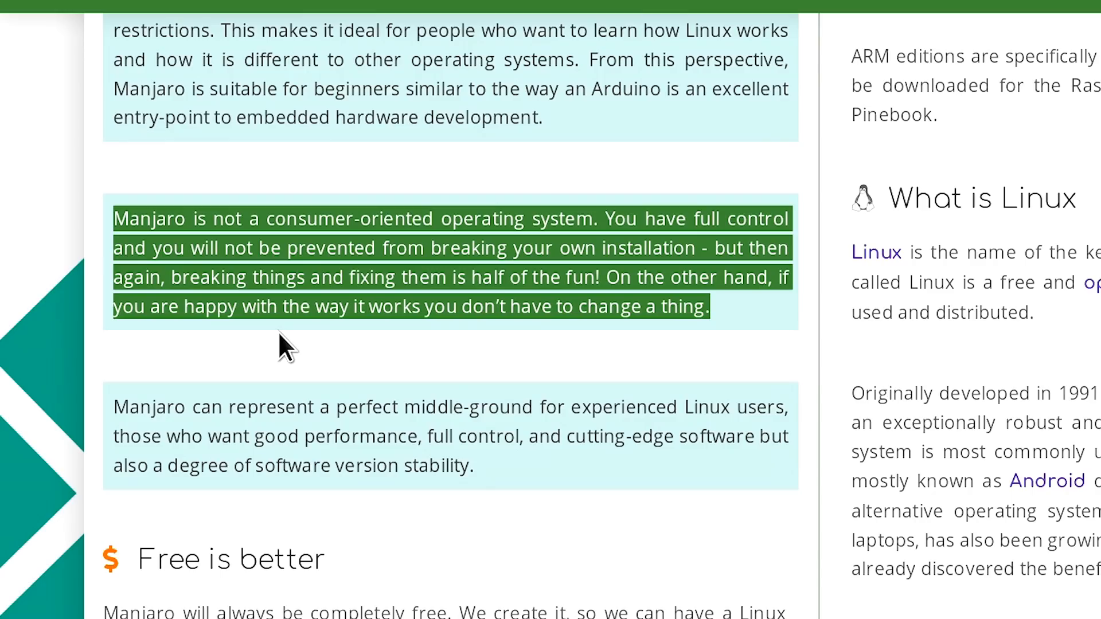
mouse_move(448, 383)
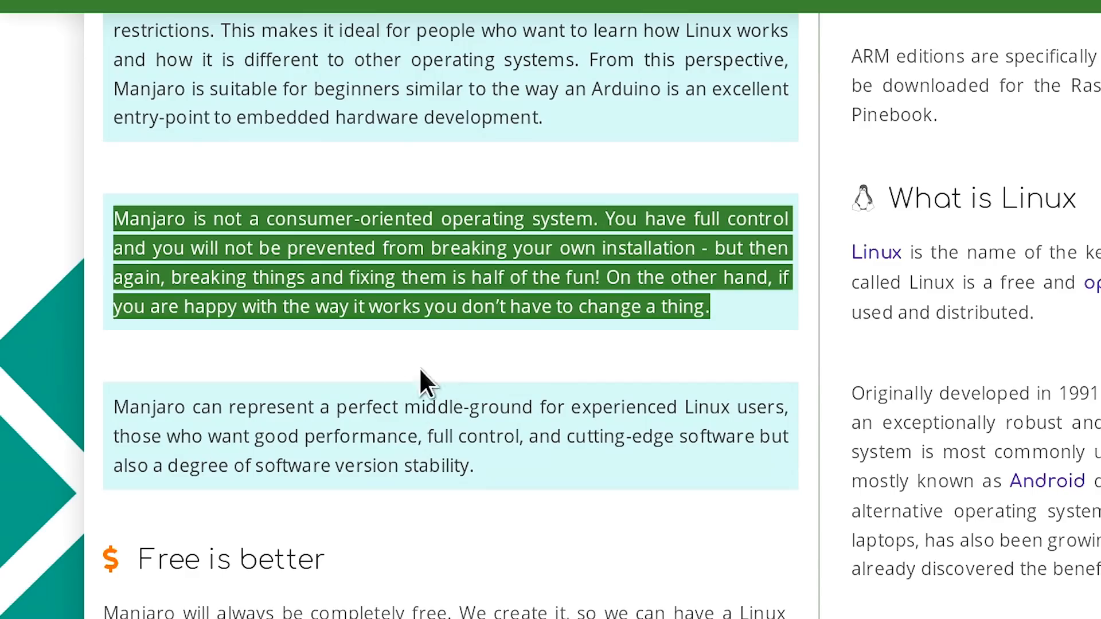
mouse_move(446, 374)
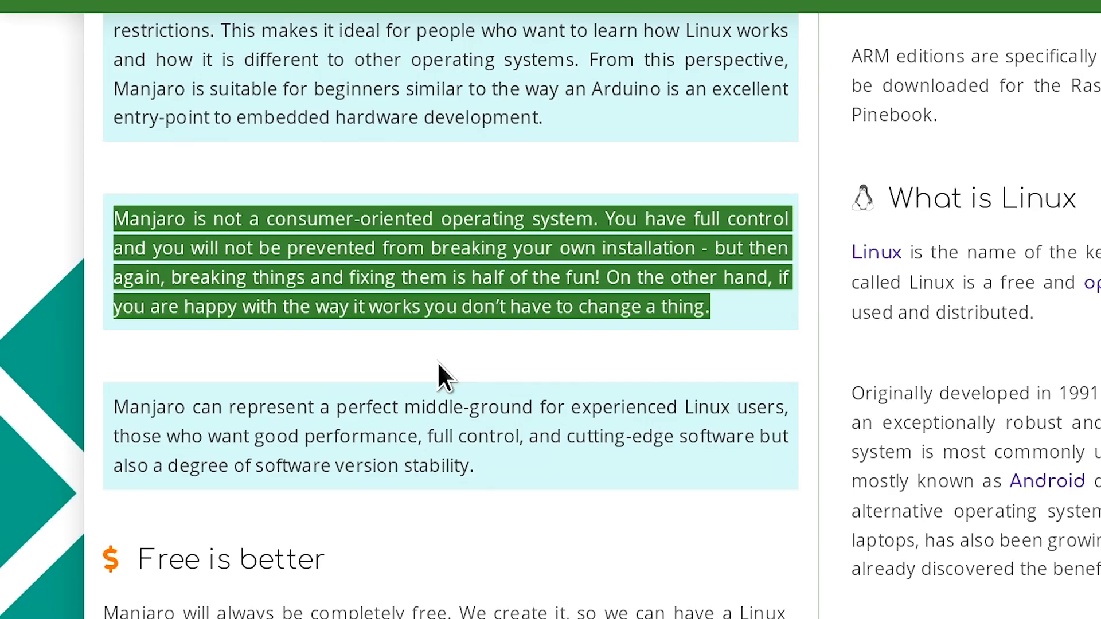
mouse_move(596, 402)
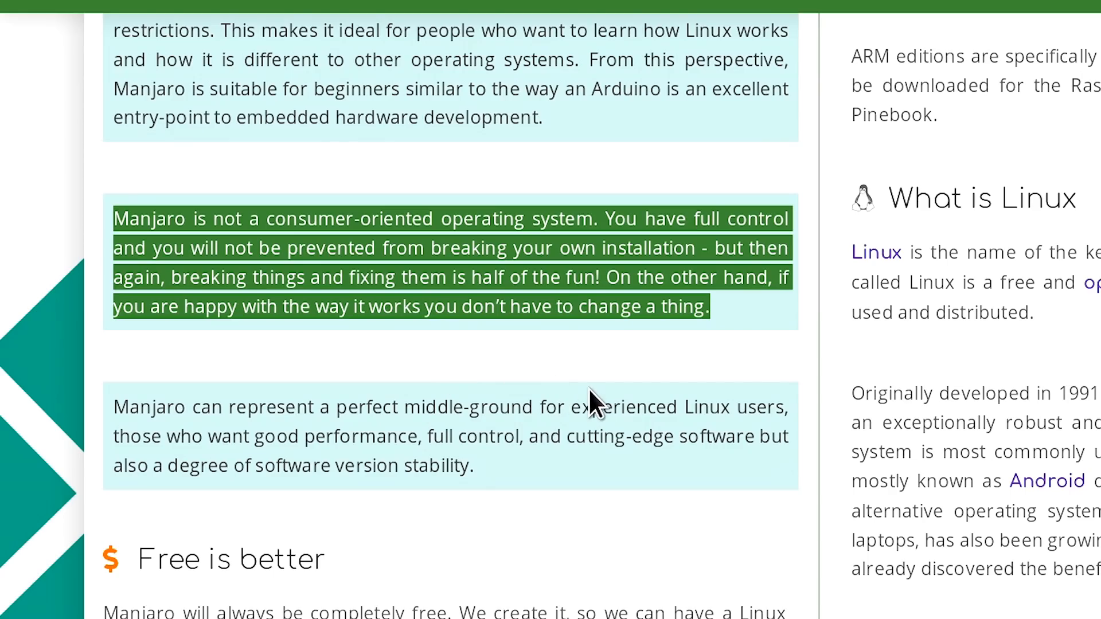
Step: Return to the top of manjaro.org and follow 'Try Manjaro' to the downloads page
scroll("up", 3)
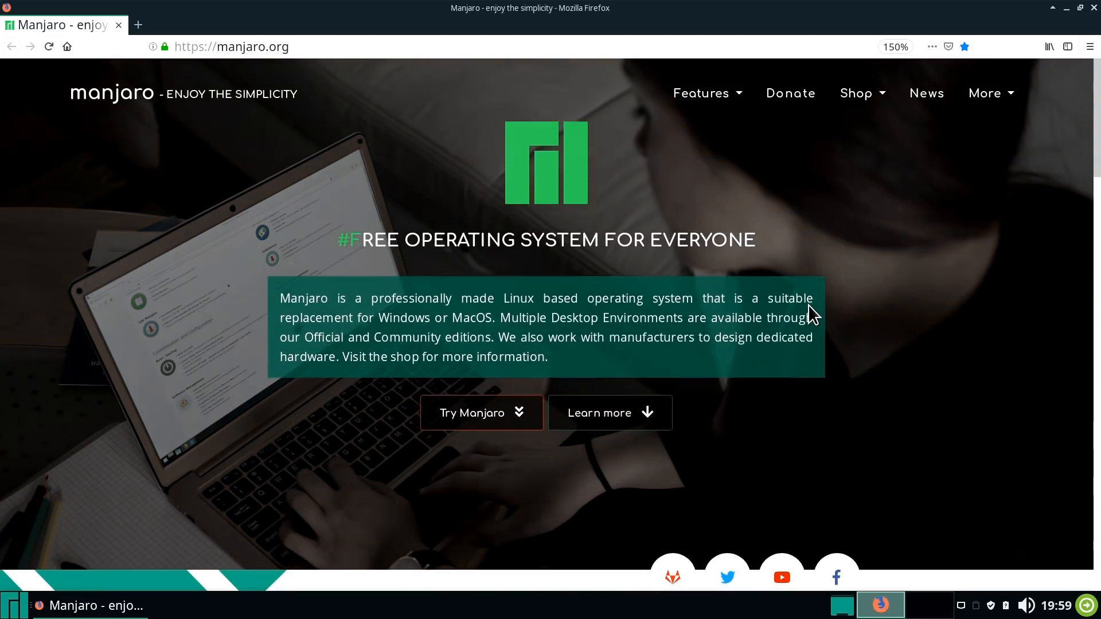
mouse_move(480, 412)
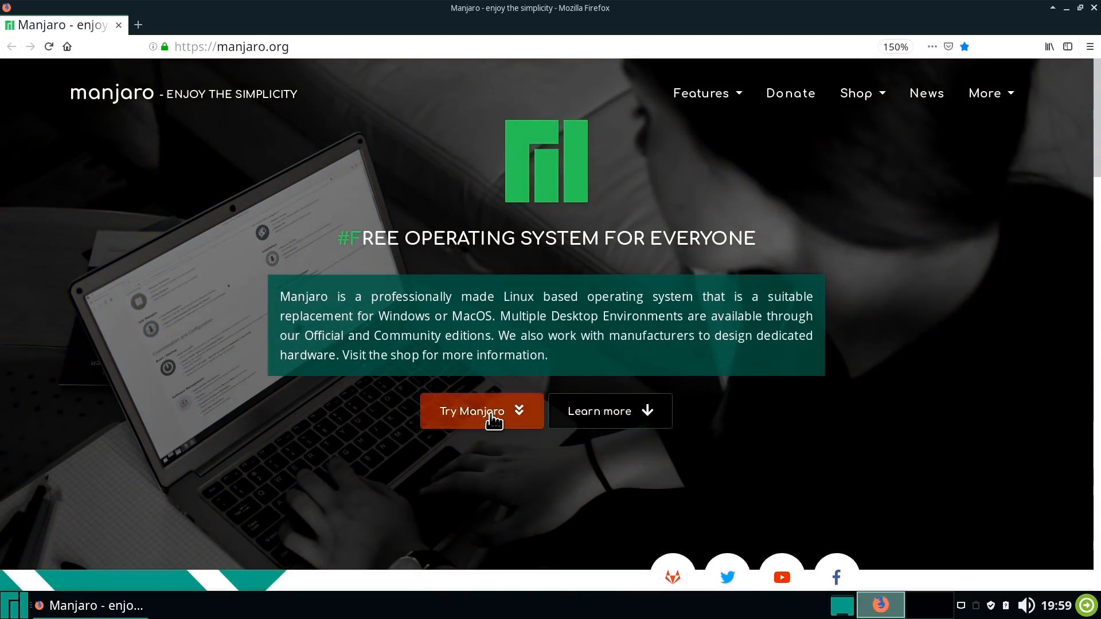
left_click(481, 410)
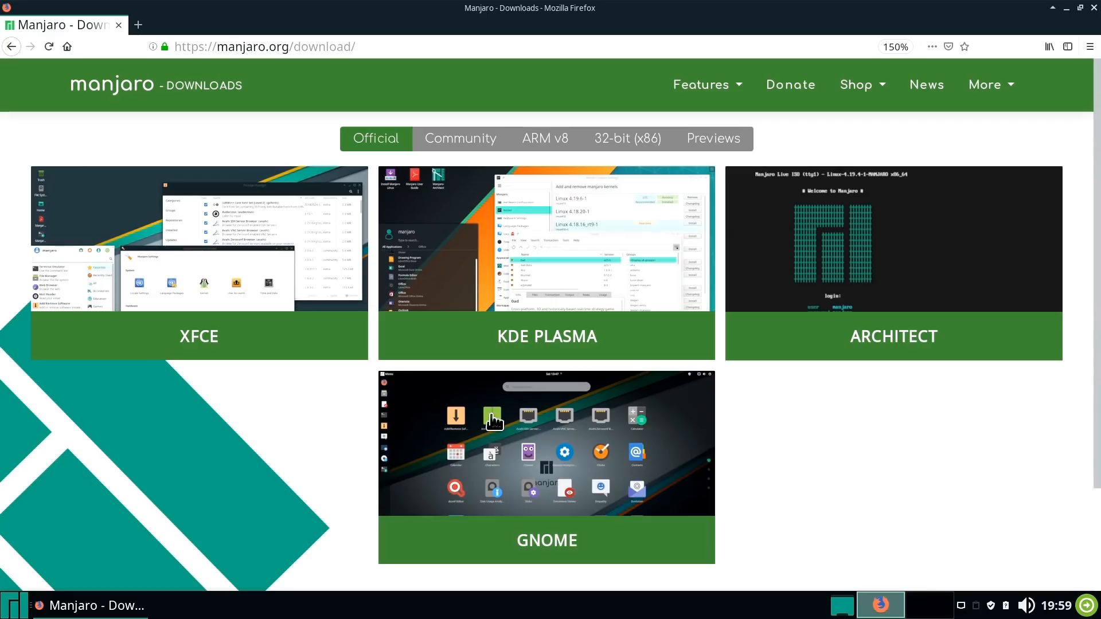
mouse_move(616, 472)
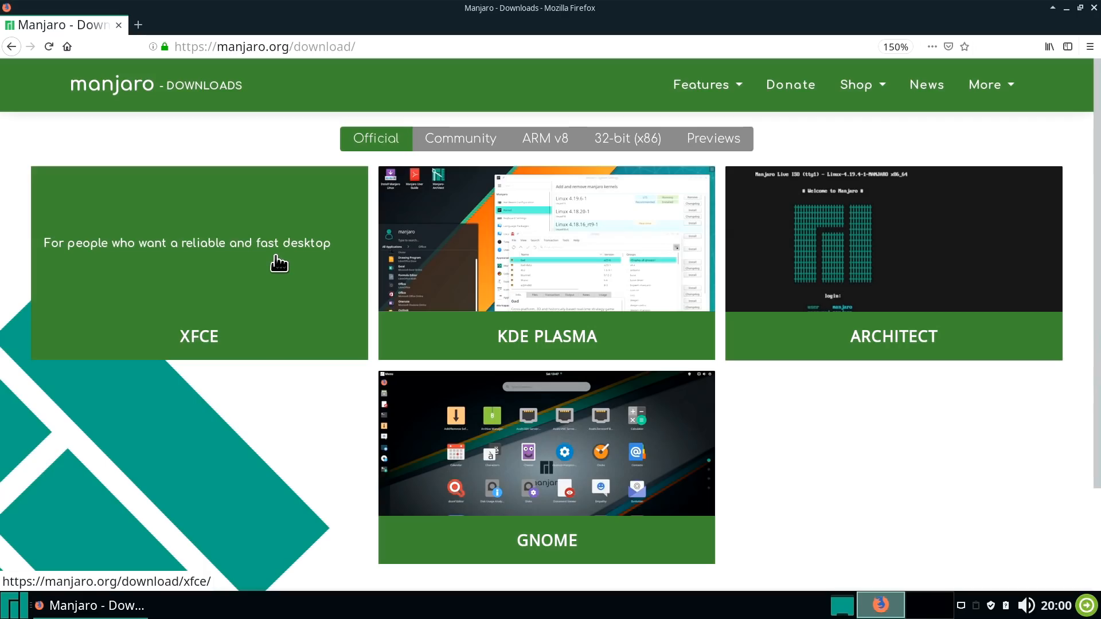
mouse_move(322, 256)
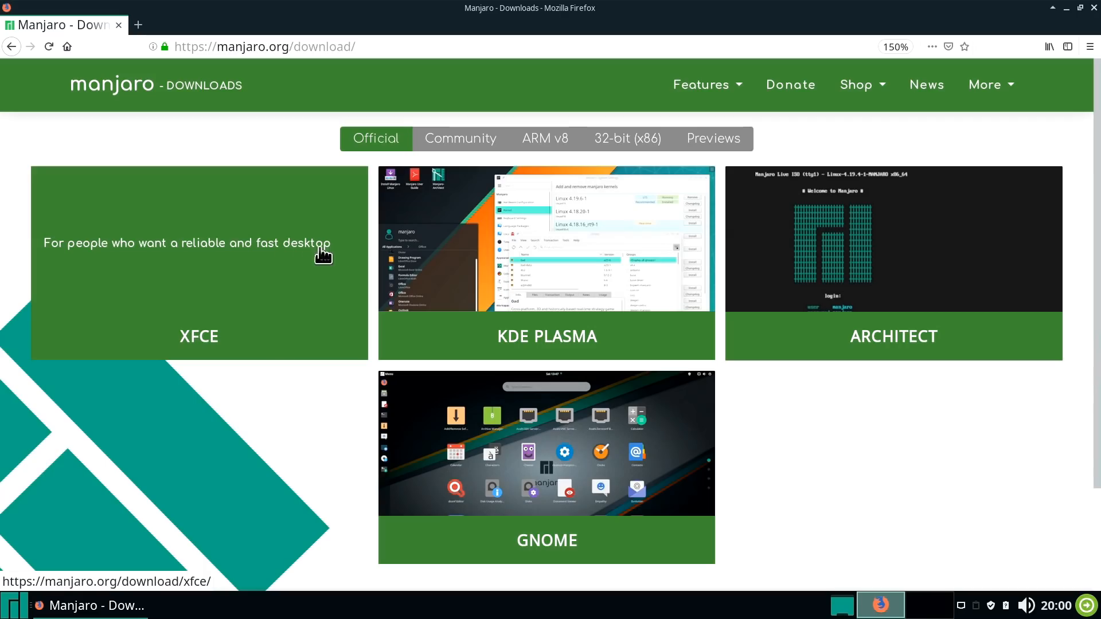
Step: Show the ARM v8 editions list with Khadas, Odroid, Pinebook and Raspberry Pi builds
left_click(544, 139)
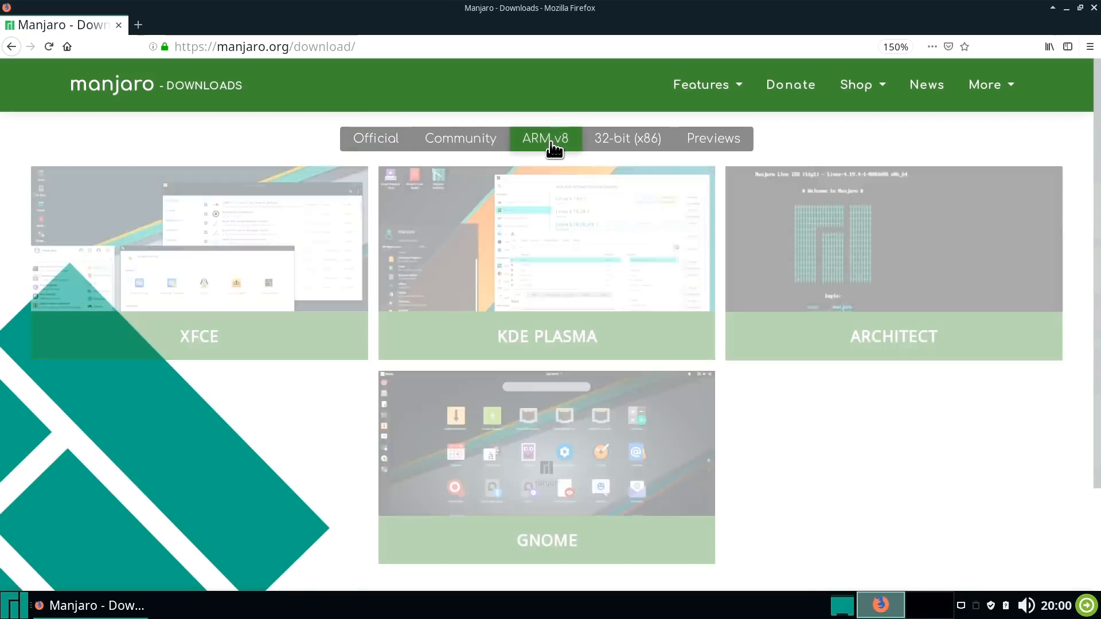
left_click(546, 139)
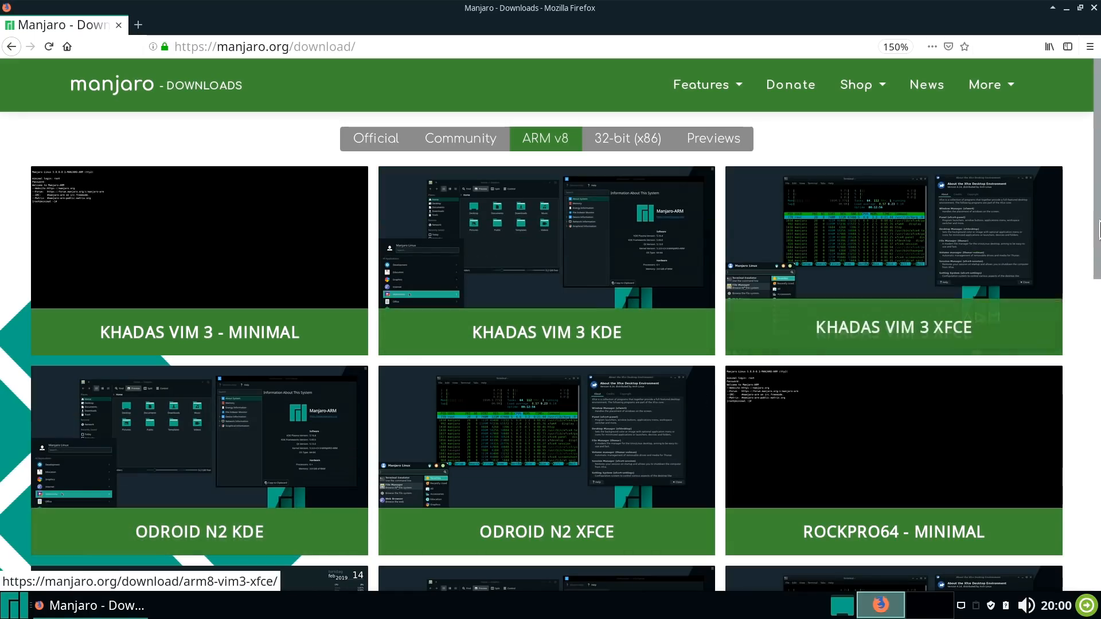
scroll("down", 3)
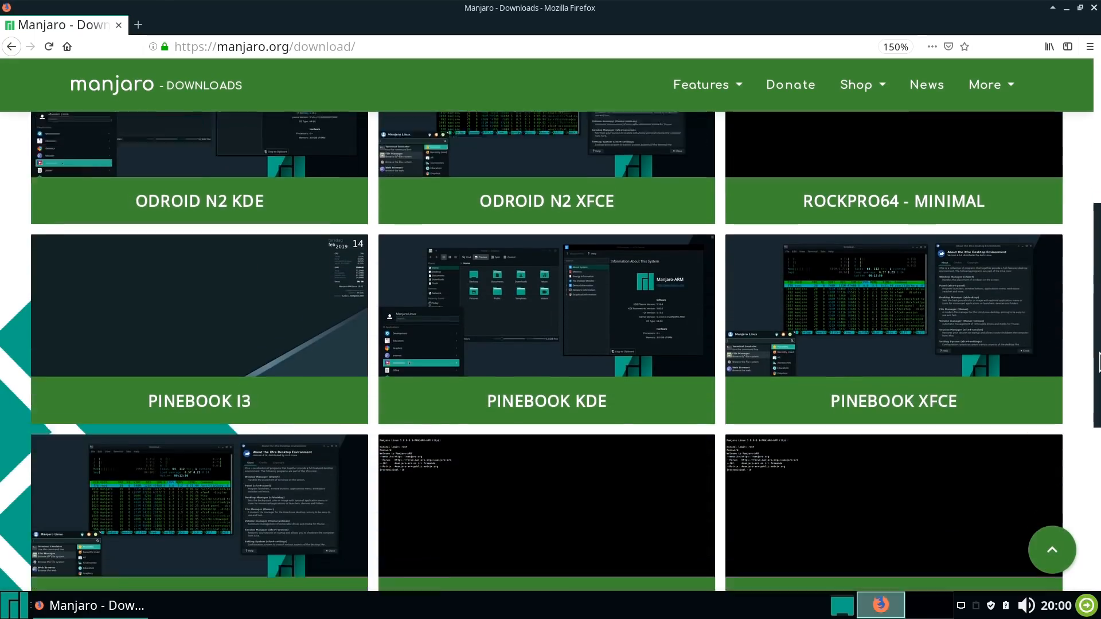
scroll("down", 3)
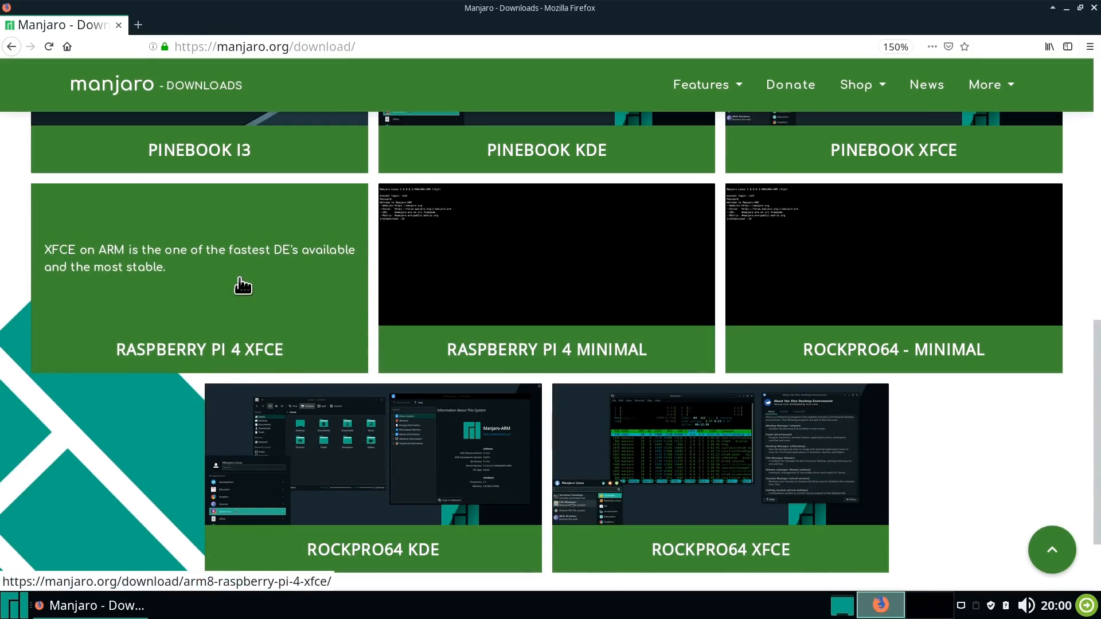
mouse_move(250, 286)
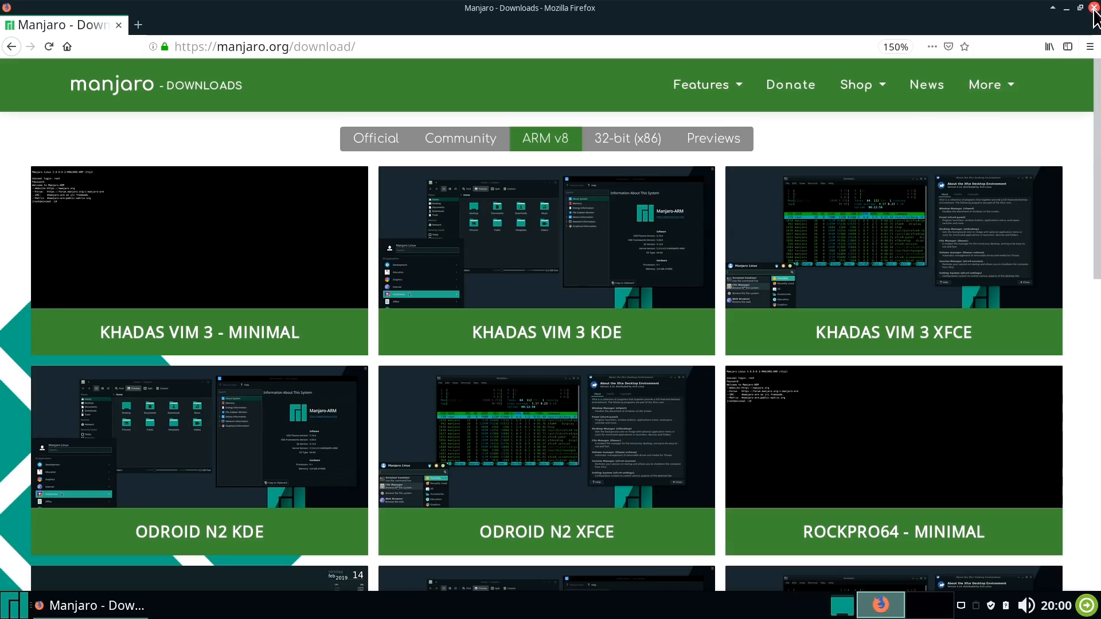
Step: Close Firefox and reposition the home-folder File Manager window up and left
left_click(1095, 9)
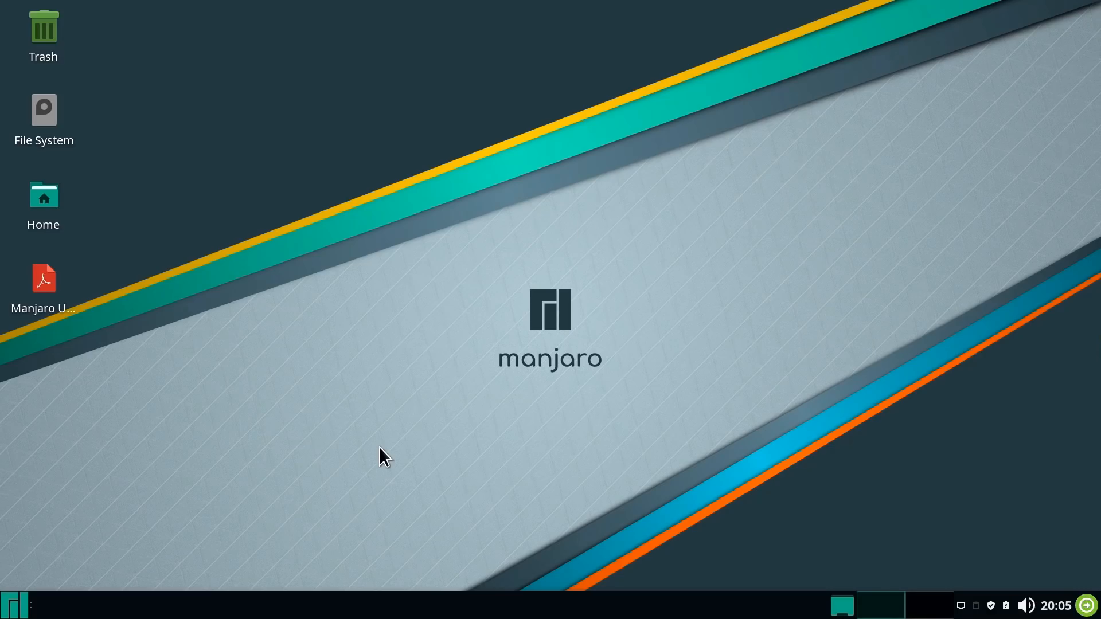
mouse_move(376, 451)
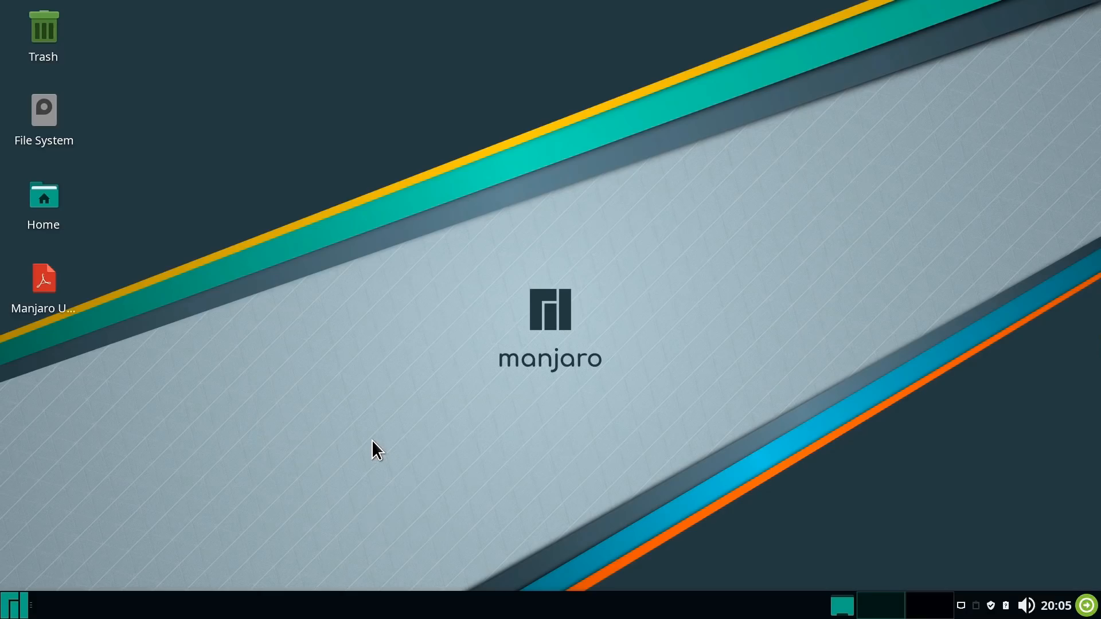
mouse_move(558, 232)
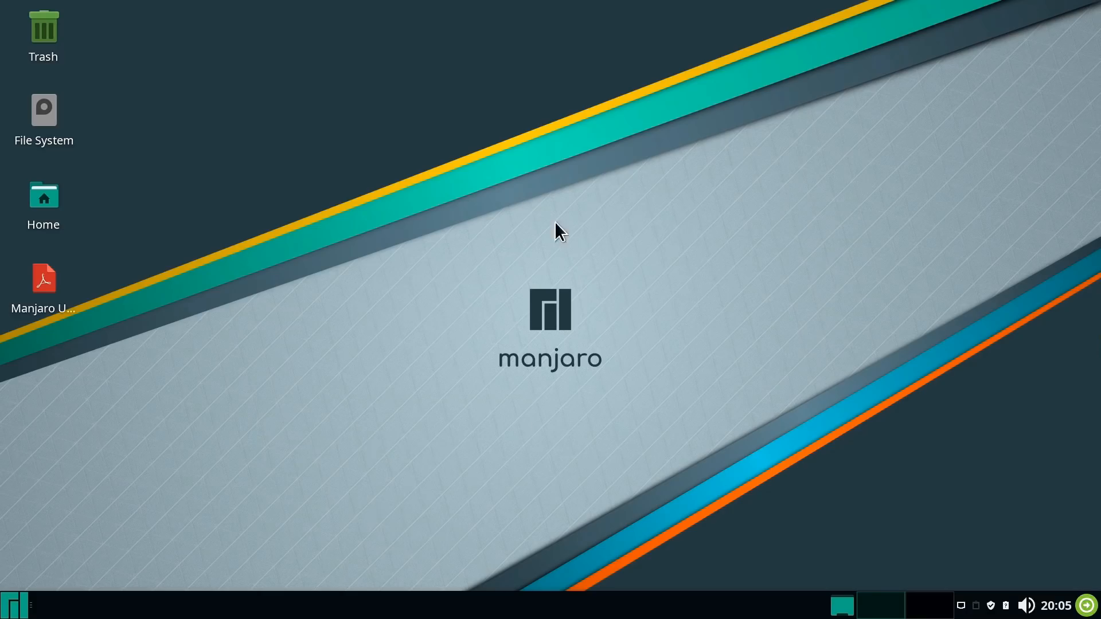
mouse_move(493, 444)
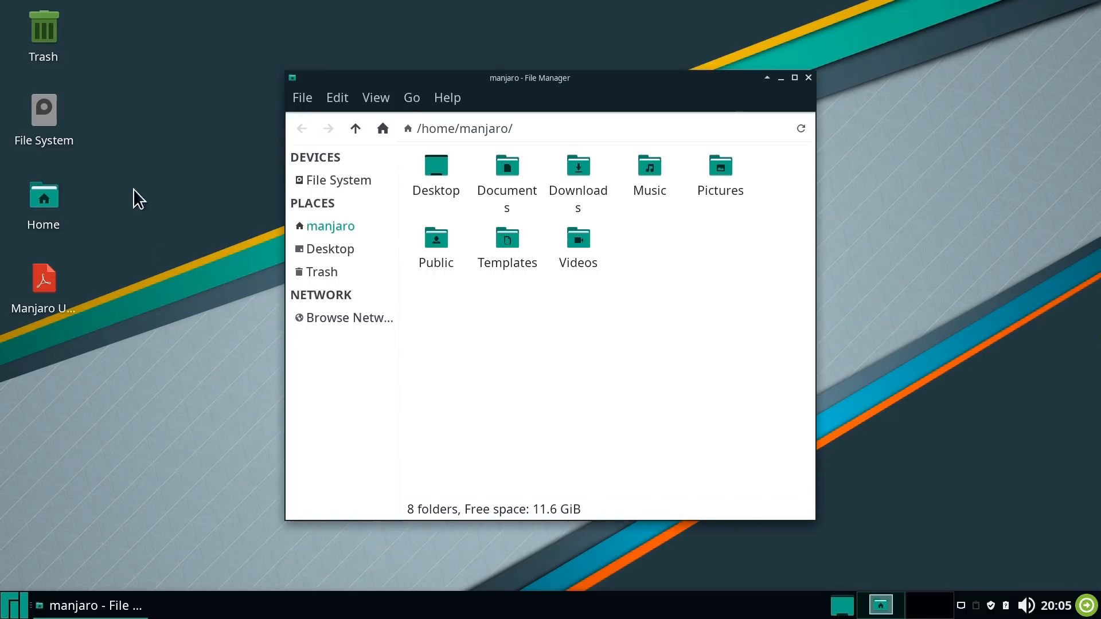
left_click_drag(530, 77, 461, 70)
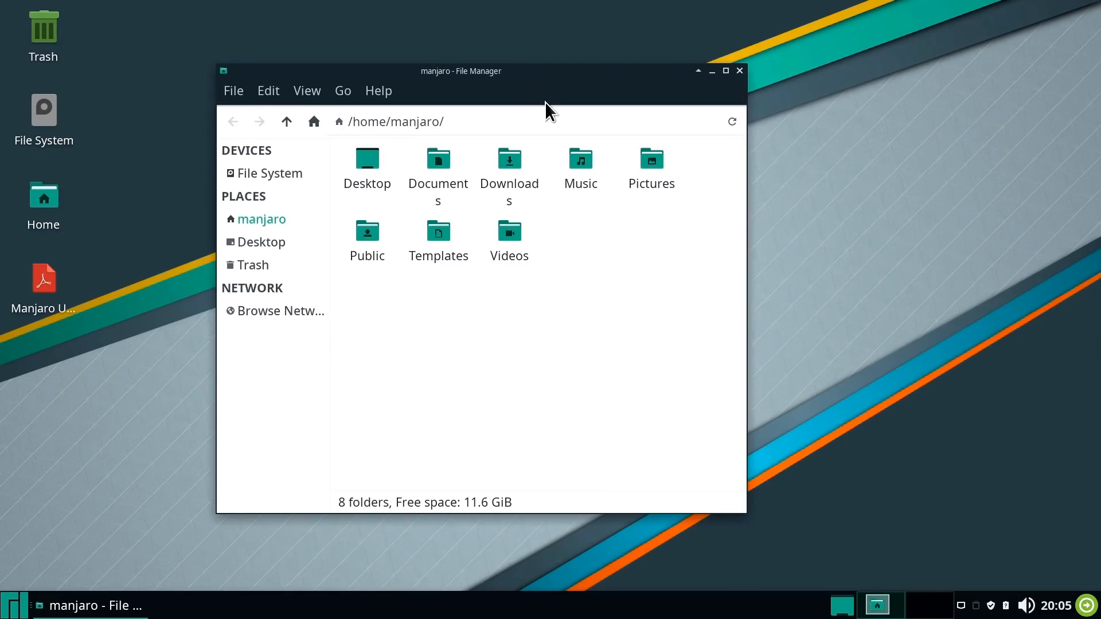
mouse_move(608, 342)
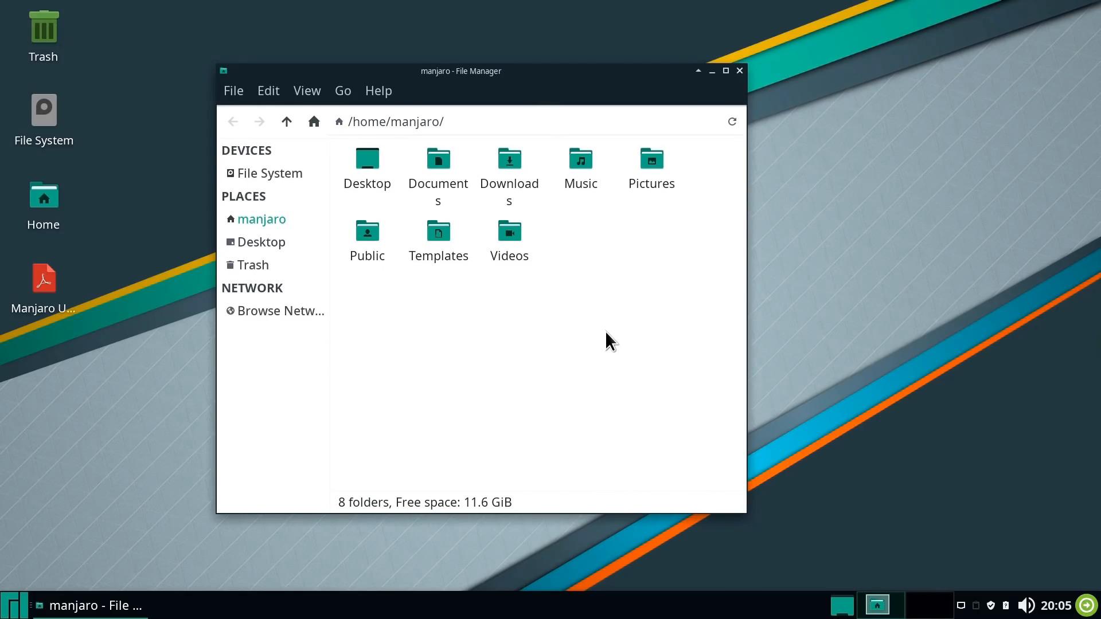
mouse_move(497, 398)
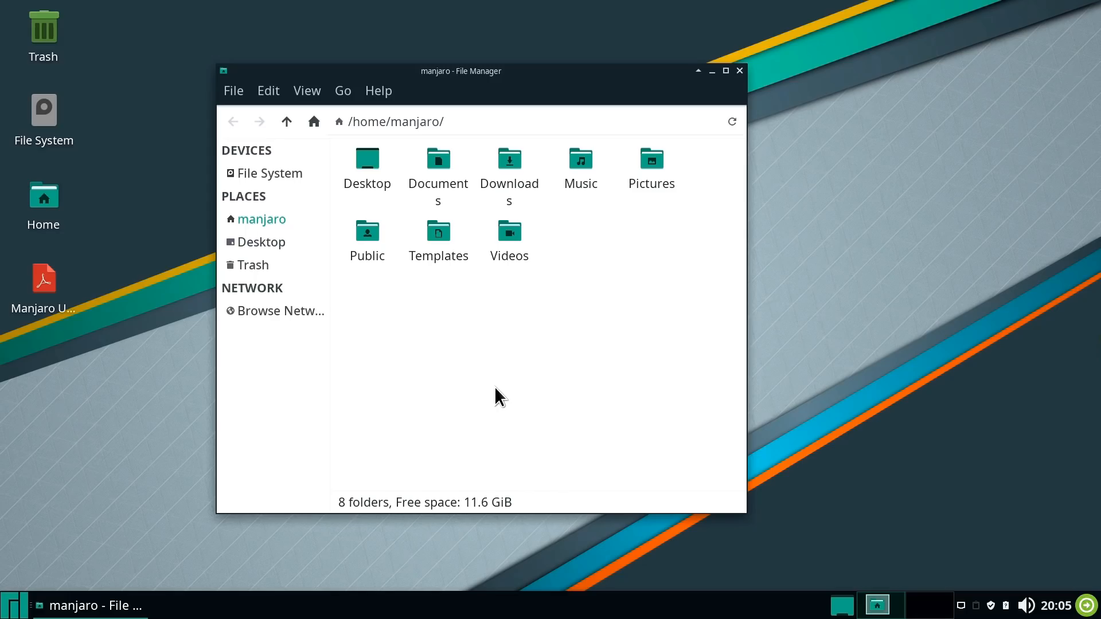
mouse_move(740, 70)
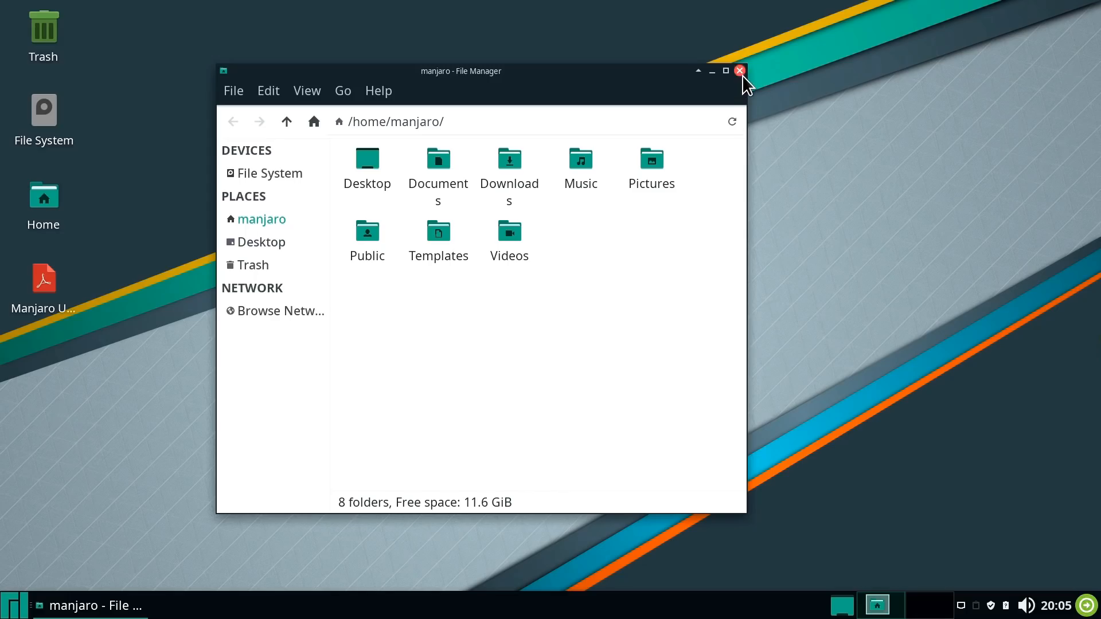
Step: Close File Manager, view the Manjaro User Guide PDF in qpdfview, then close it
left_click(738, 70)
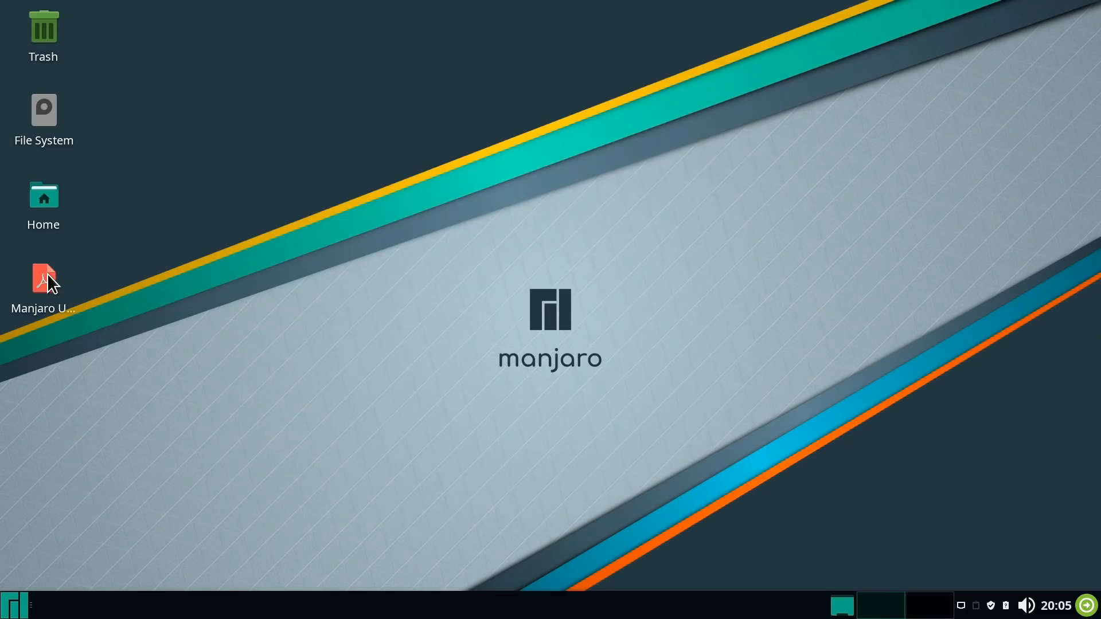
double_click(43, 279)
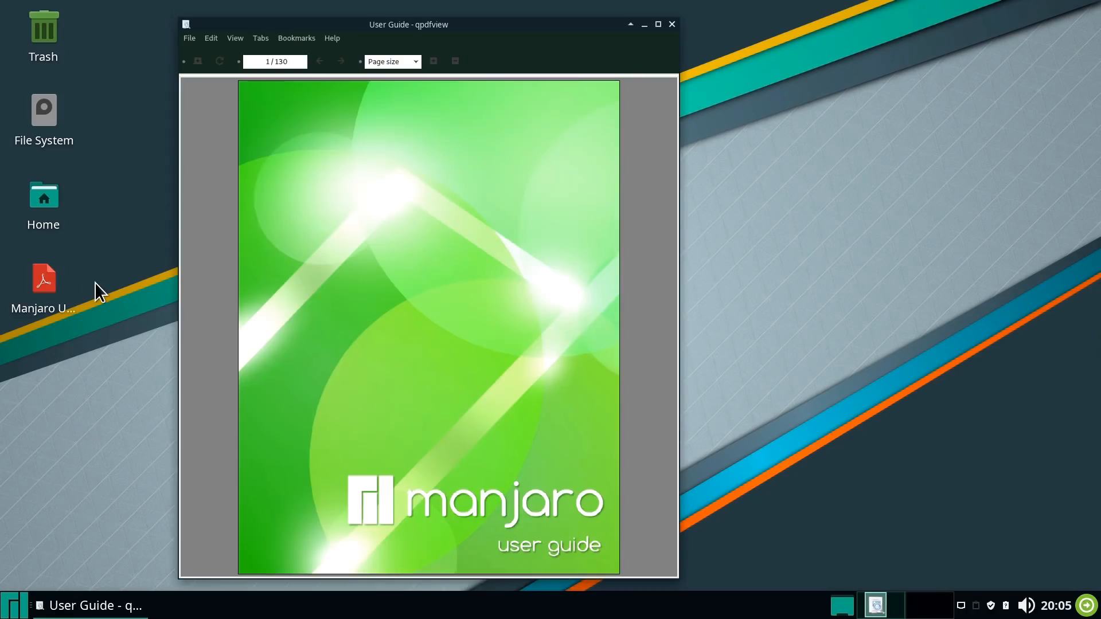
mouse_move(115, 299)
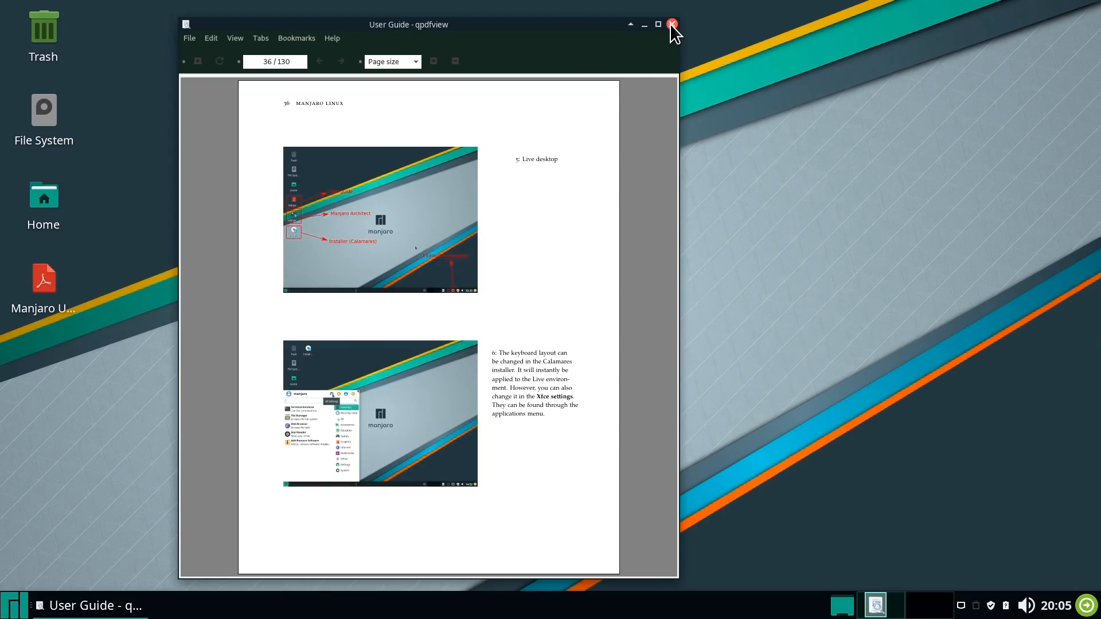
left_click(671, 24)
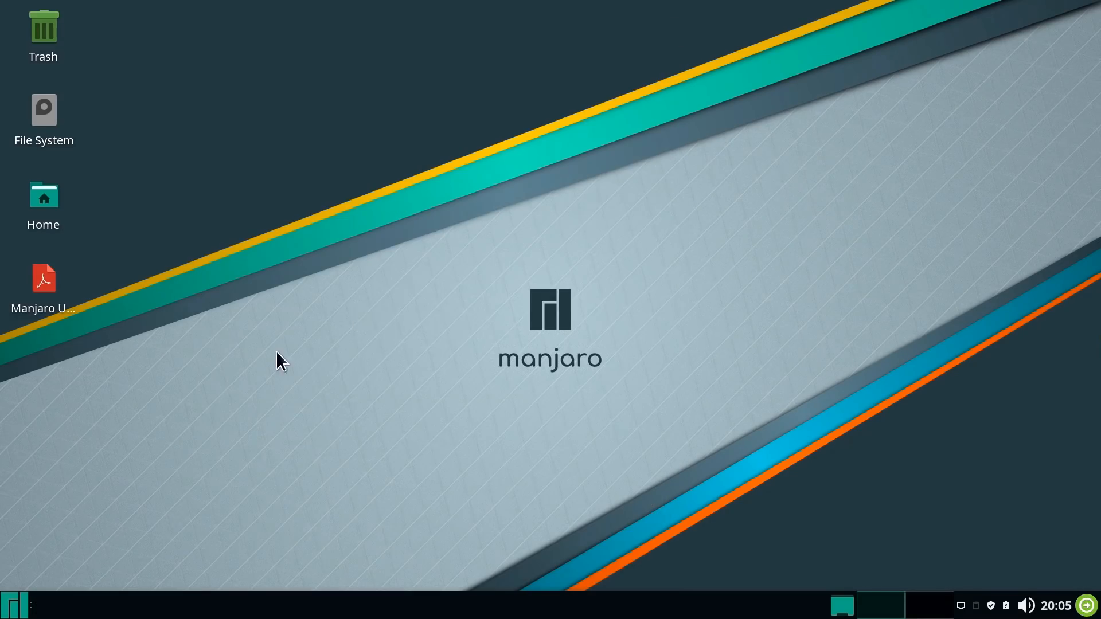
Step: Browse the Whisker menu through the Accessories, Education and Games categories
left_click(12, 606)
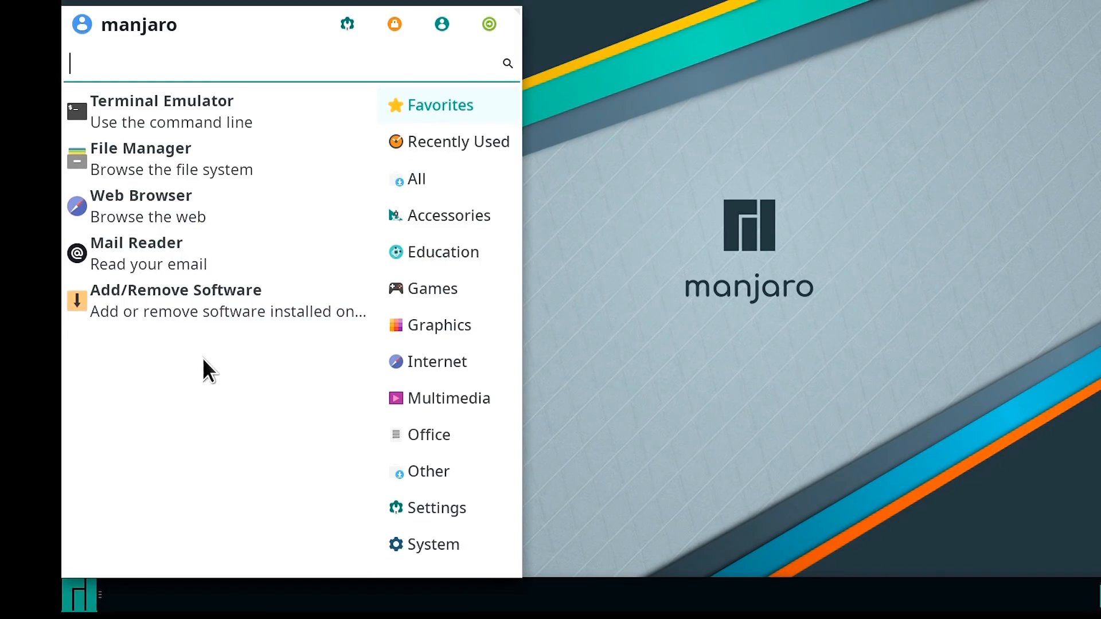
mouse_move(218, 300)
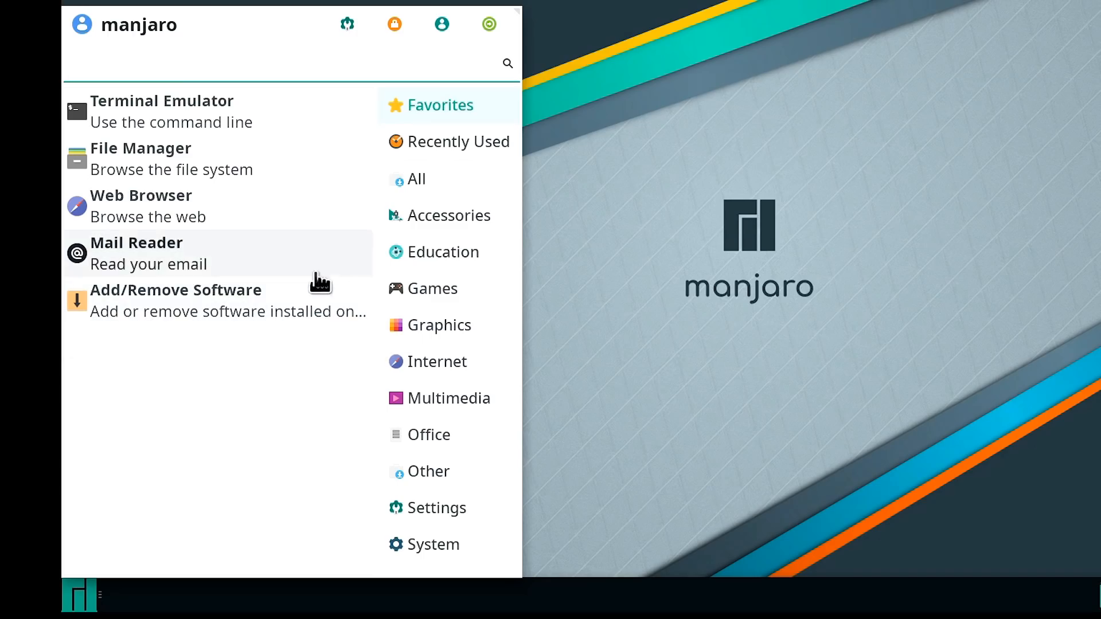
left_click(448, 216)
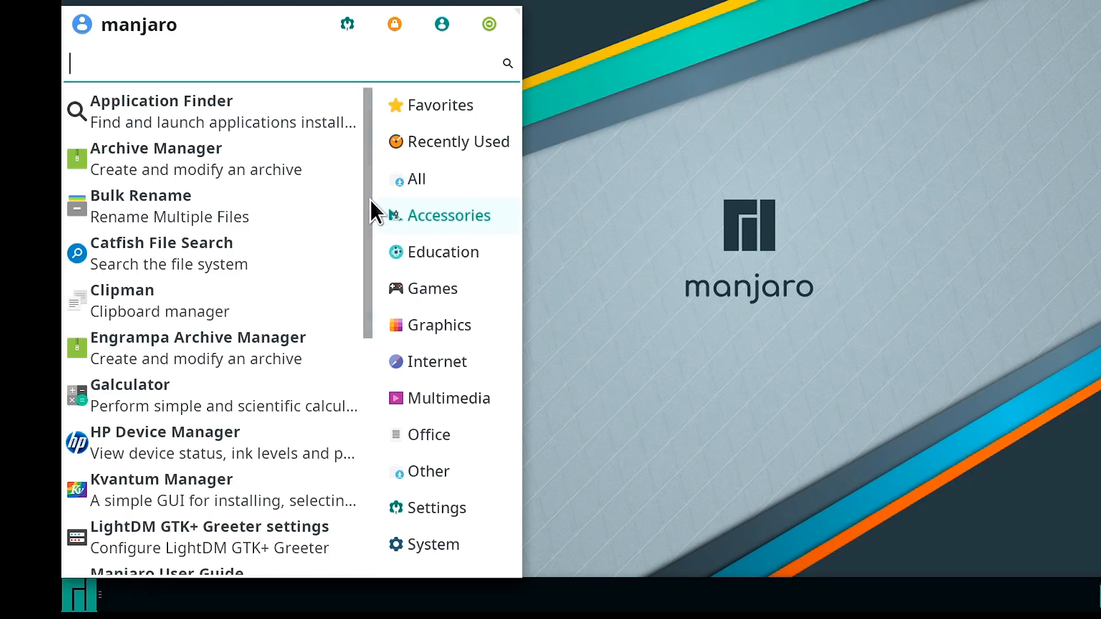
scroll("down", 3)
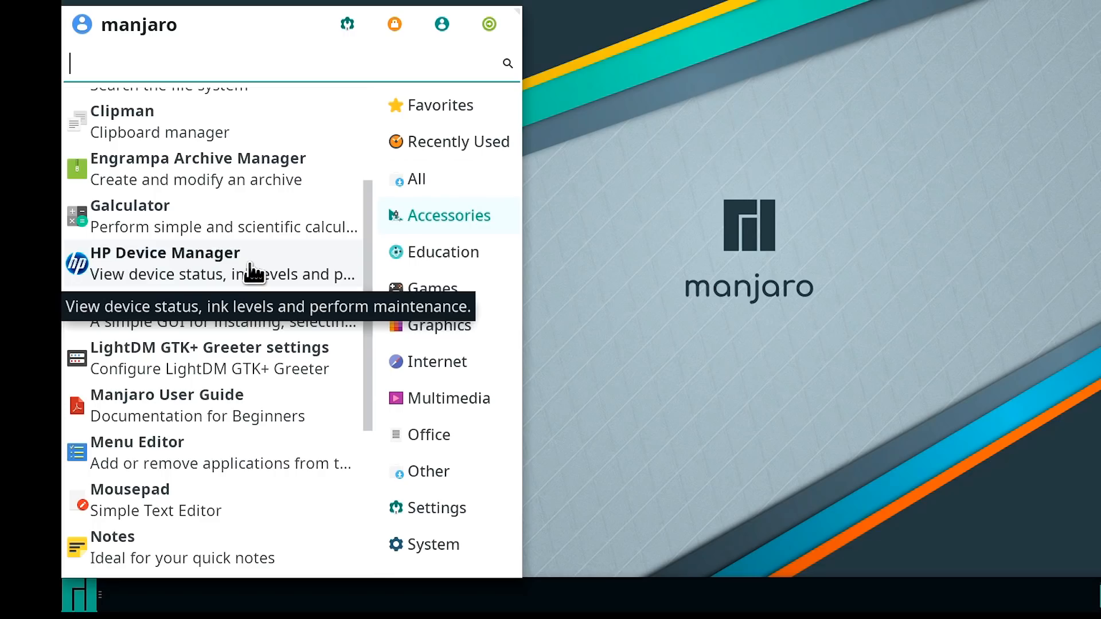
mouse_move(251, 273)
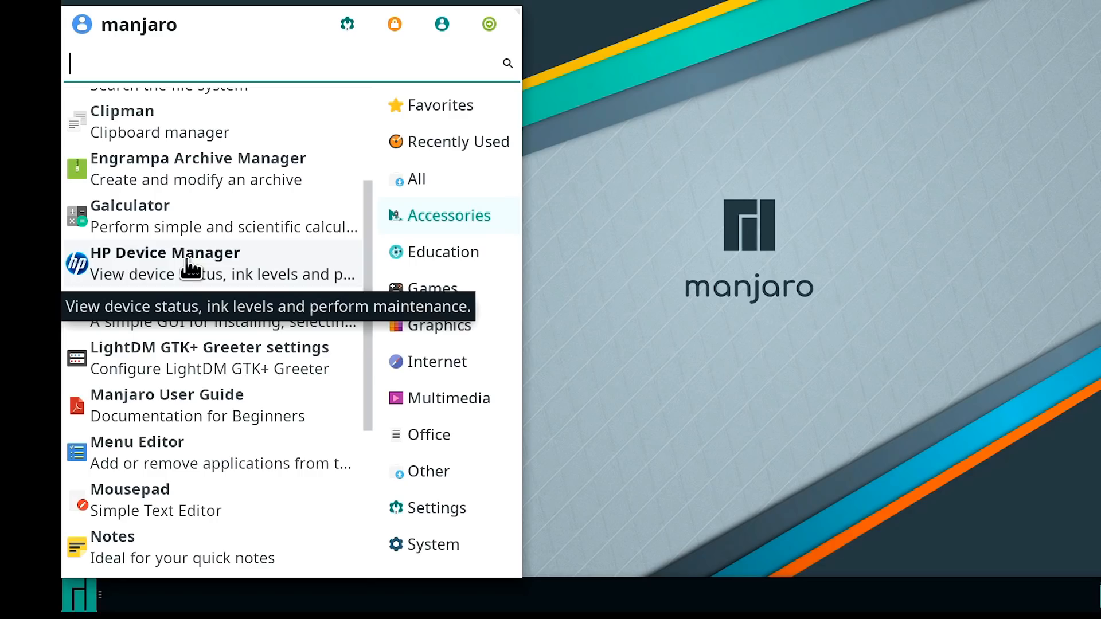
mouse_move(442, 252)
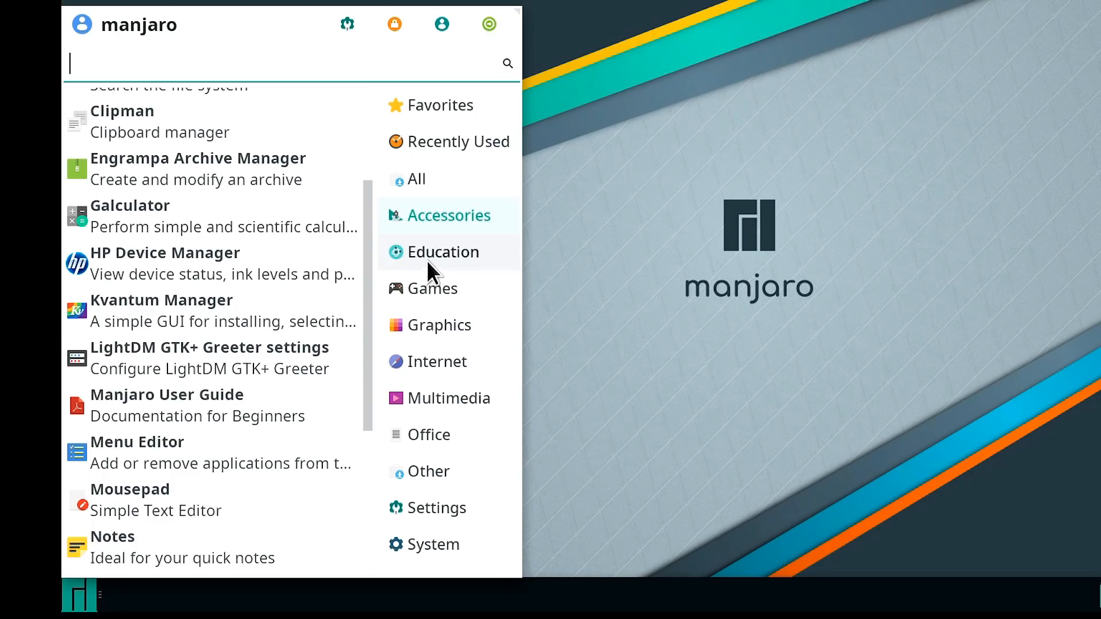
left_click(443, 251)
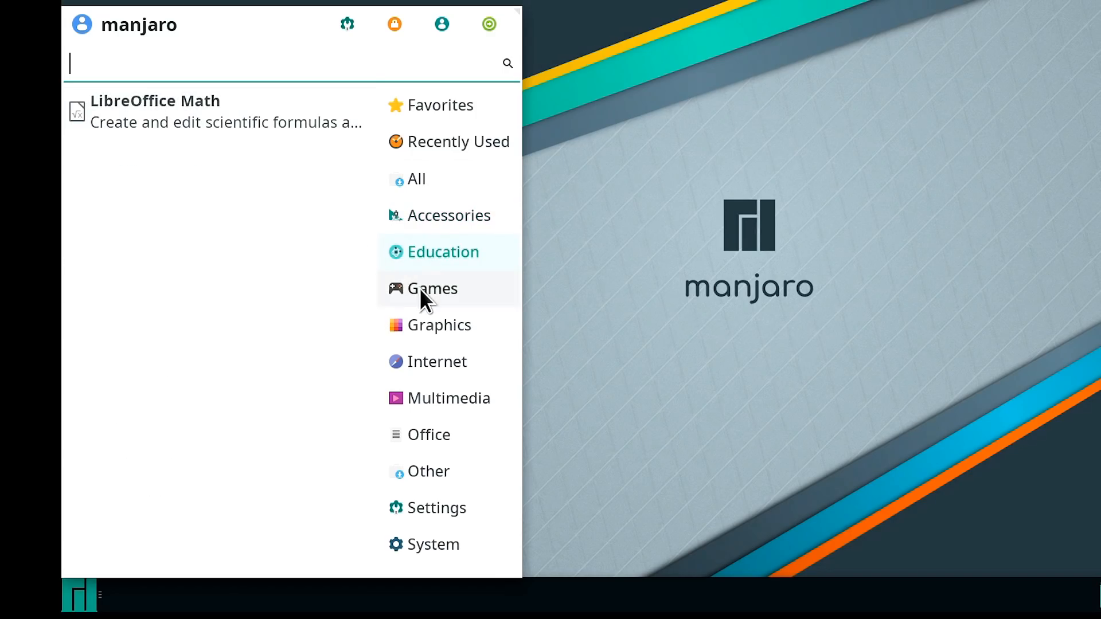
left_click(432, 288)
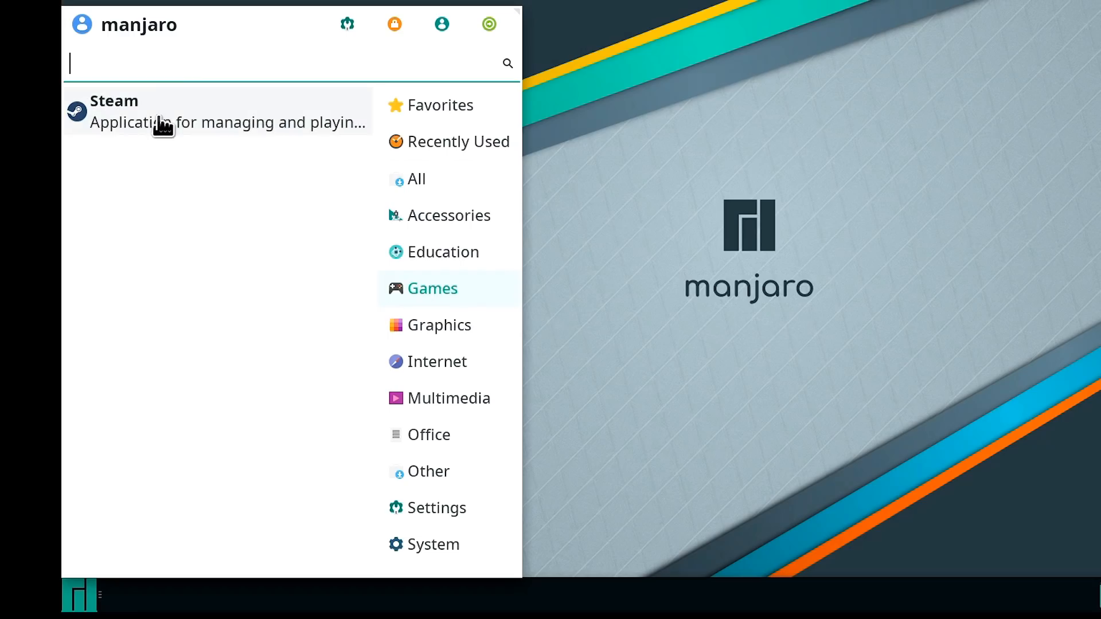
mouse_move(204, 122)
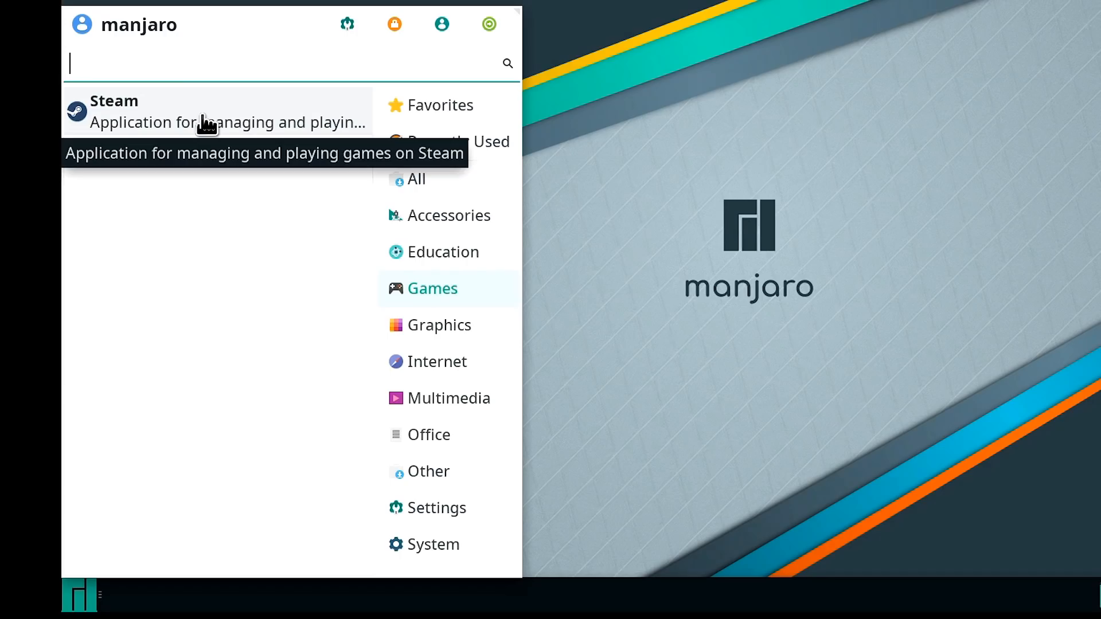
mouse_move(215, 148)
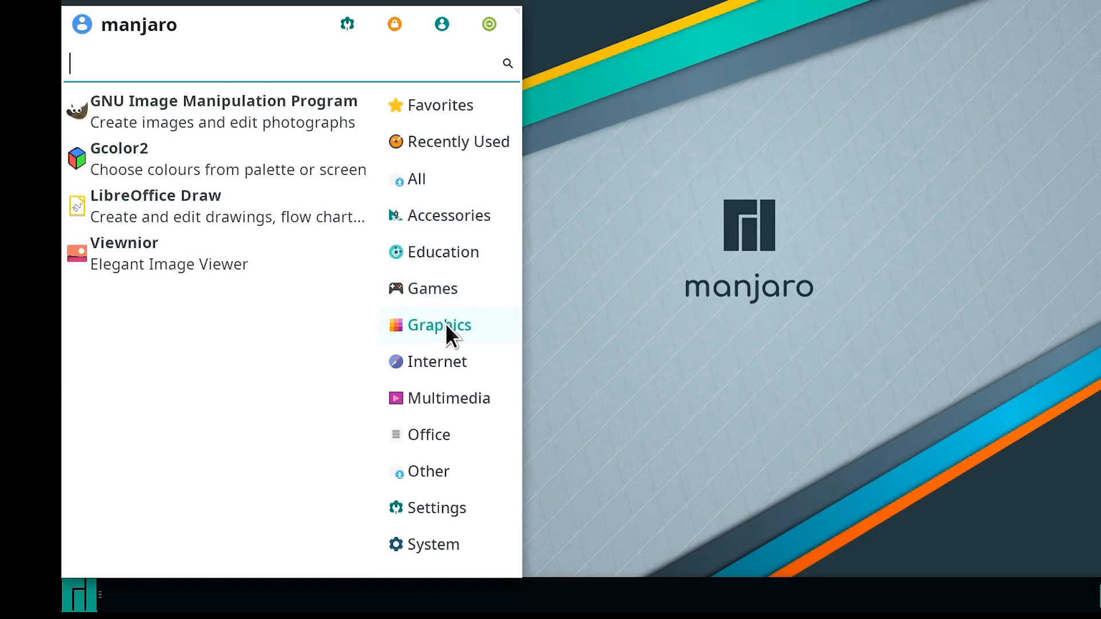
mouse_move(231, 112)
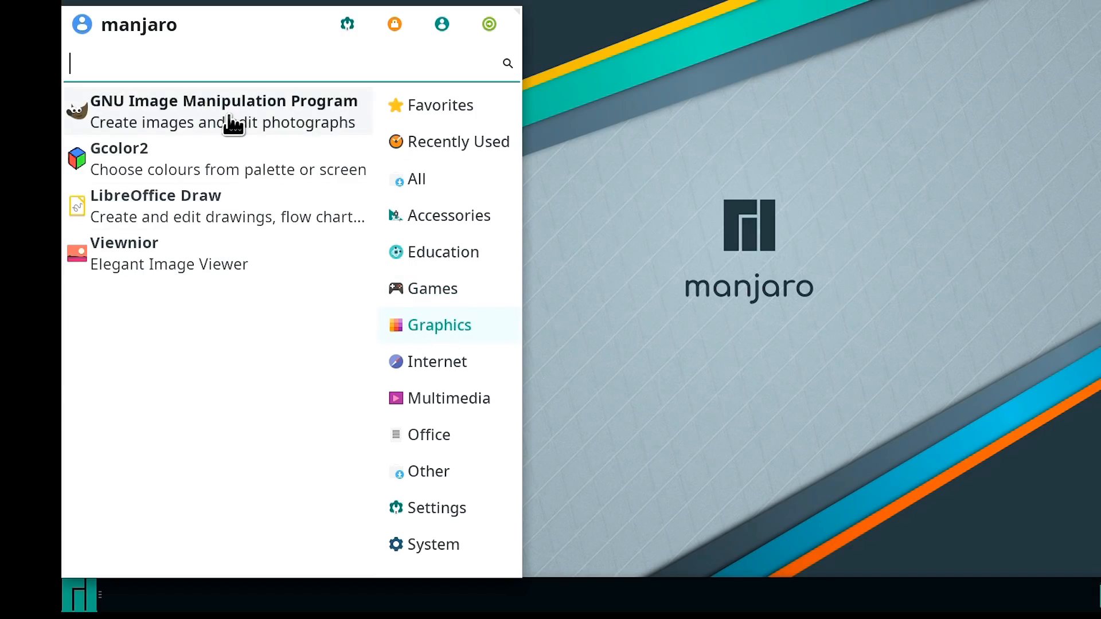
Step: Launch GNU Image Manipulation Program from Graphics, then close GIMP back to the desktop
left_click(224, 112)
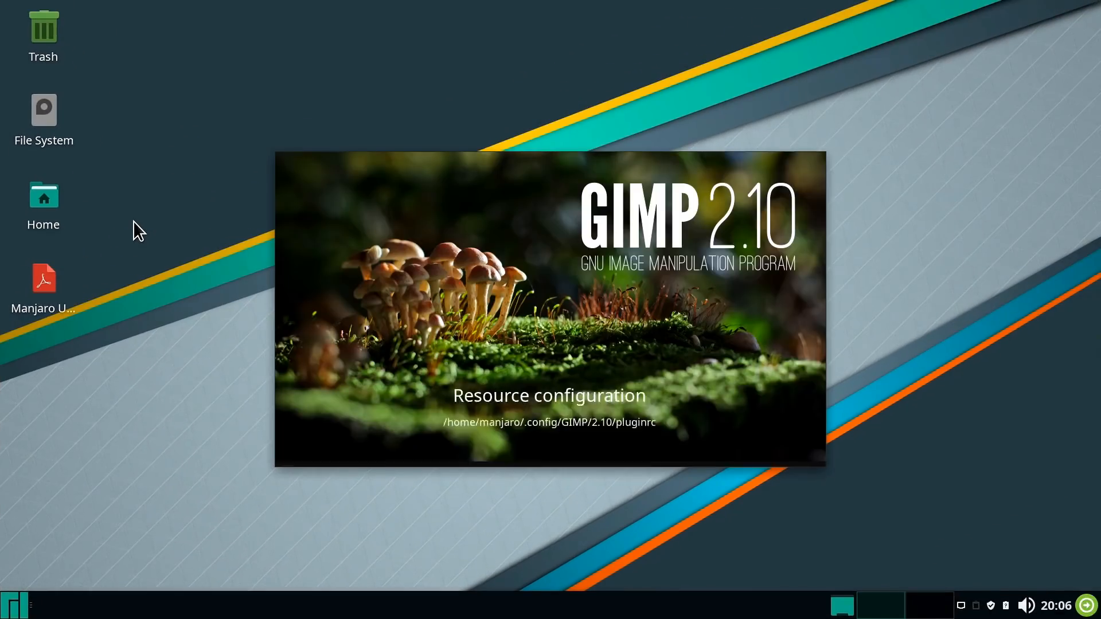
left_click(365, 25)
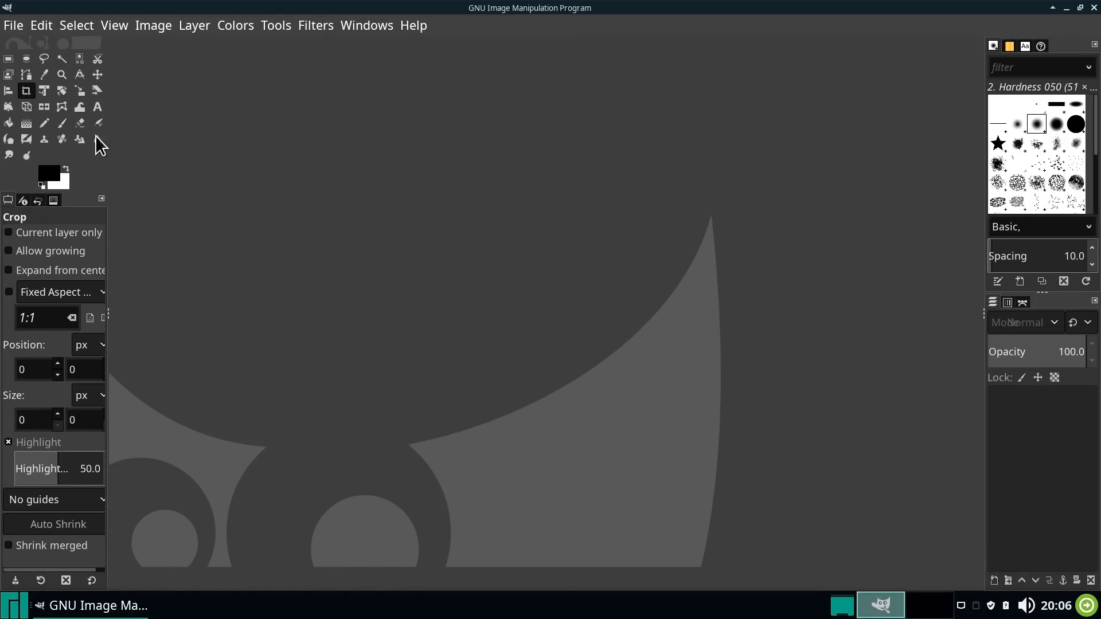
left_click(13, 25)
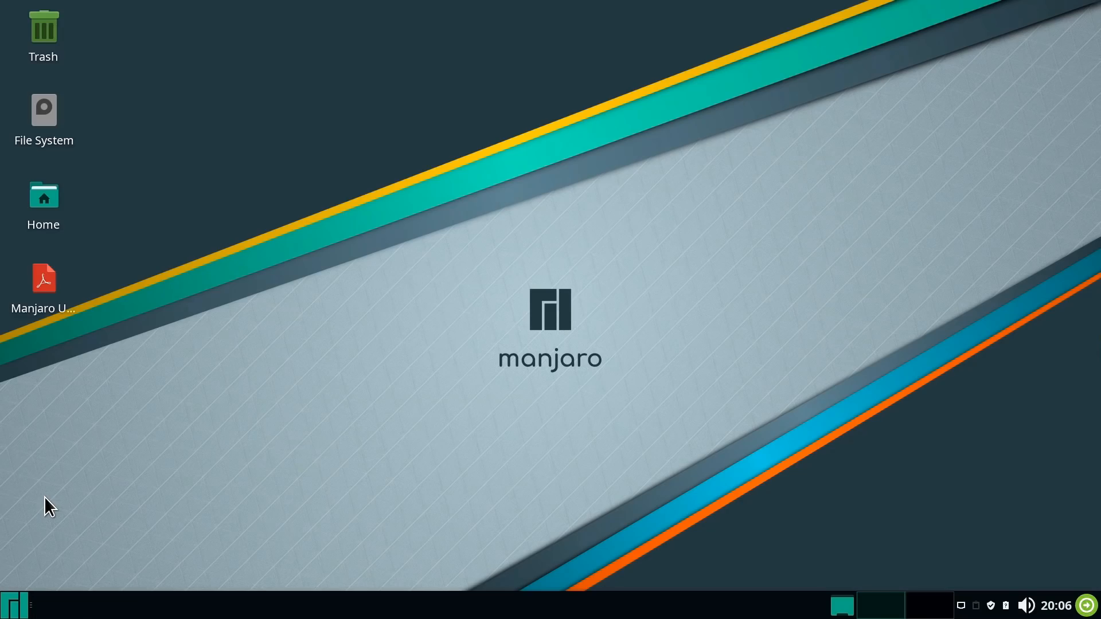
Step: Browse the Whisker menu's Internet, Multimedia and Other categories
left_click(13, 605)
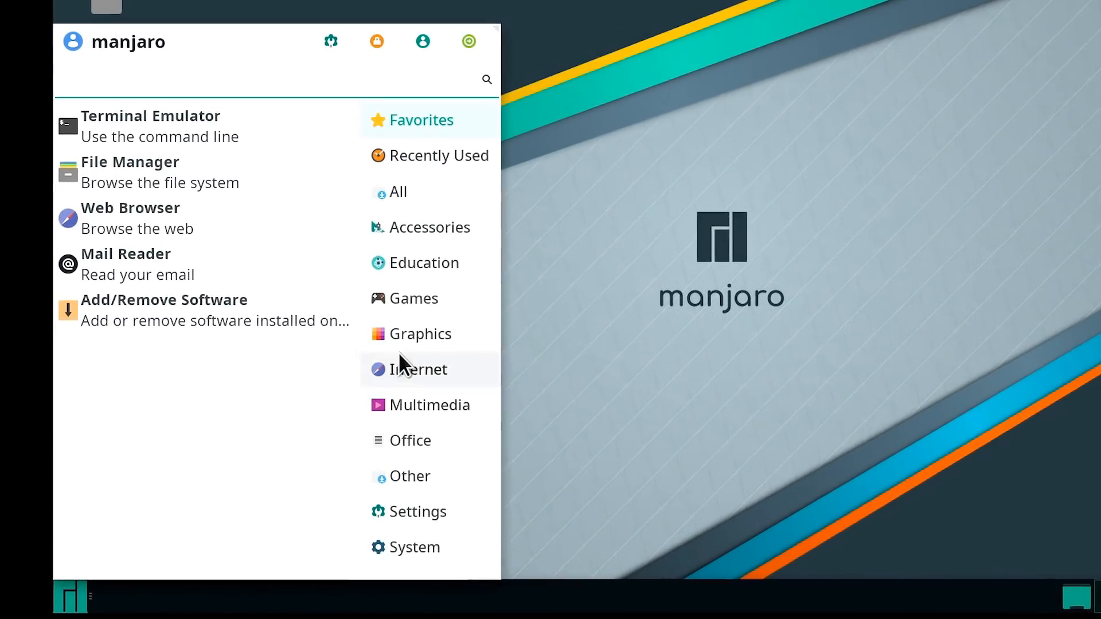
left_click(417, 334)
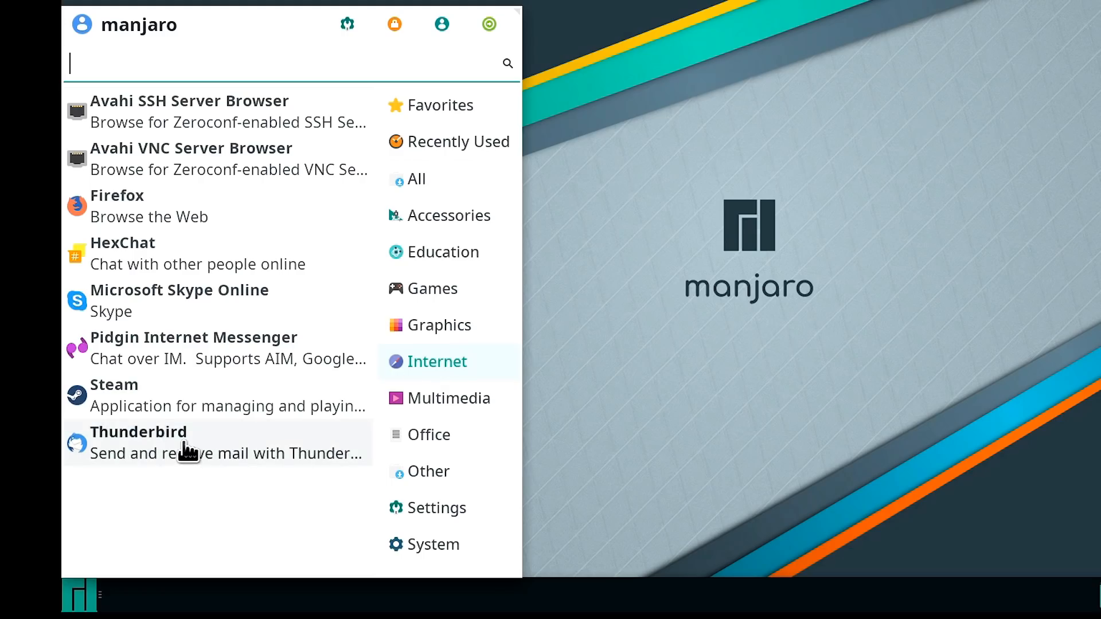
mouse_move(163, 217)
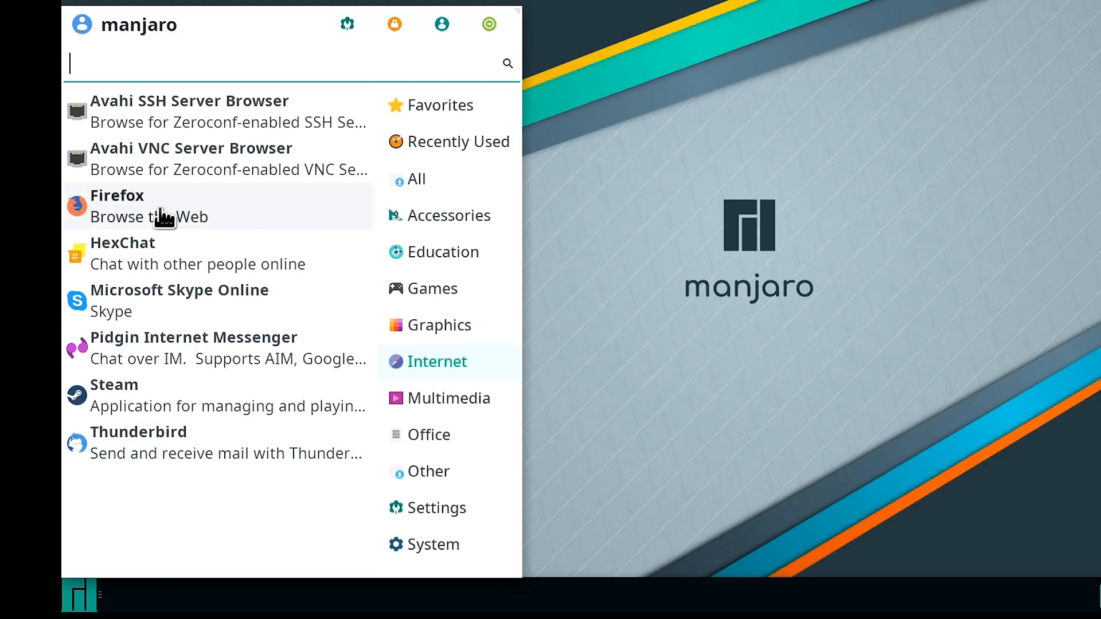
mouse_move(231, 316)
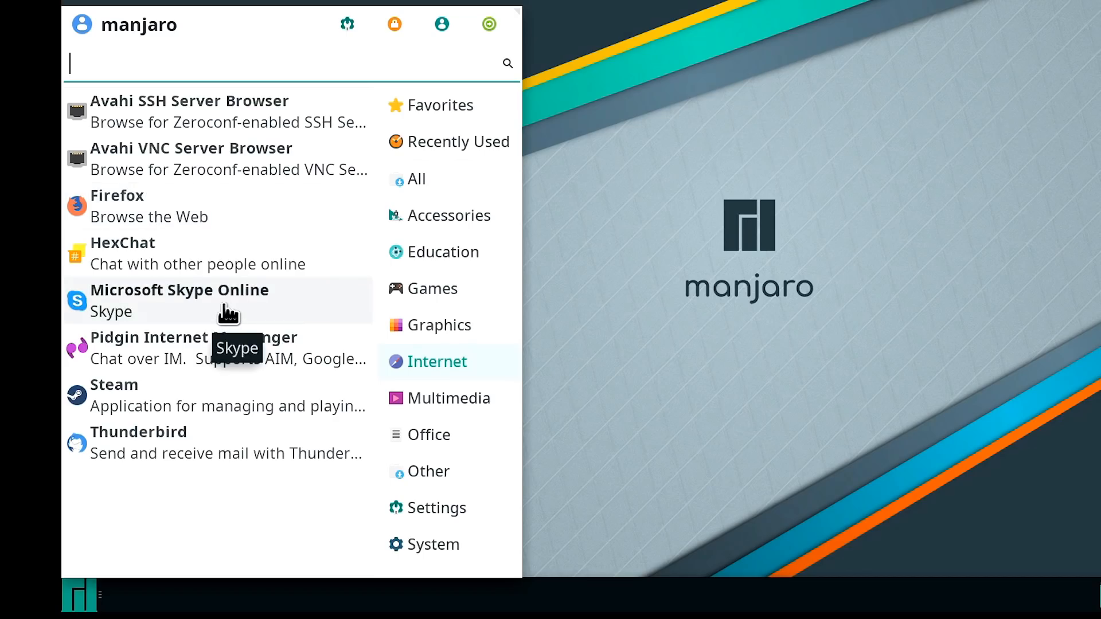
left_click(448, 398)
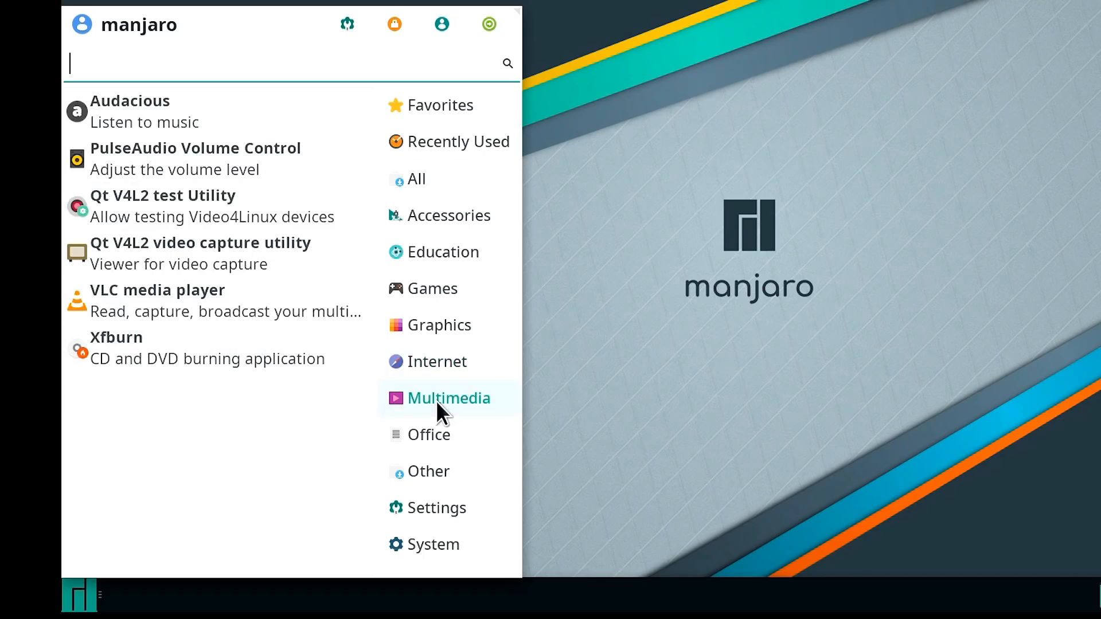
mouse_move(174, 302)
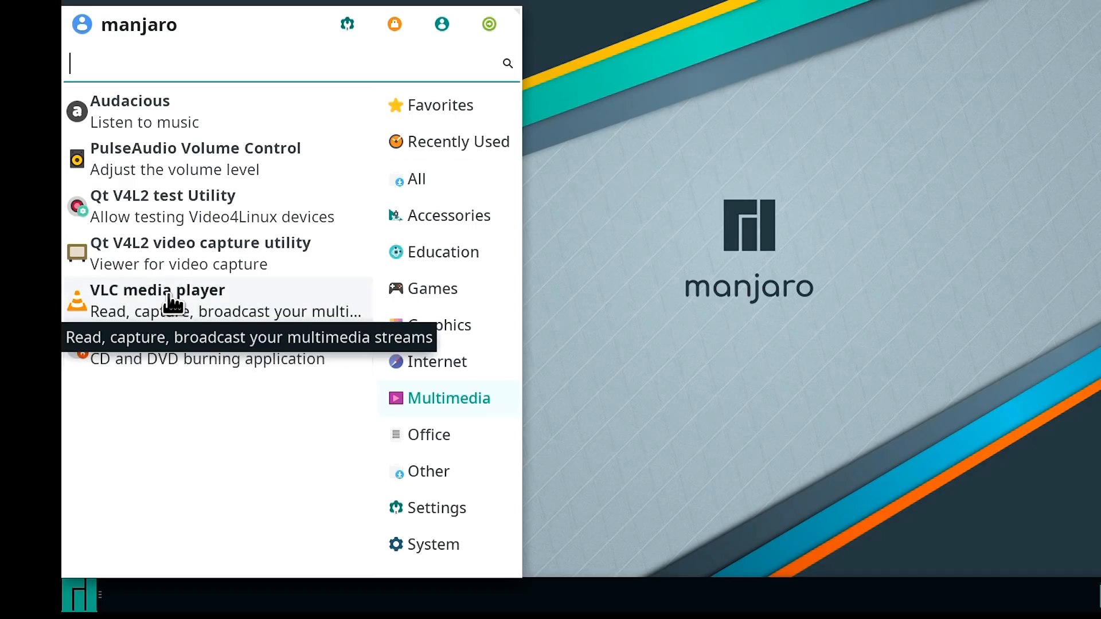
mouse_move(453, 428)
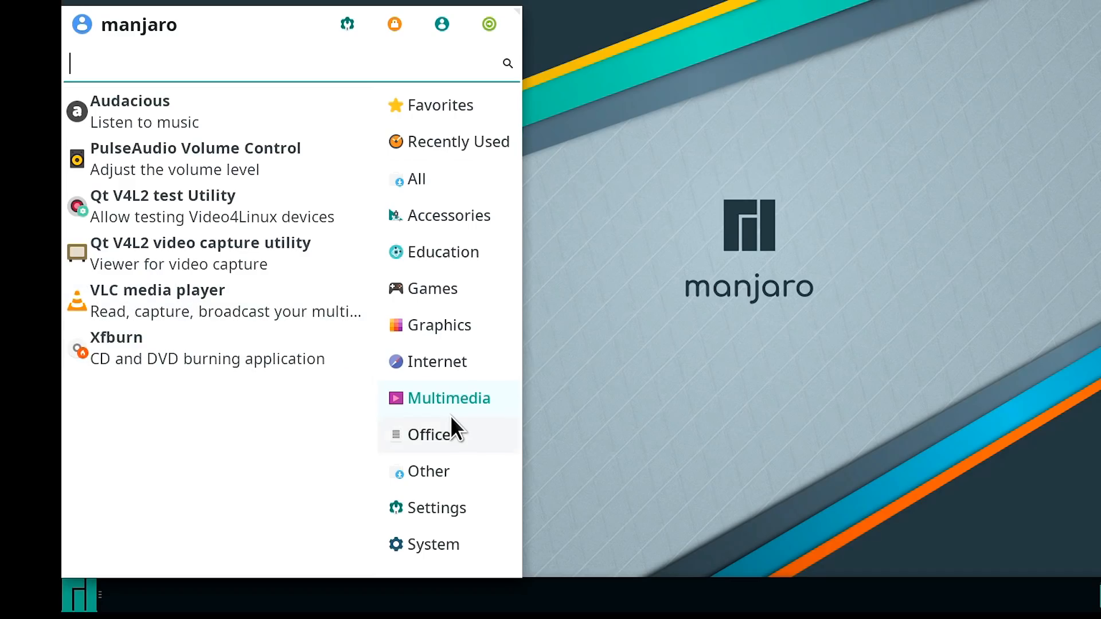
left_click(428, 471)
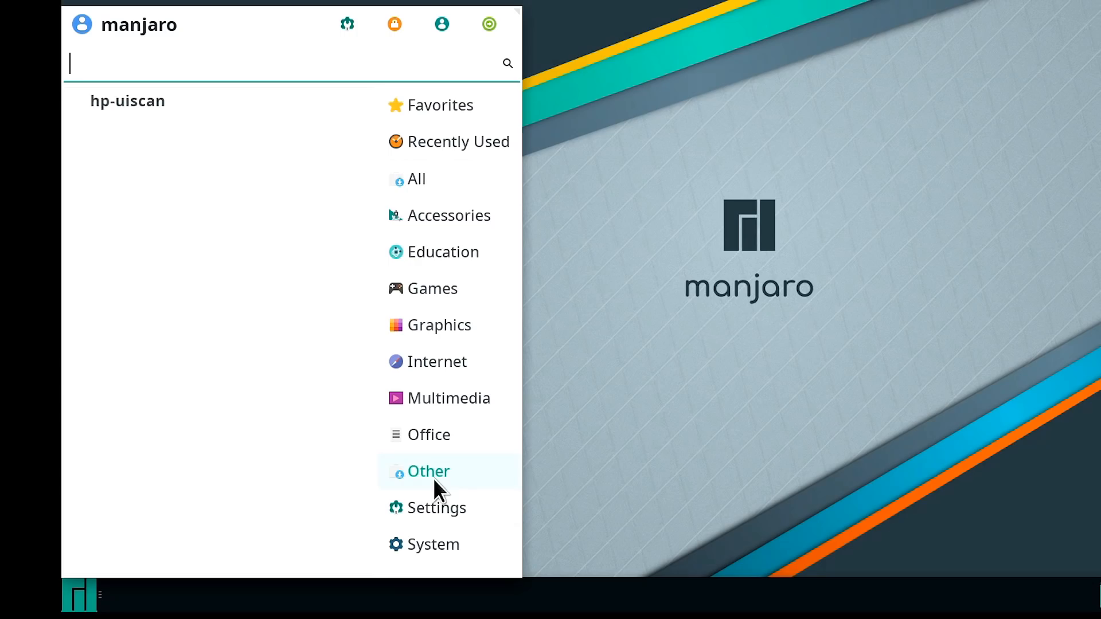
Step: Show the Settings tools such as About Me, Appearance, Display and Bluetooth Manager
left_click(437, 508)
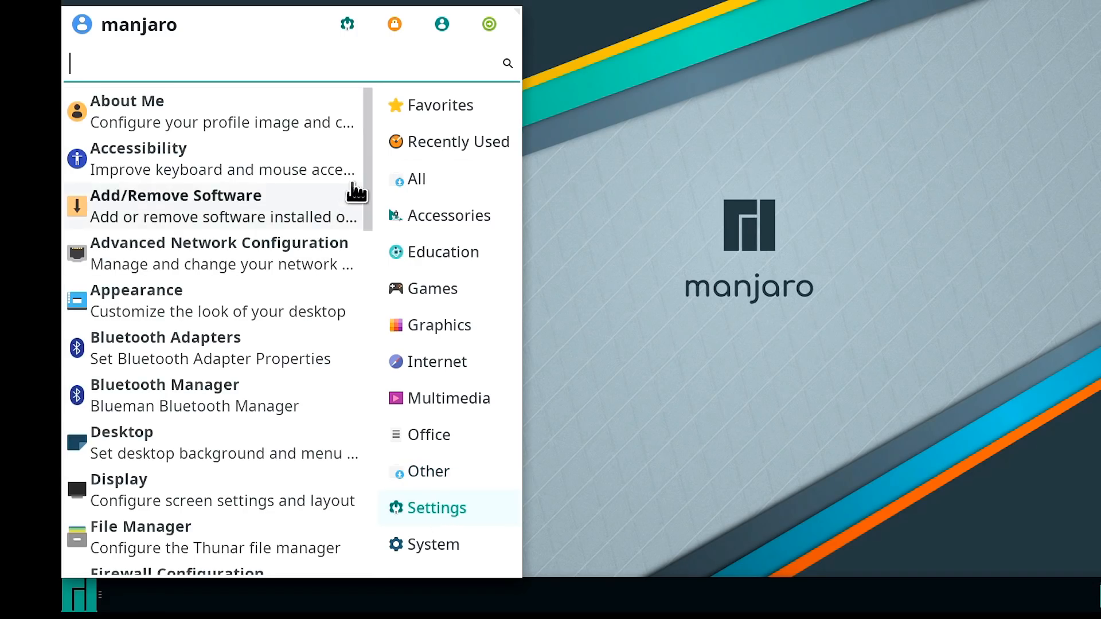
scroll("down", 3)
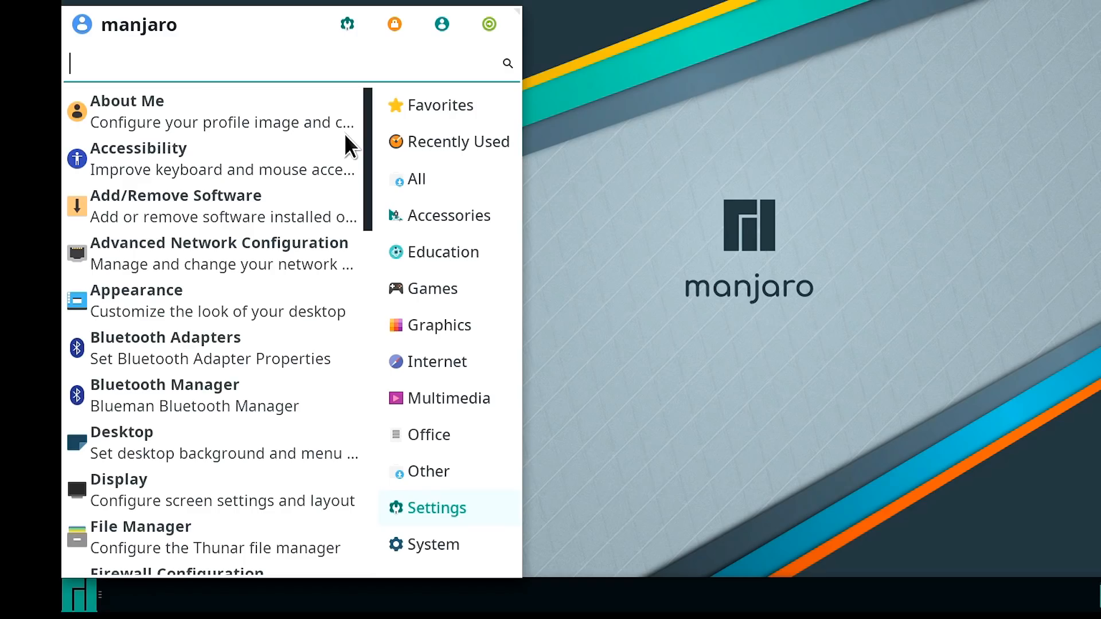
left_click(434, 544)
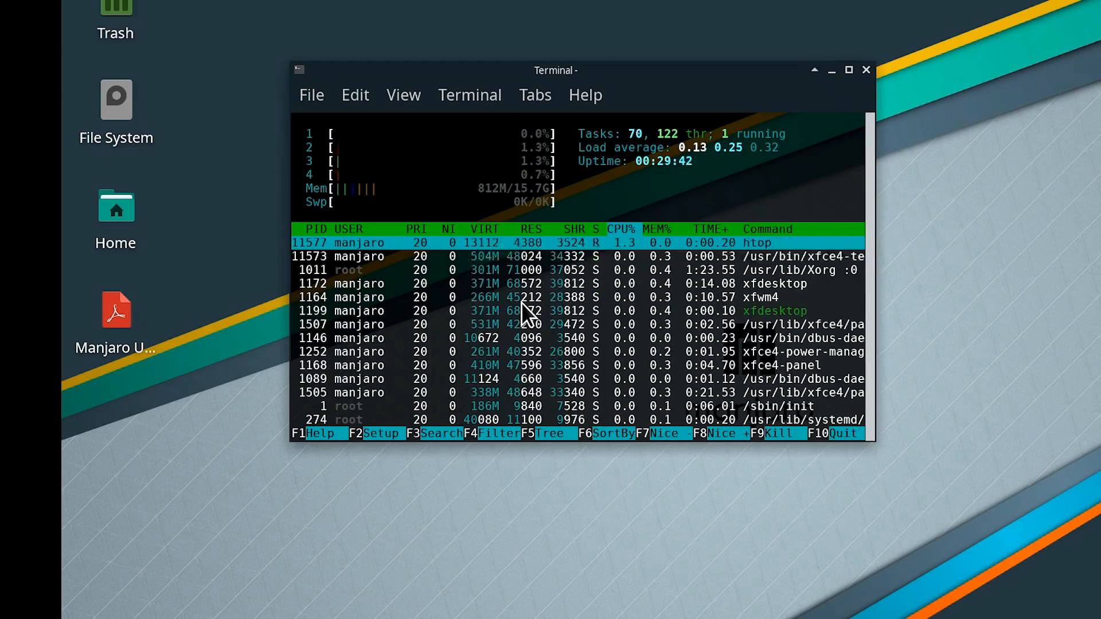
Step: Reposition the terminal running htop, then close it
left_click_drag(555, 70, 518, 40)
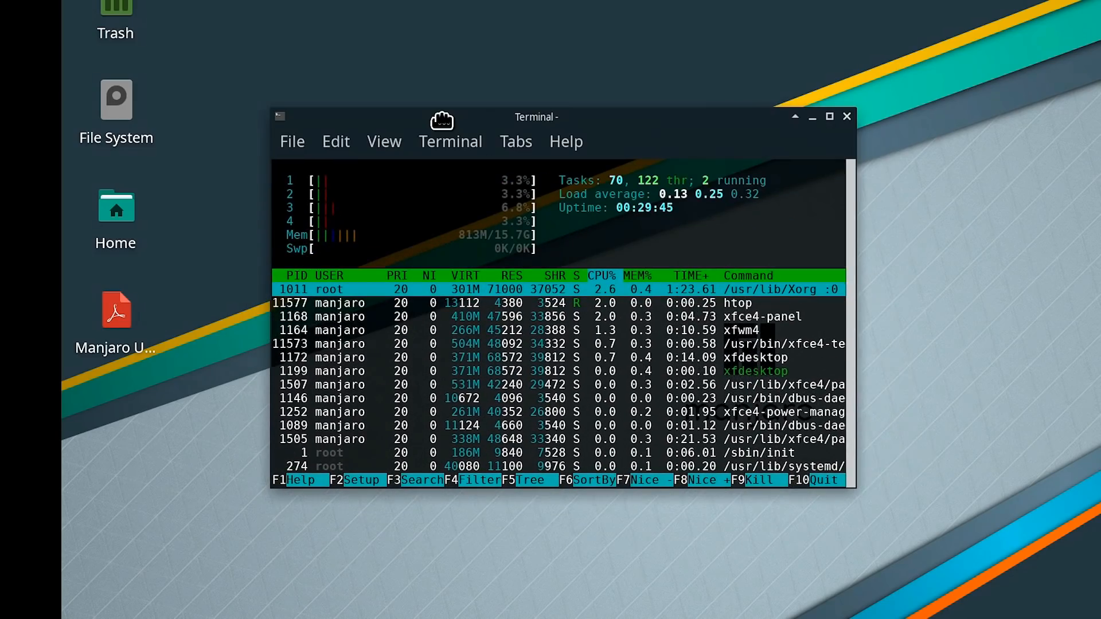
mouse_move(847, 117)
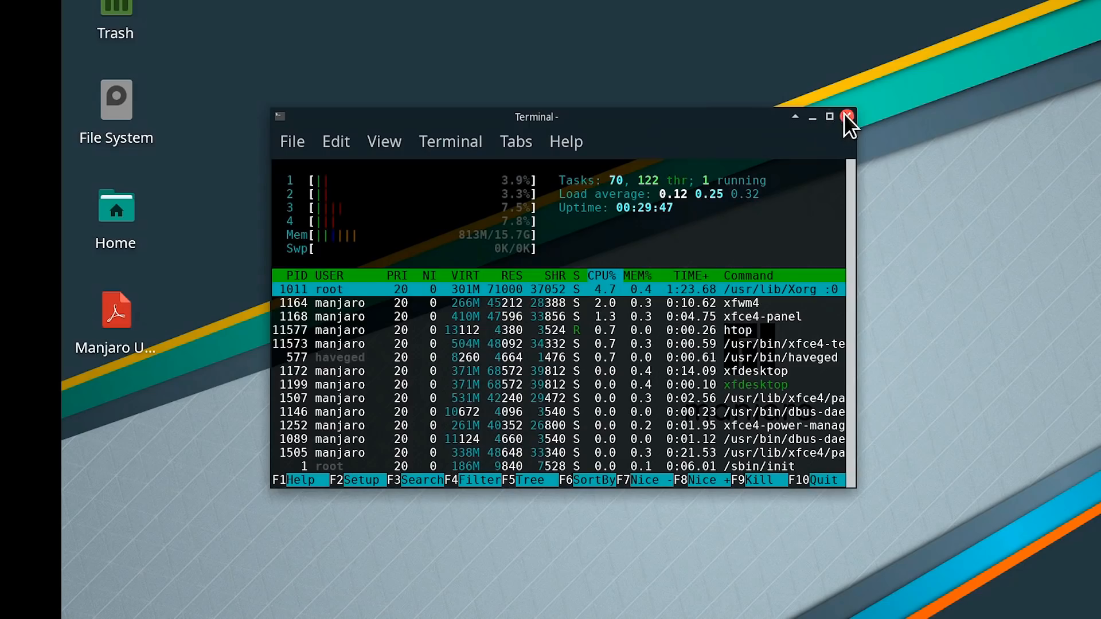
left_click(80, 595)
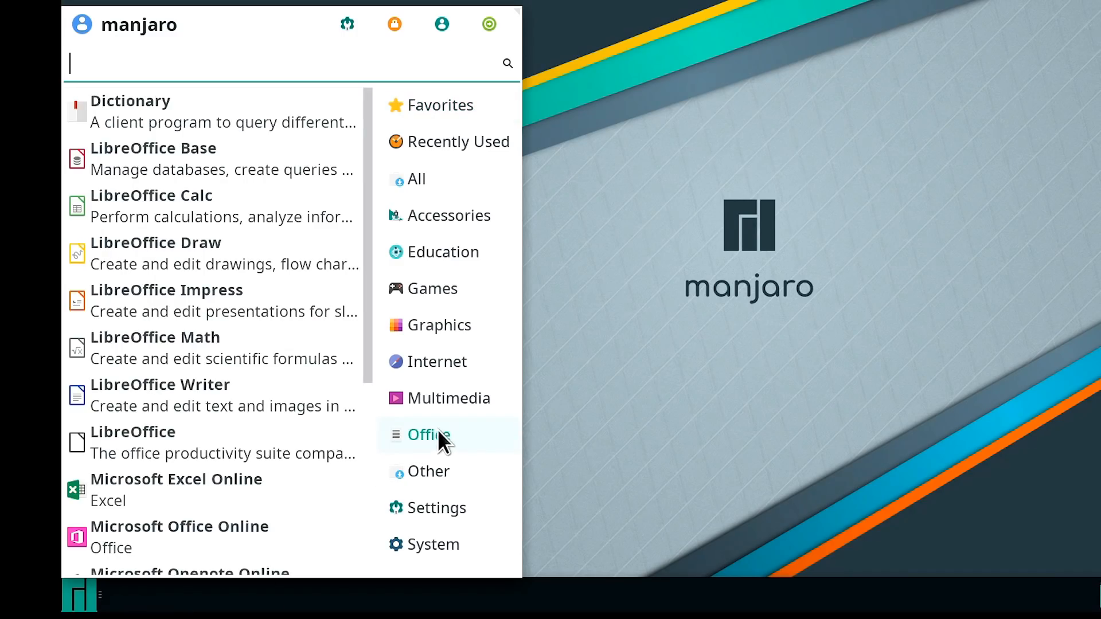
mouse_move(264, 325)
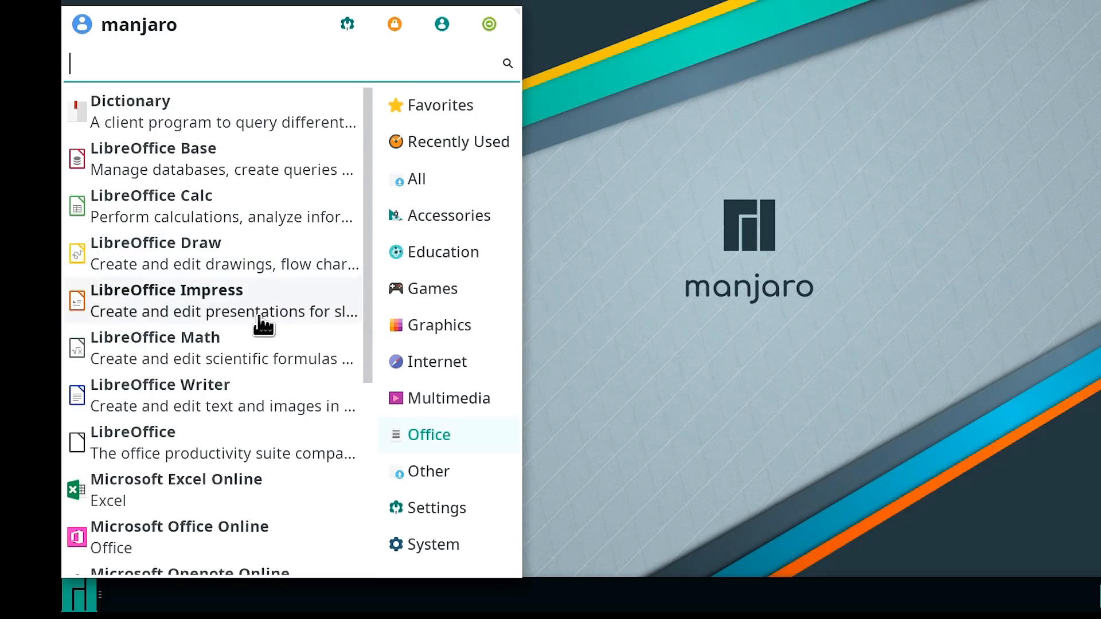
mouse_move(255, 231)
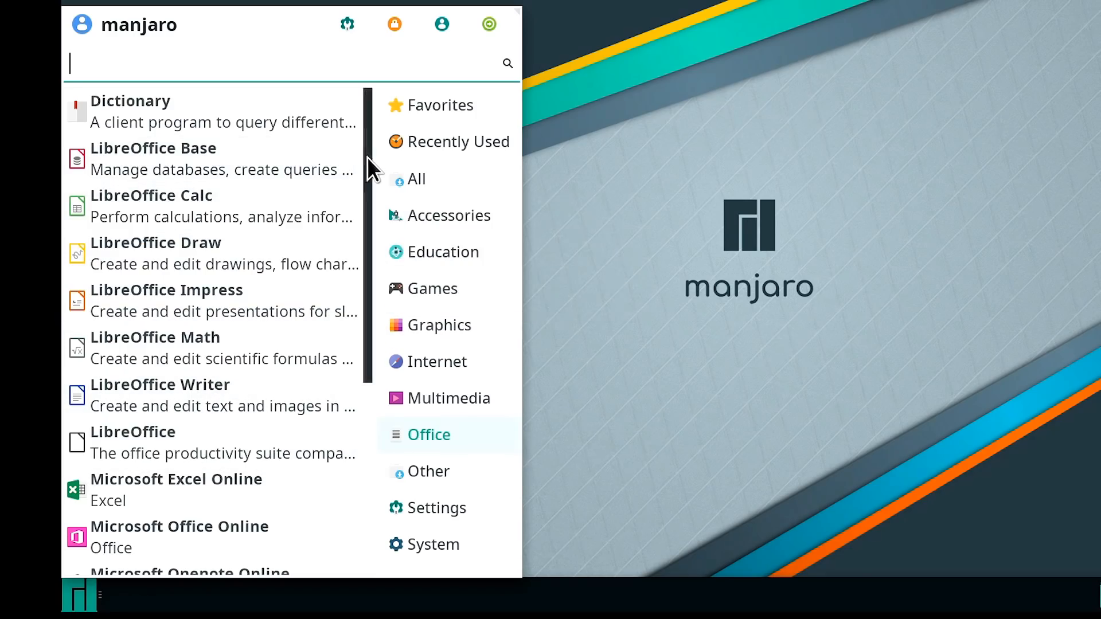
Step: Scroll the Office category to the Microsoft Online apps, Orage Calendar and qpdfview
scroll("down", 3)
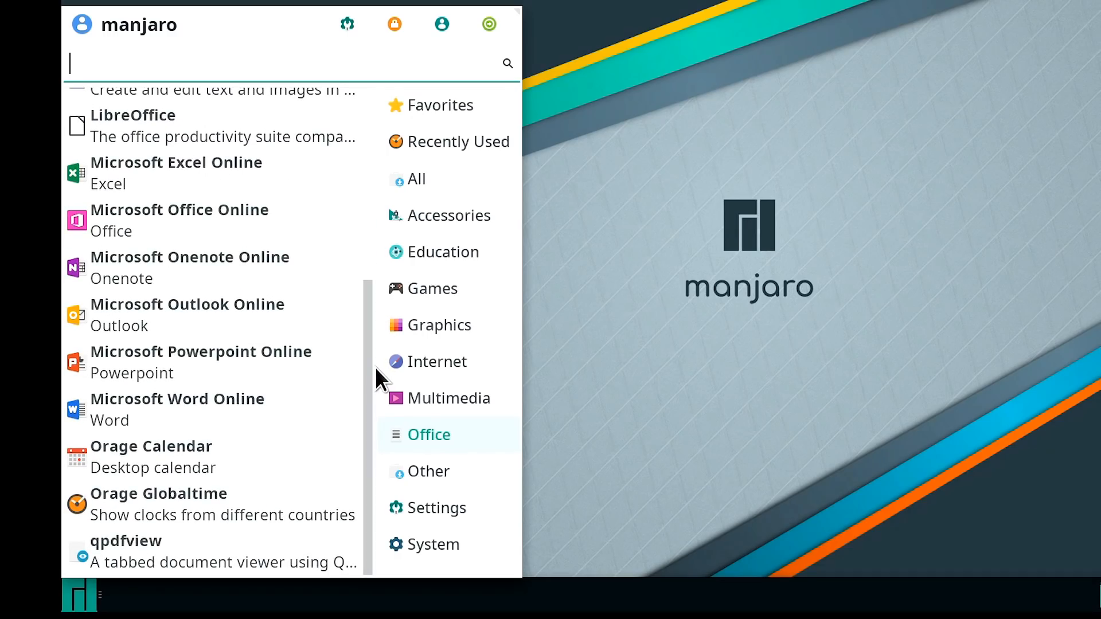
mouse_move(225, 361)
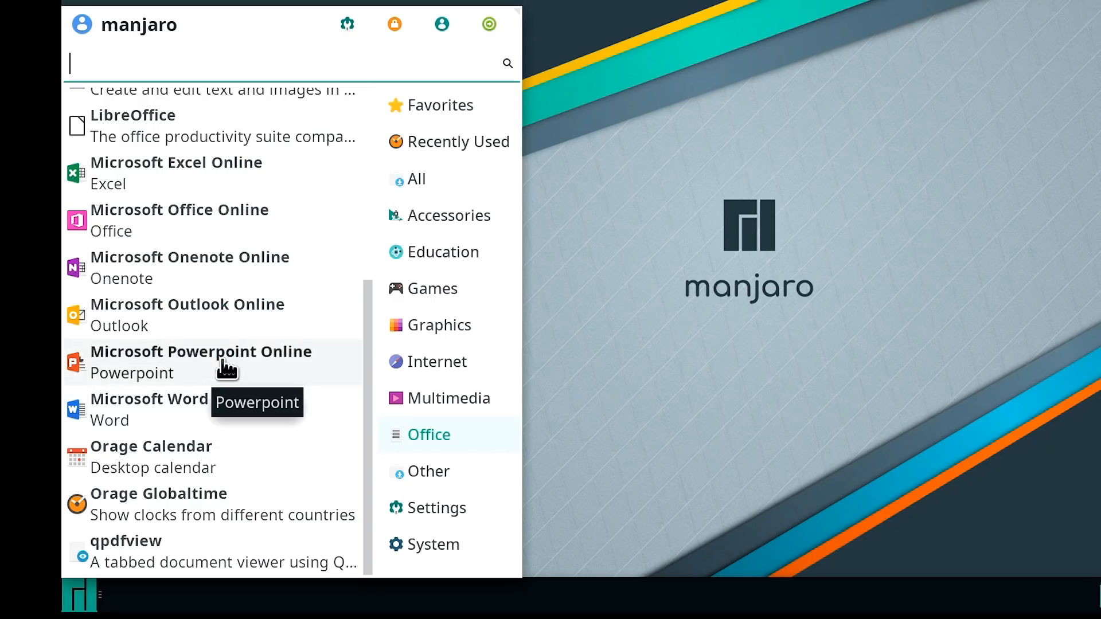
mouse_move(223, 320)
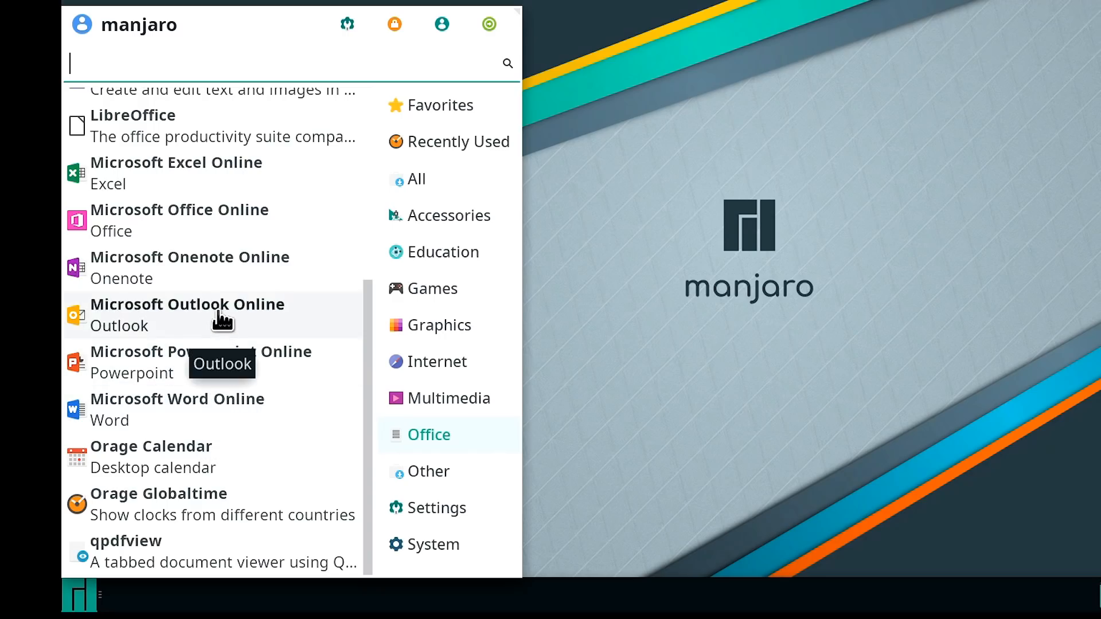
mouse_move(232, 271)
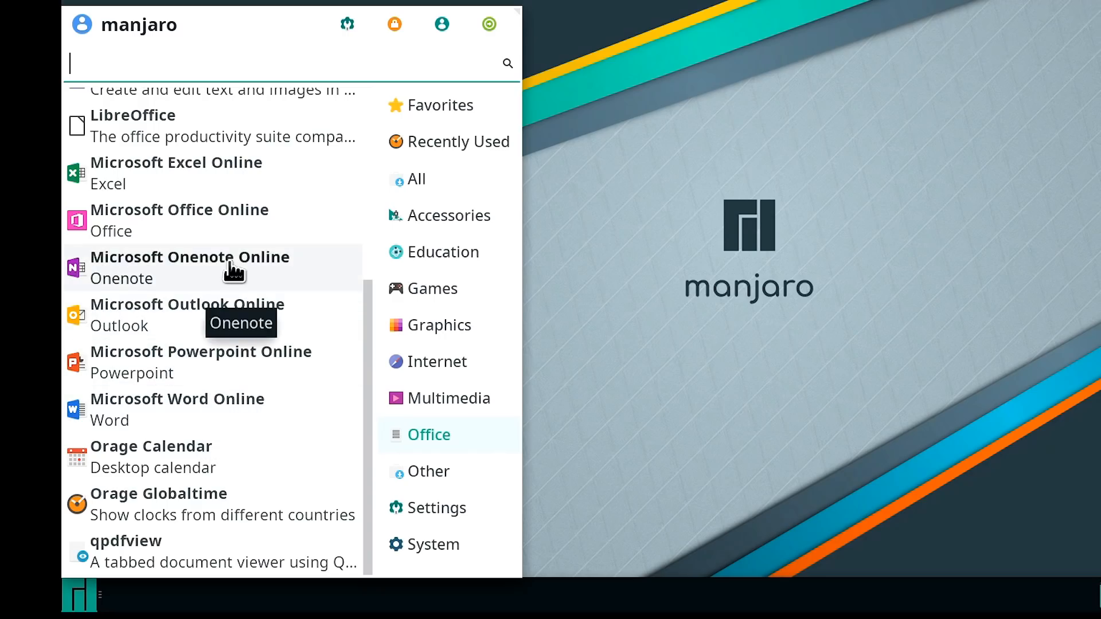
mouse_move(205, 323)
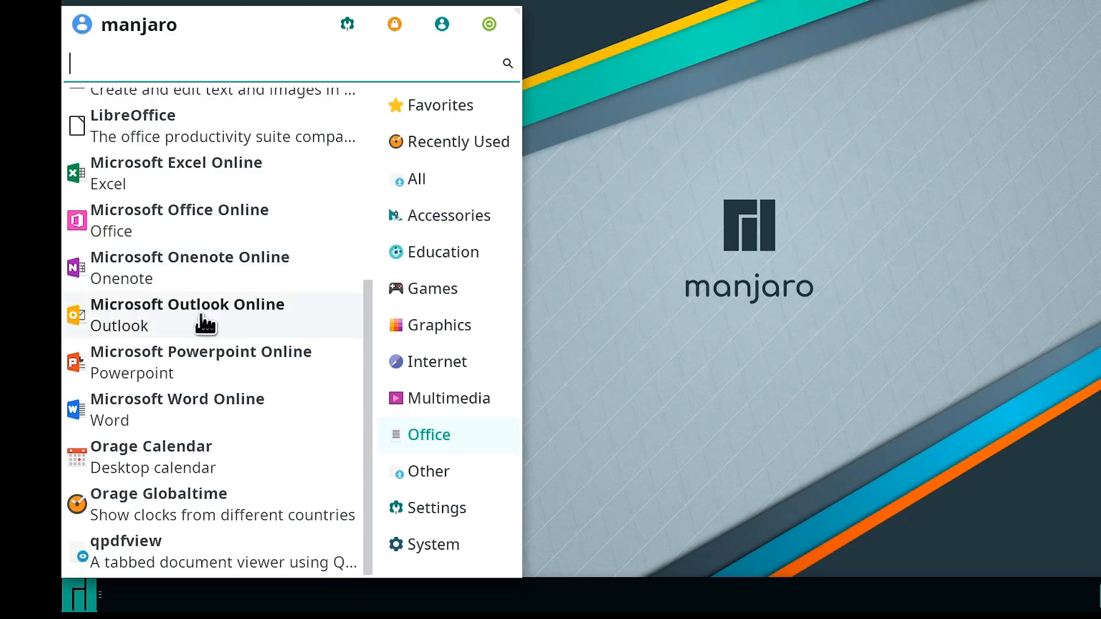
mouse_move(176, 410)
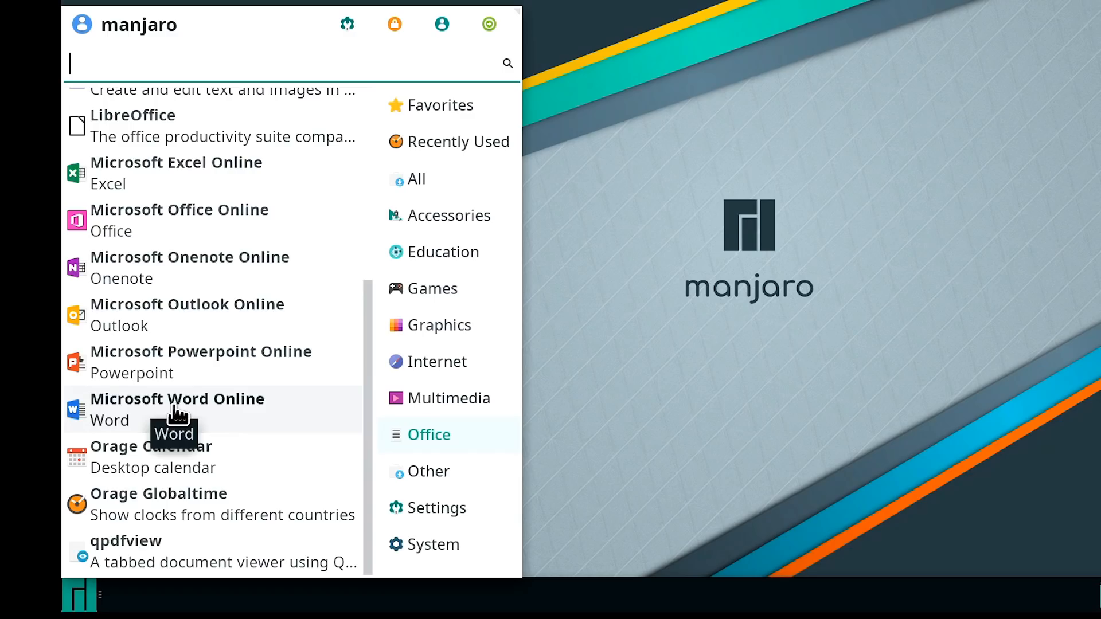
mouse_move(173, 361)
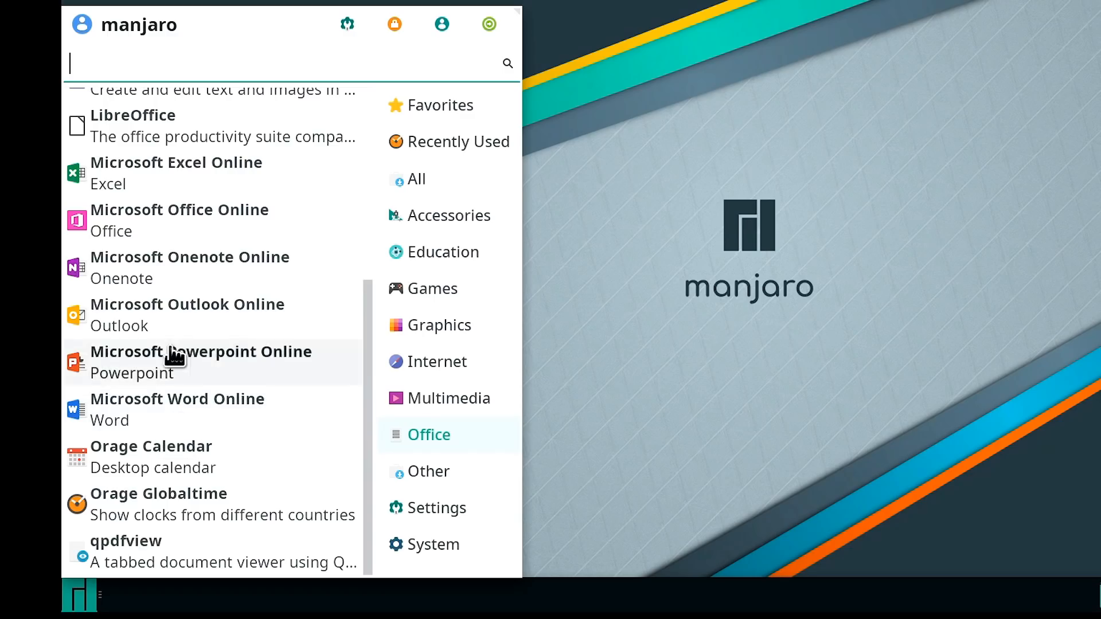
mouse_move(188, 411)
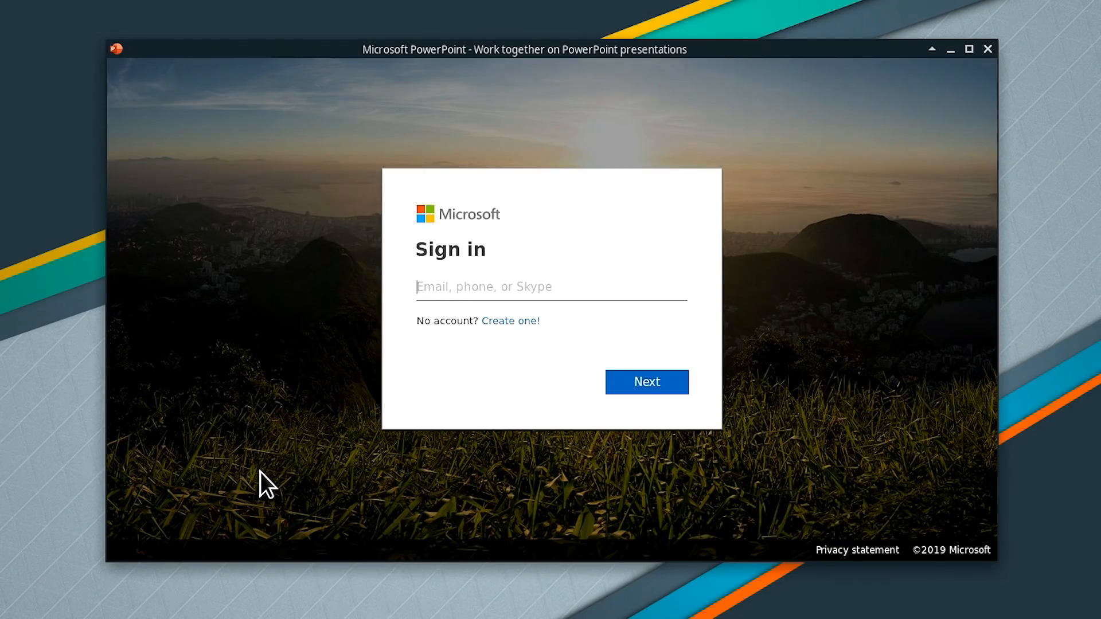
Step: Sign in to the Microsoft account, attempt a new blank presentation, then choose to create it from OneDrive after the error
left_click(552, 287)
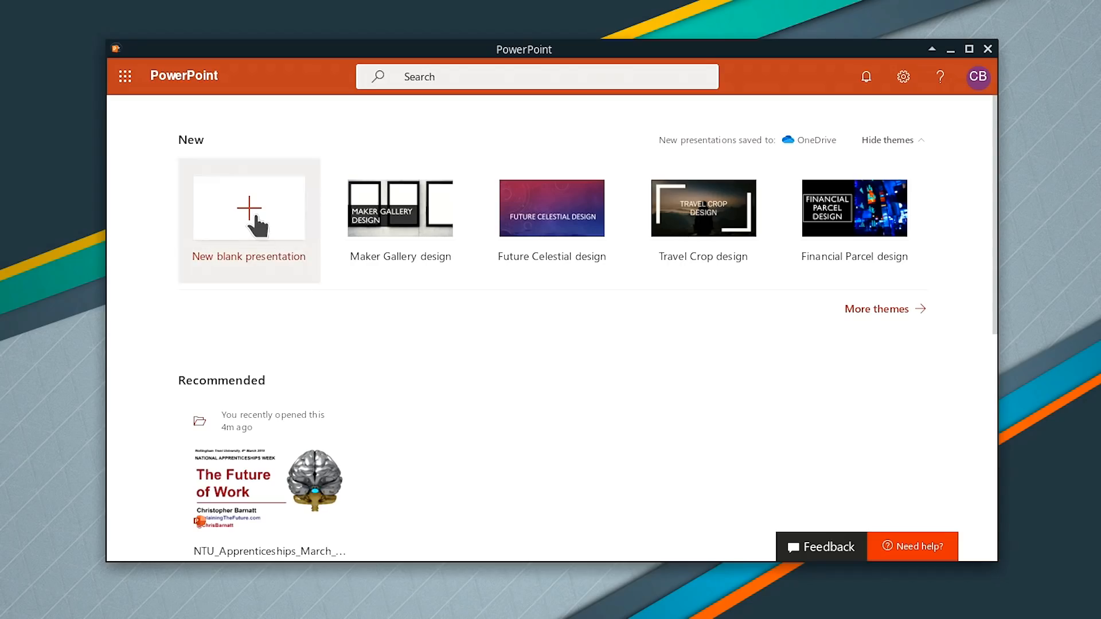
left_click(248, 208)
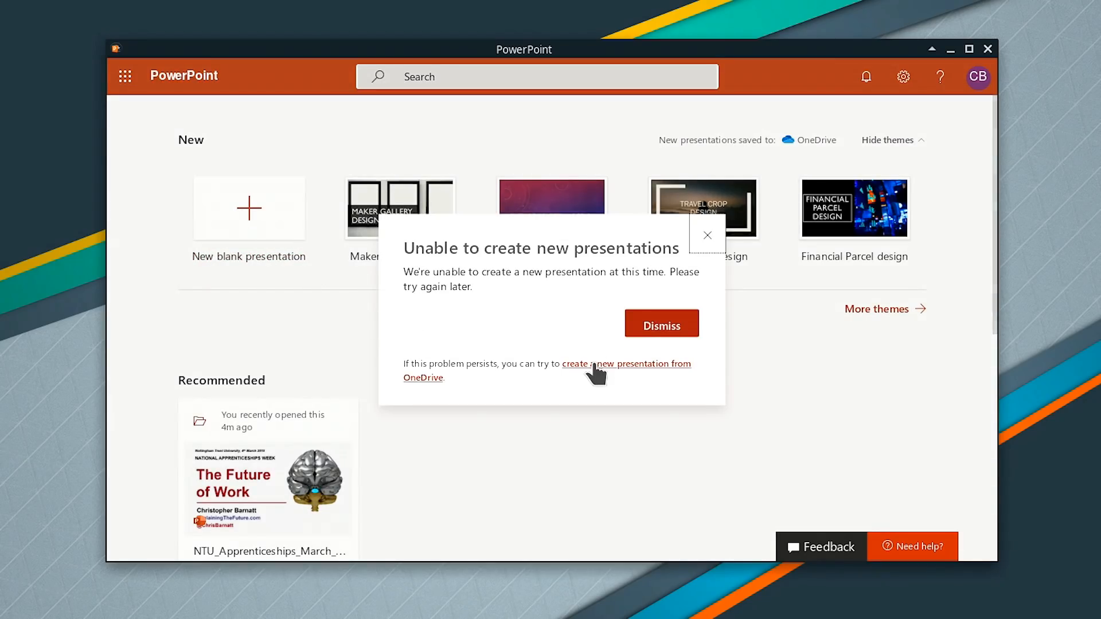
left_click(624, 364)
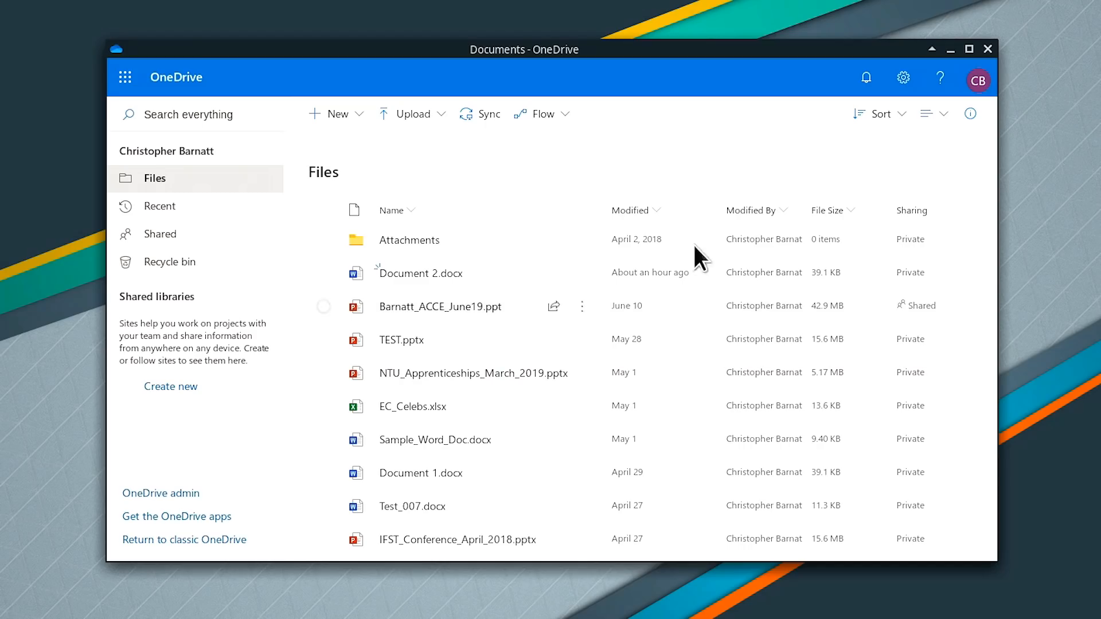
Step: Open NTU_Apprenticeships_March_2019.pptx from the OneDrive Files list in PowerPoint Online
double_click(473, 373)
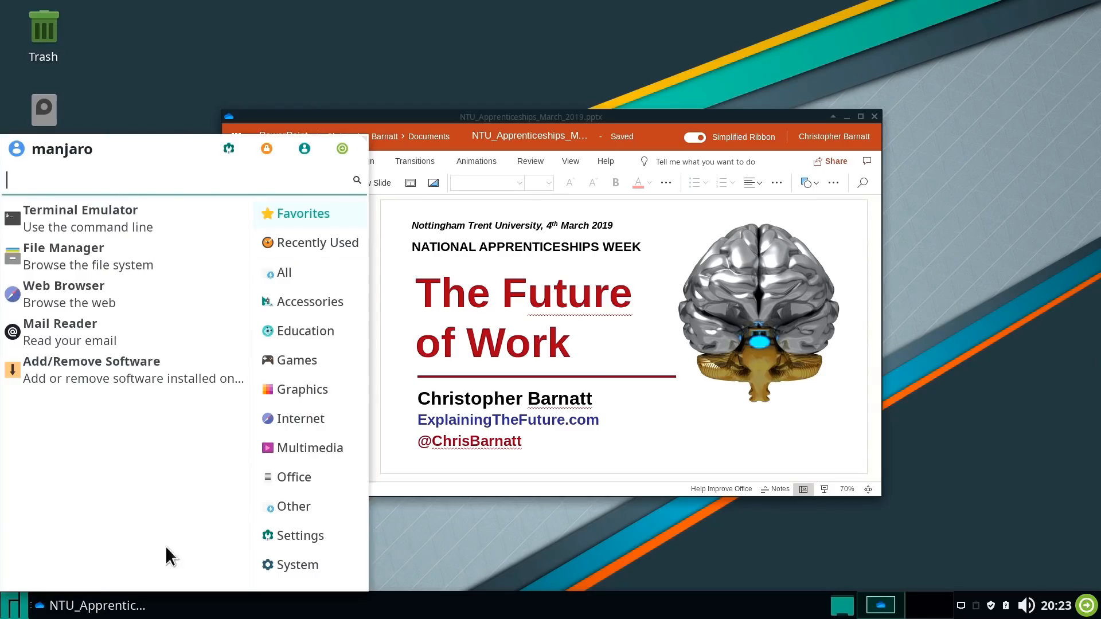
left_click(294, 477)
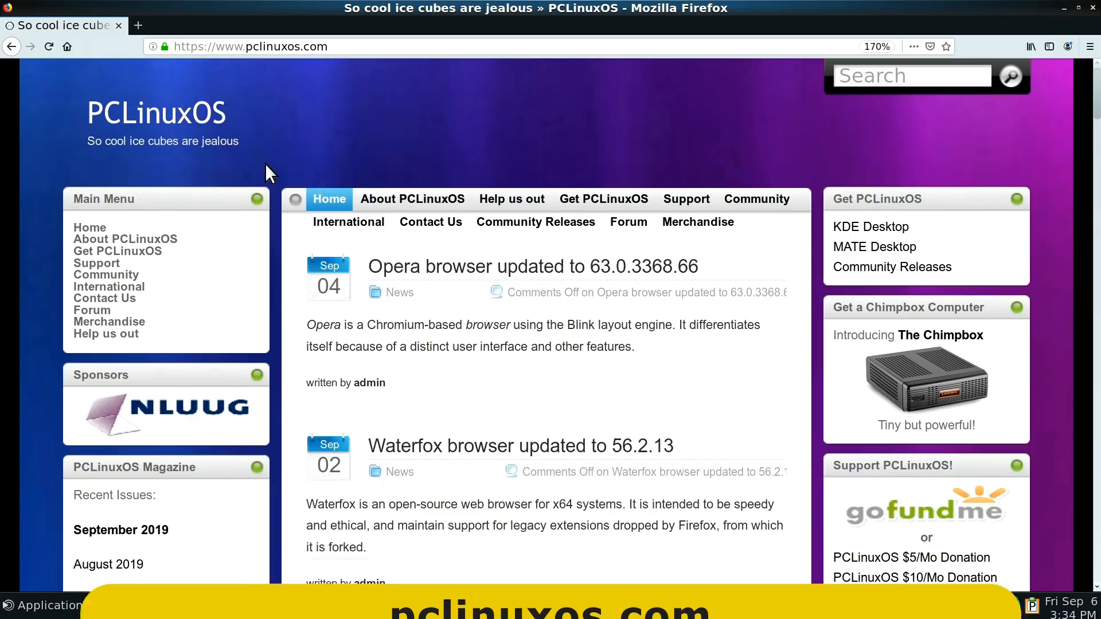
Step: Zoom in on the PCLinuxOS home page in Firefox
key("ctrl+plus")
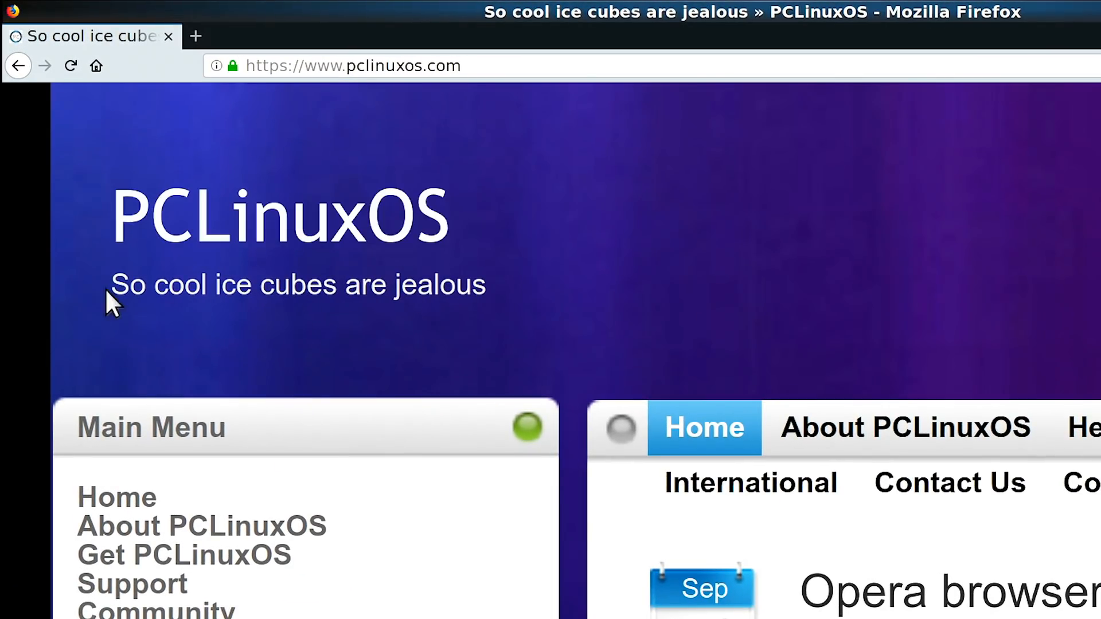
mouse_move(510, 347)
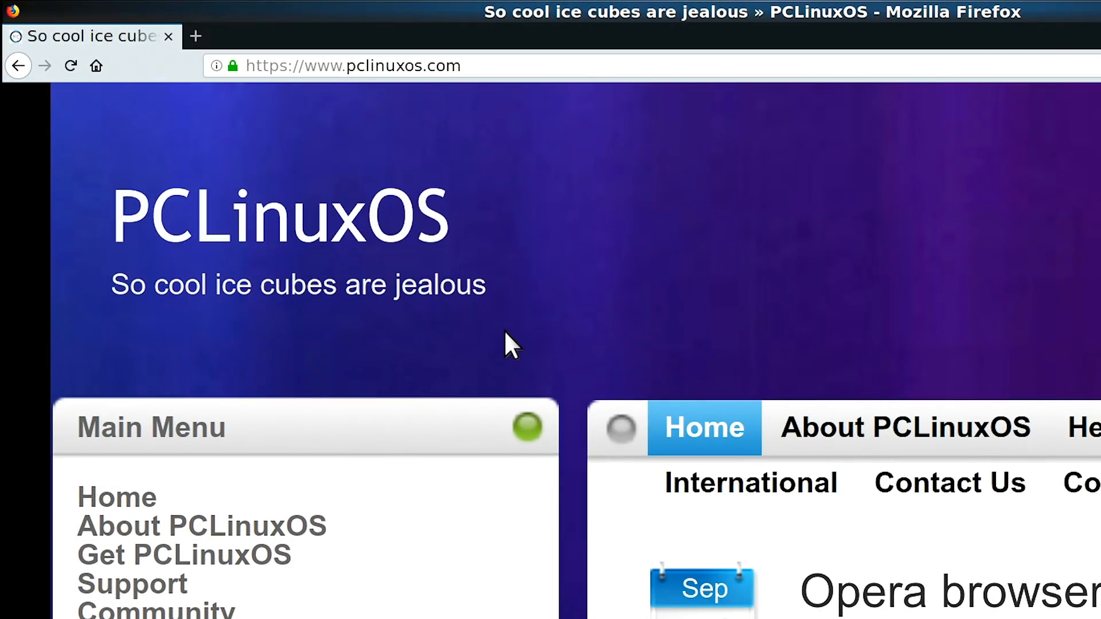
mouse_move(127, 344)
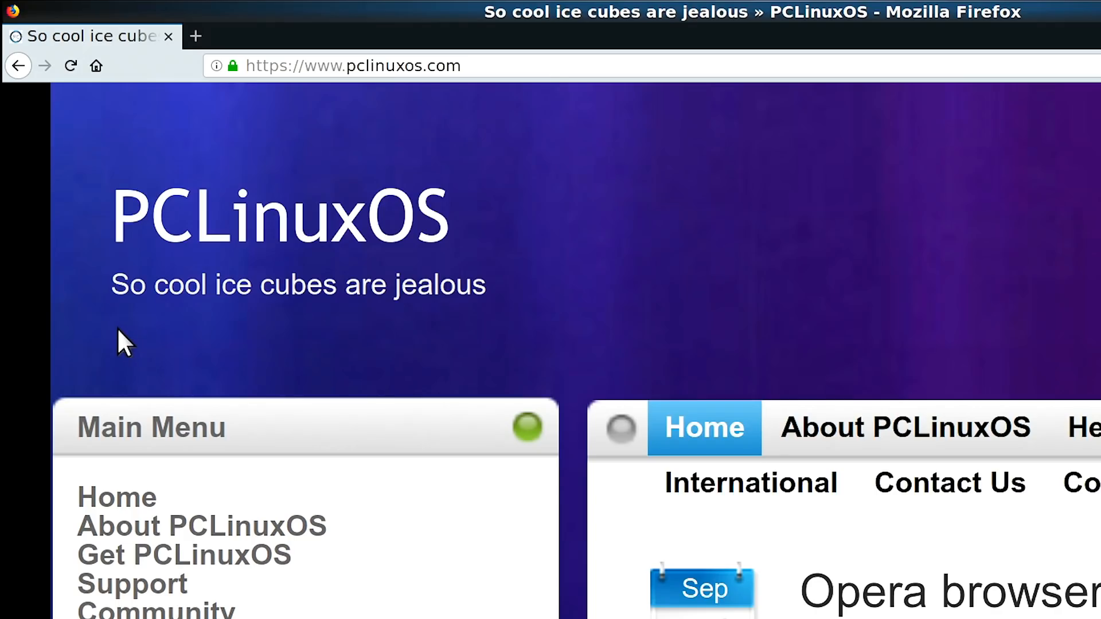
mouse_move(507, 332)
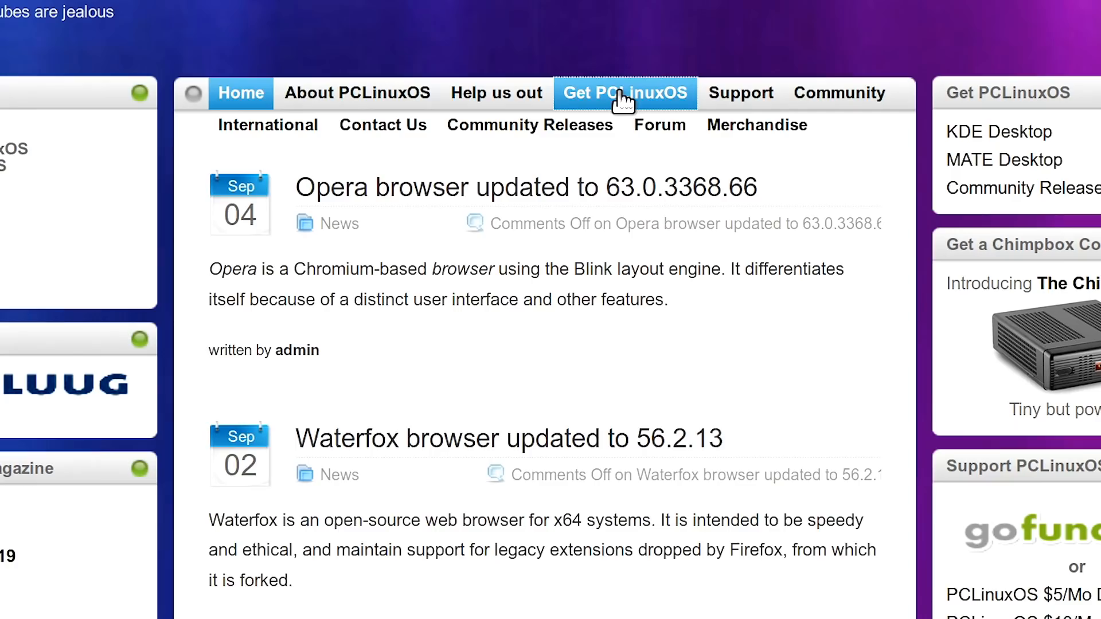
Step: Go to the Get PCLinuxOS page listing KDE, Mate and FullMonty editions
left_click(623, 92)
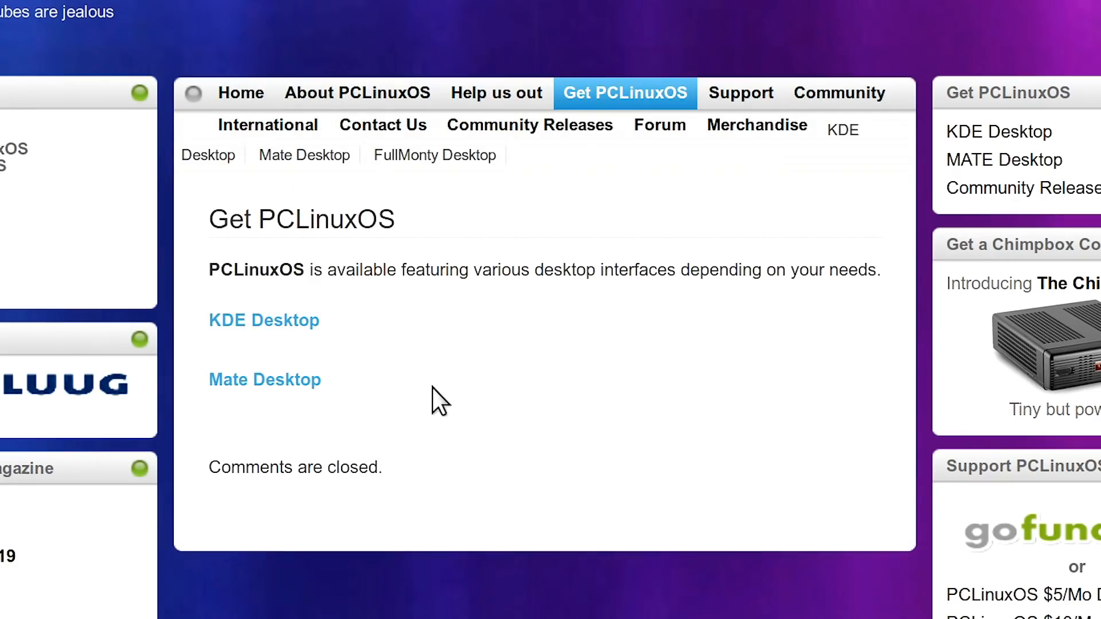
mouse_move(386, 370)
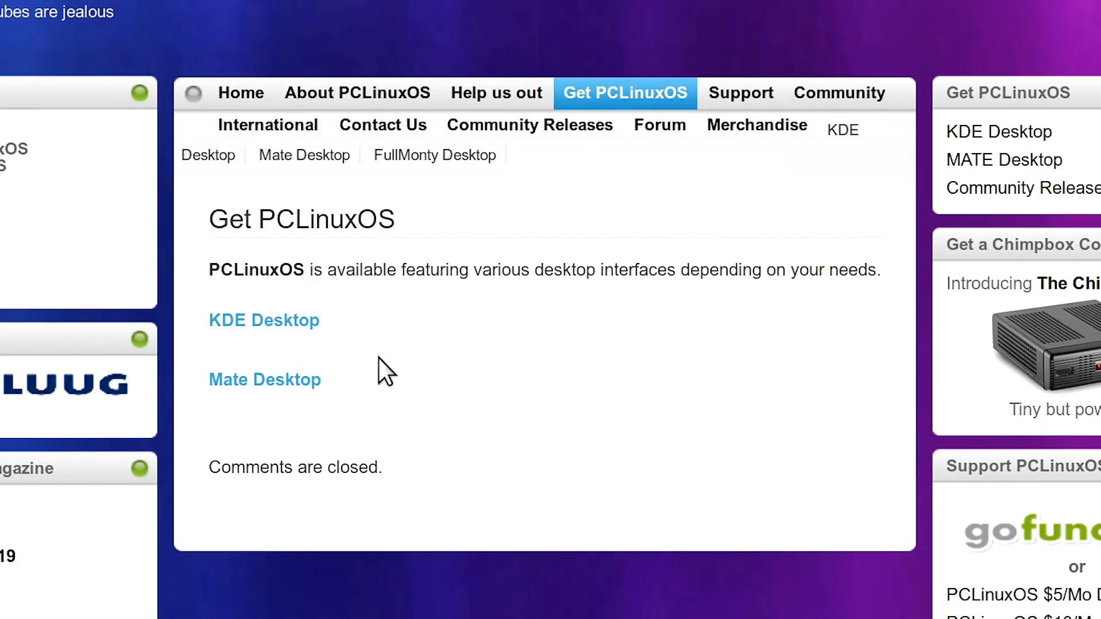
mouse_move(358, 383)
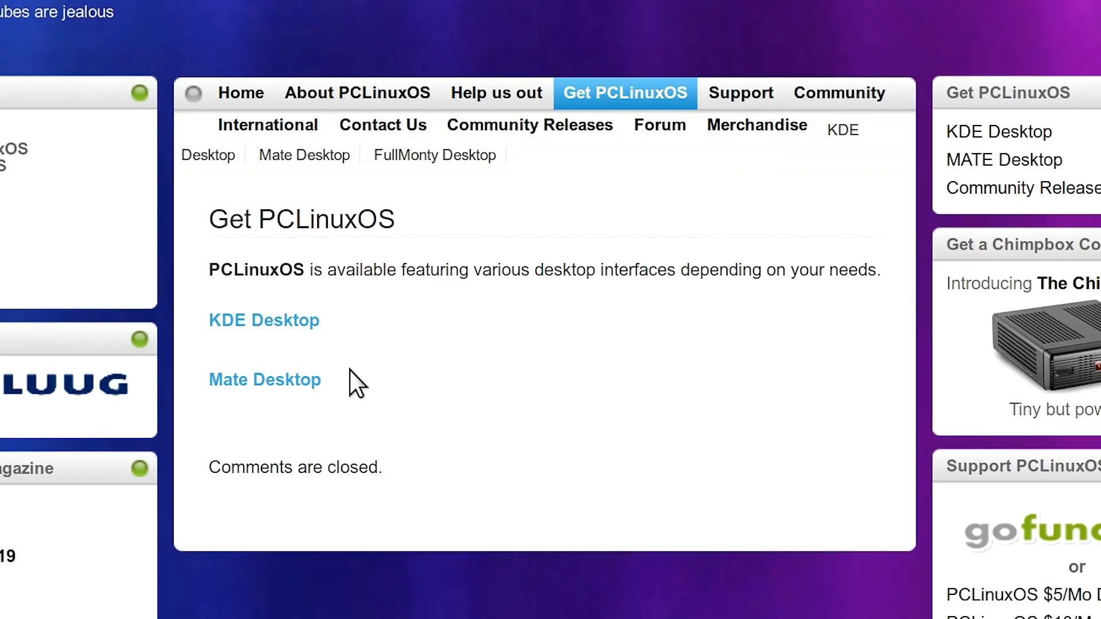
mouse_move(354, 393)
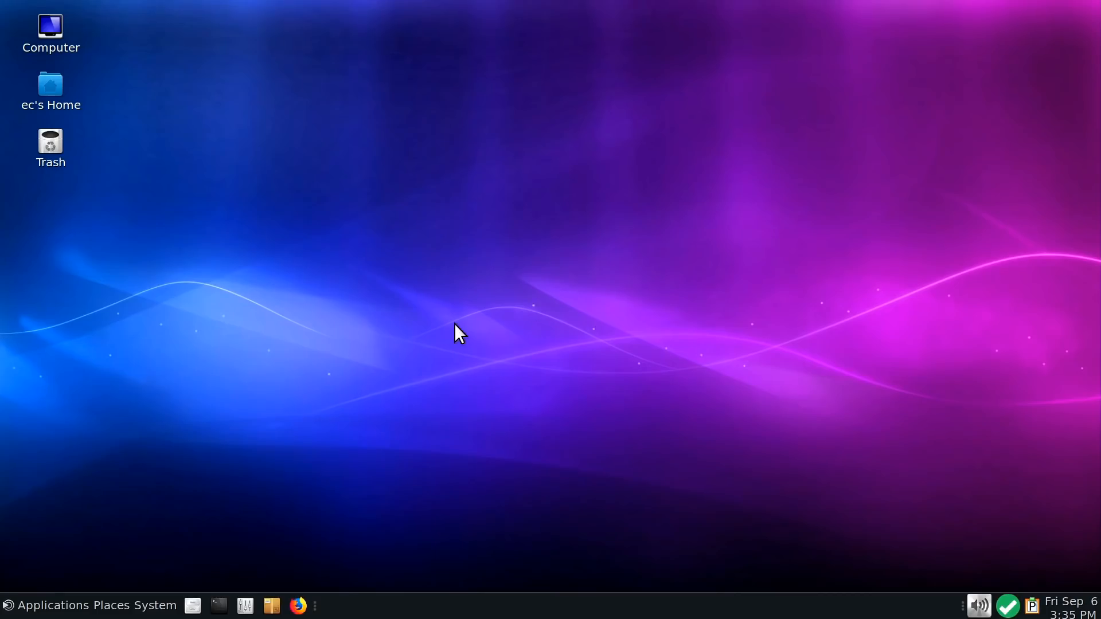
mouse_move(397, 145)
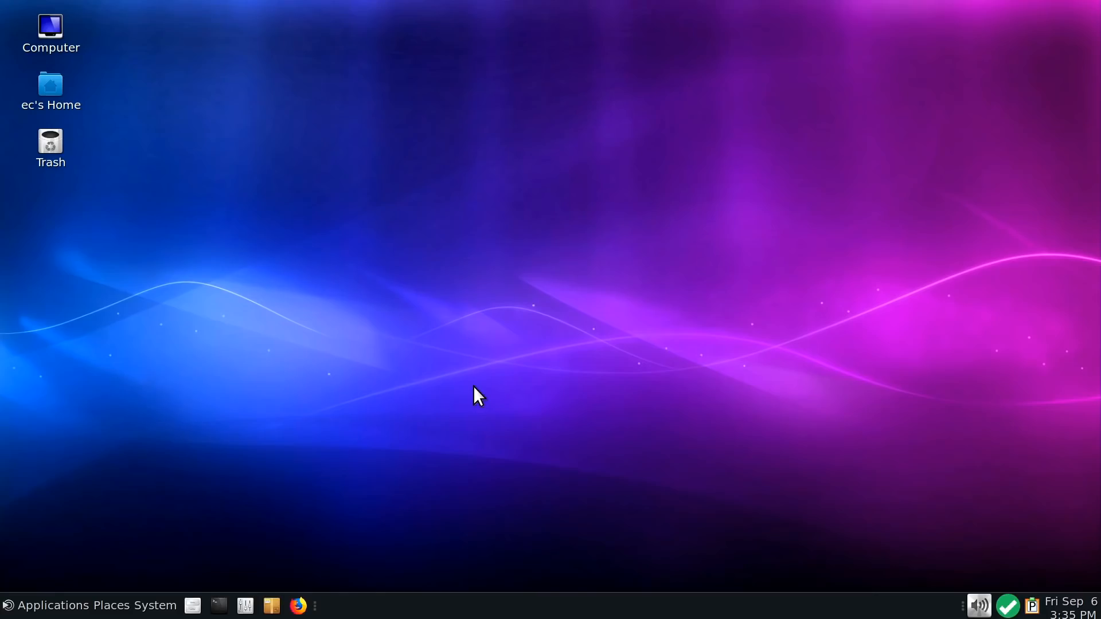
mouse_move(526, 374)
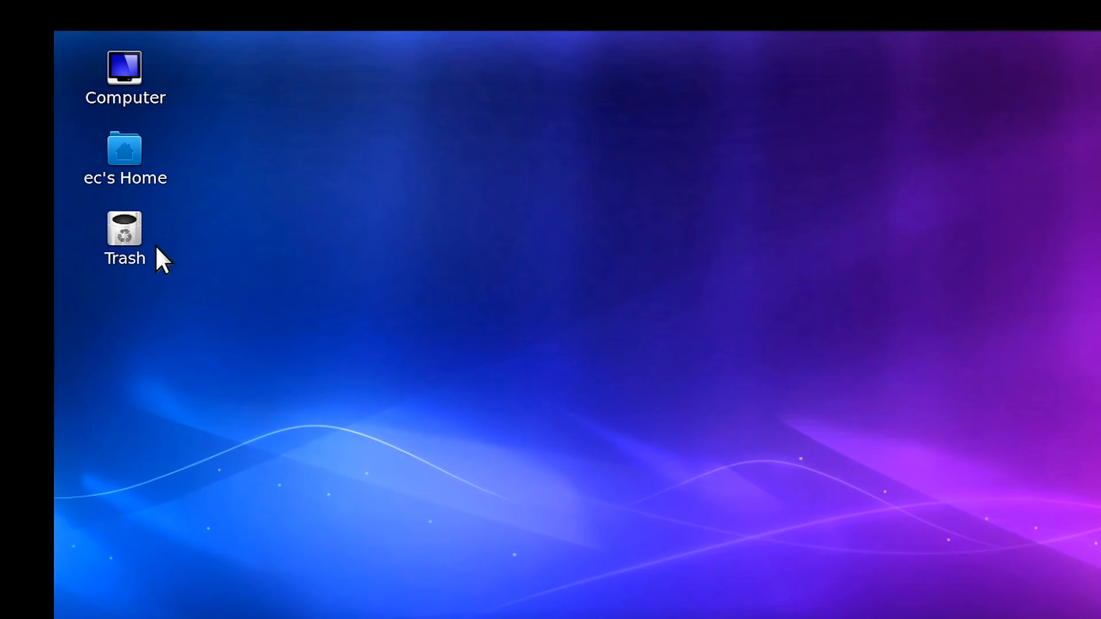
mouse_move(204, 303)
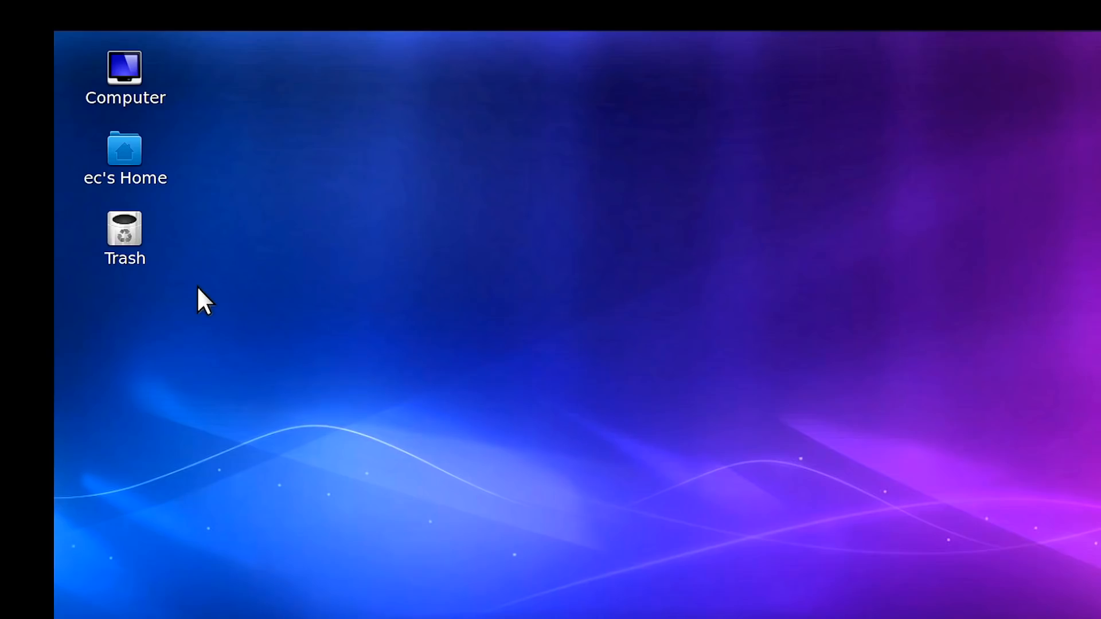
mouse_move(196, 291)
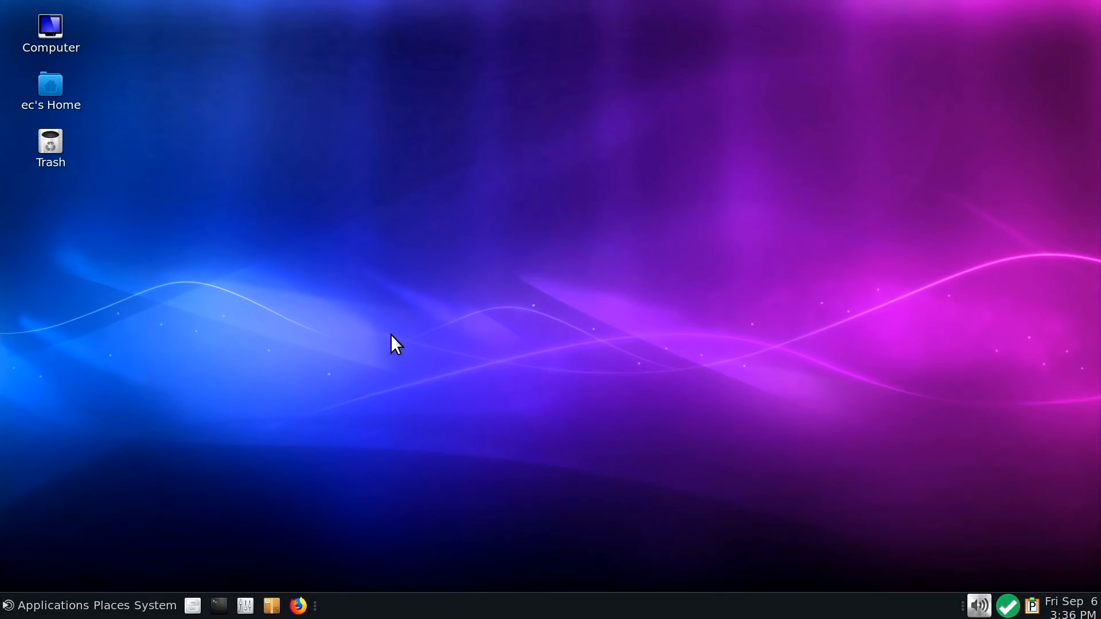
mouse_move(244, 606)
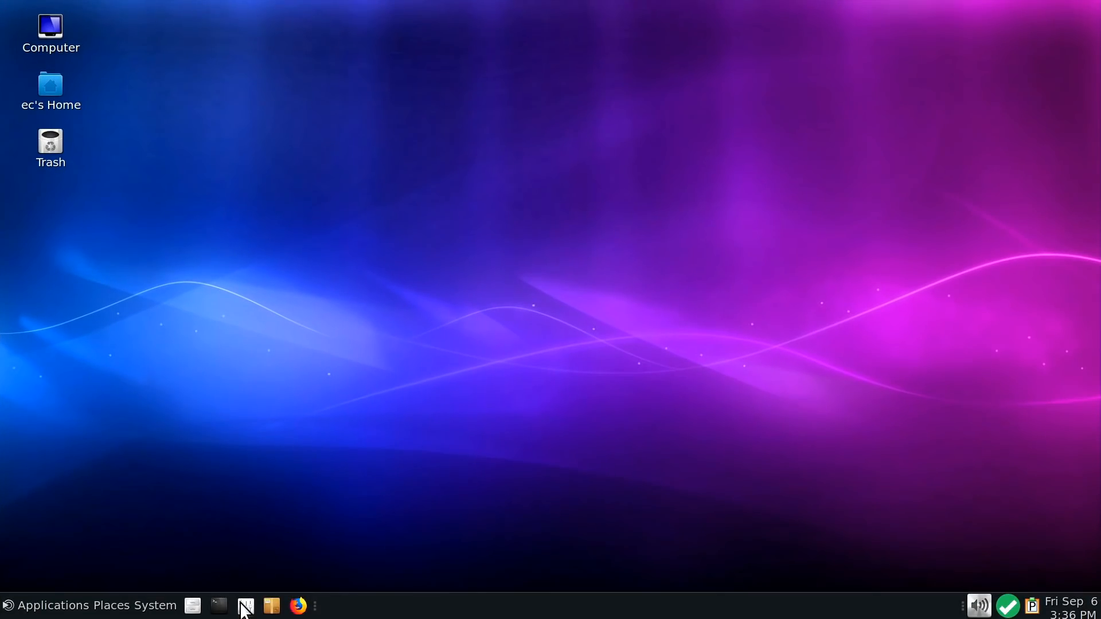
Step: Launch Control Center from the panel and authenticate with the root password
left_click(244, 606)
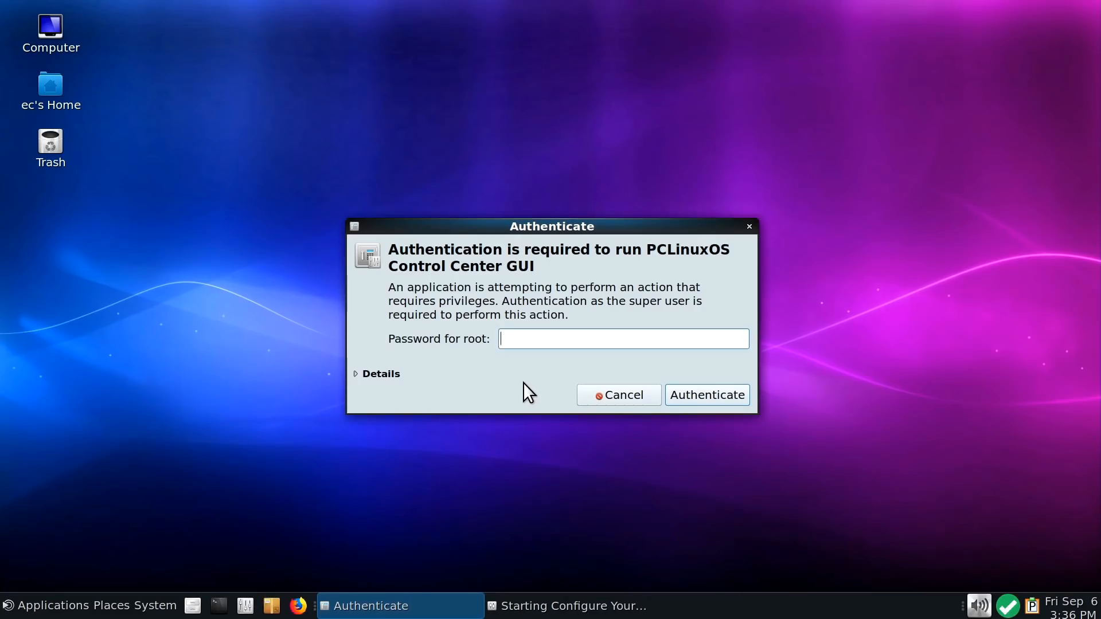
type("•")
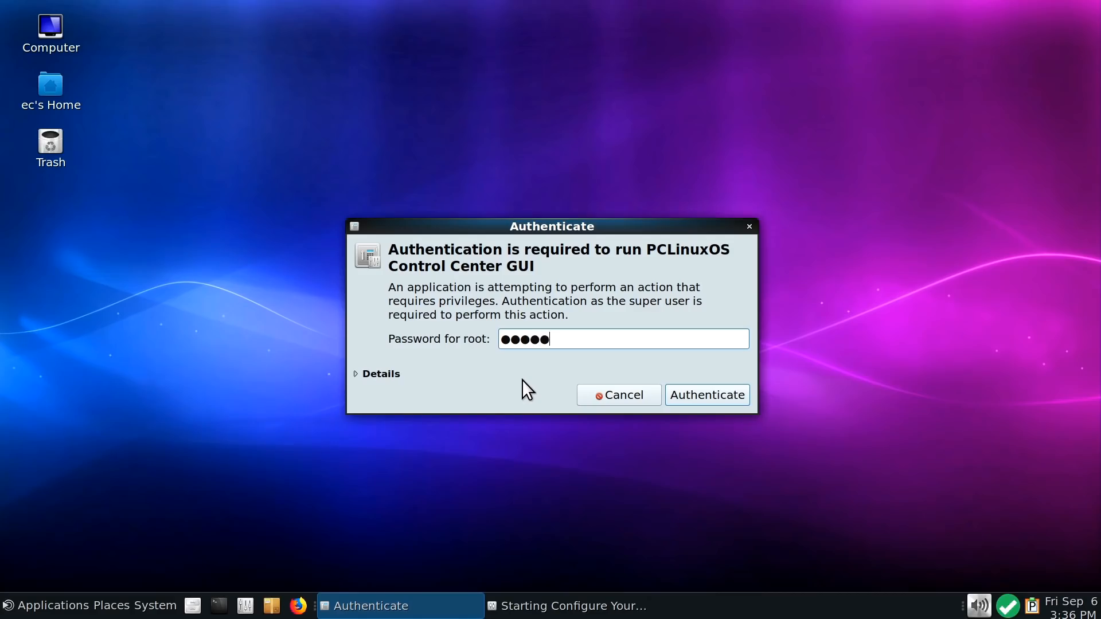
left_click(706, 395)
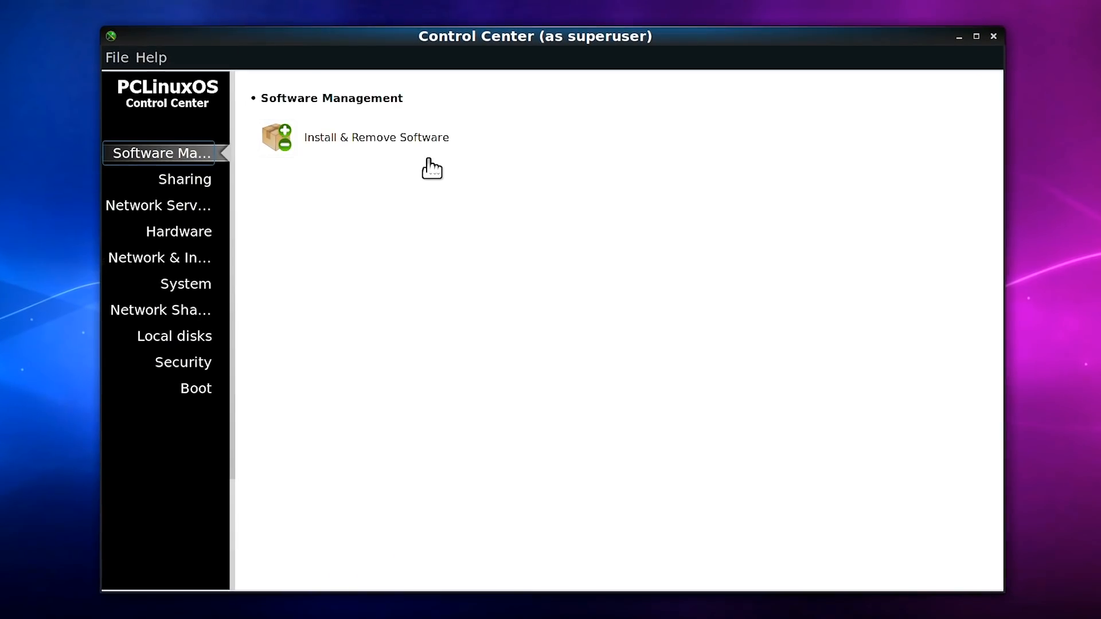
mouse_move(184, 179)
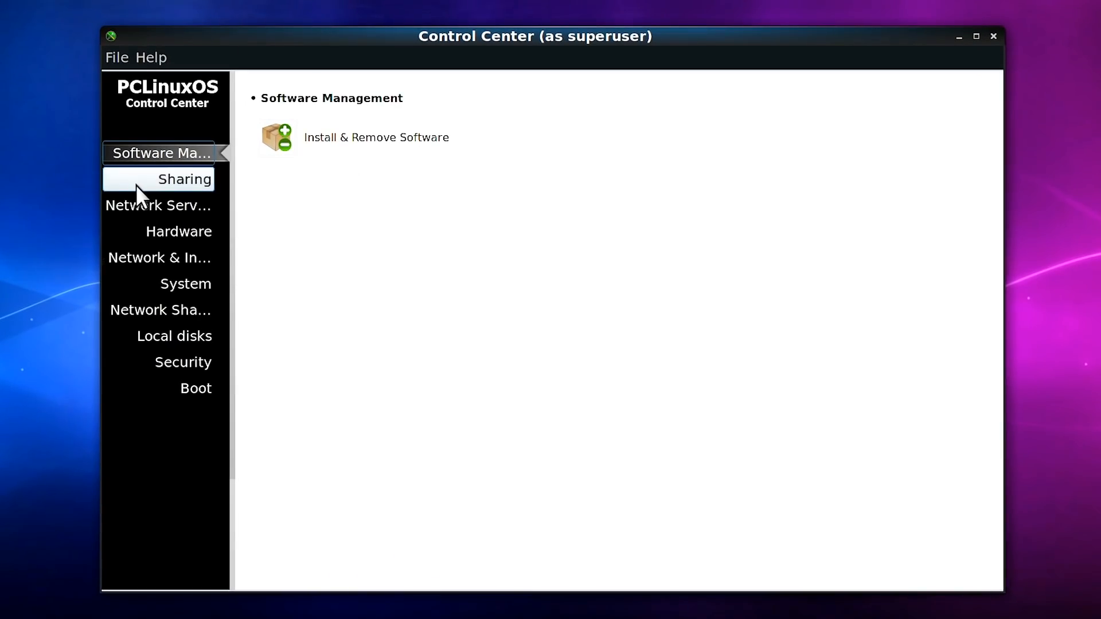
Step: Browse the Sharing and Network Services sections, ending on the Hardware section
left_click(185, 179)
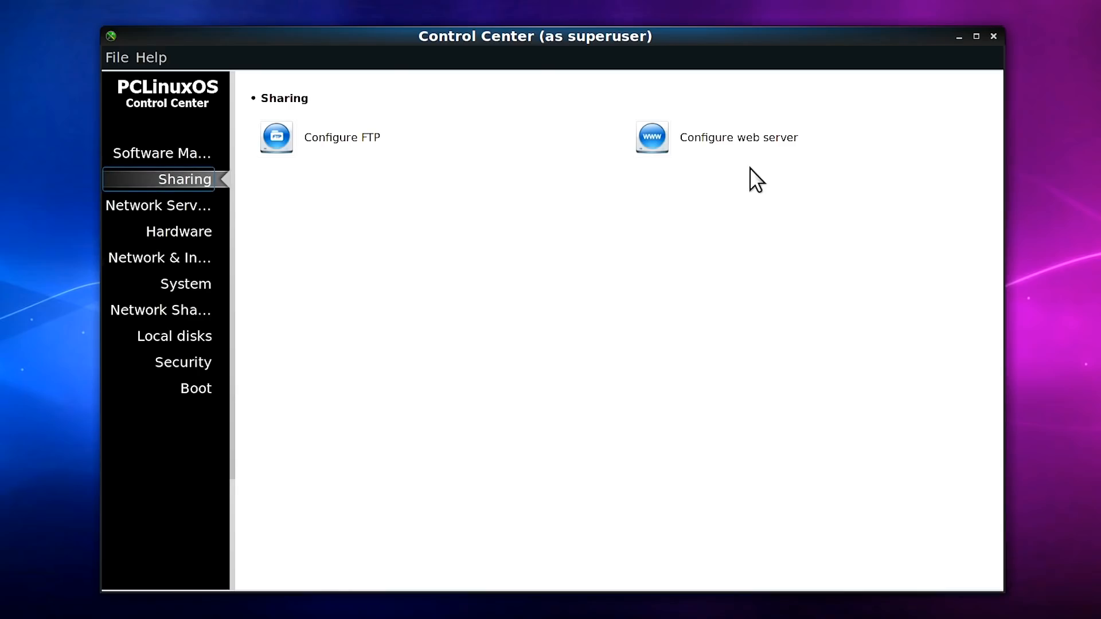
left_click(158, 205)
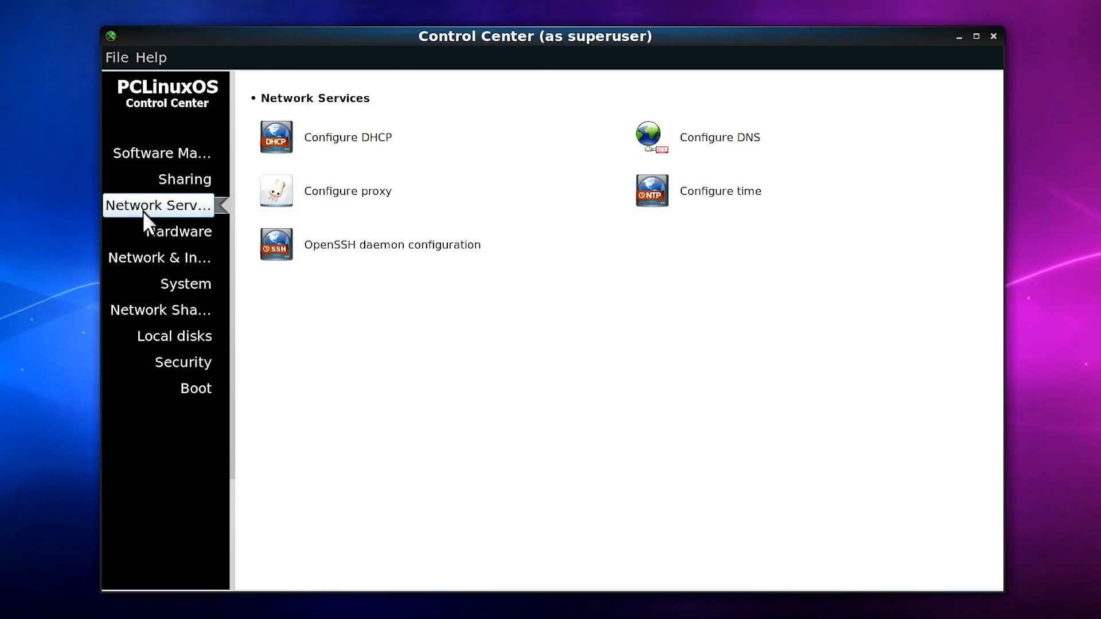
left_click(179, 230)
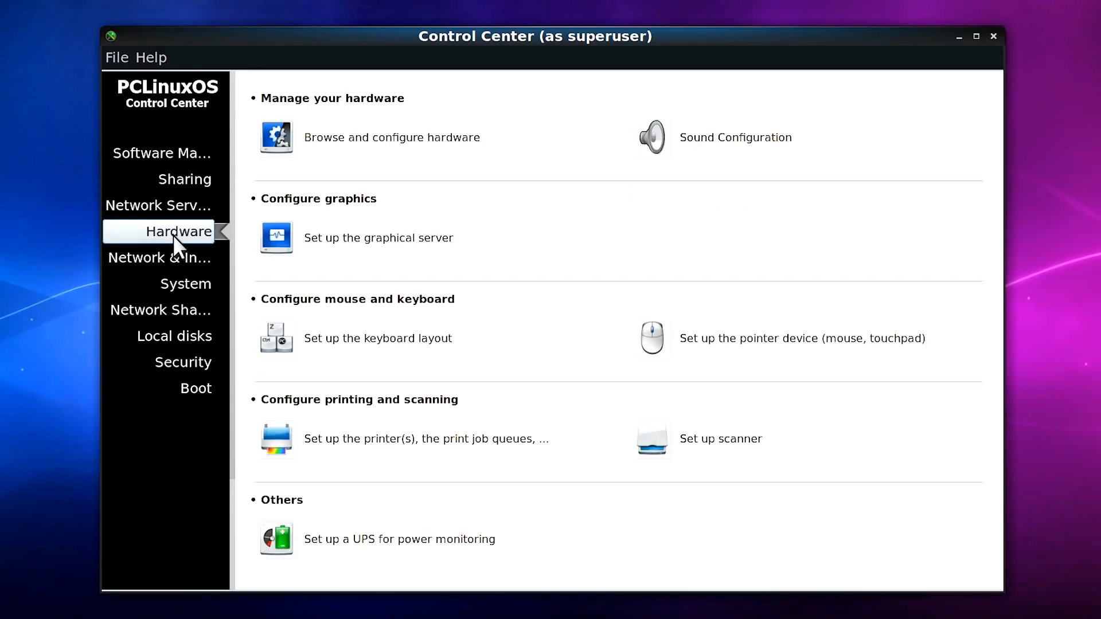
mouse_move(276, 136)
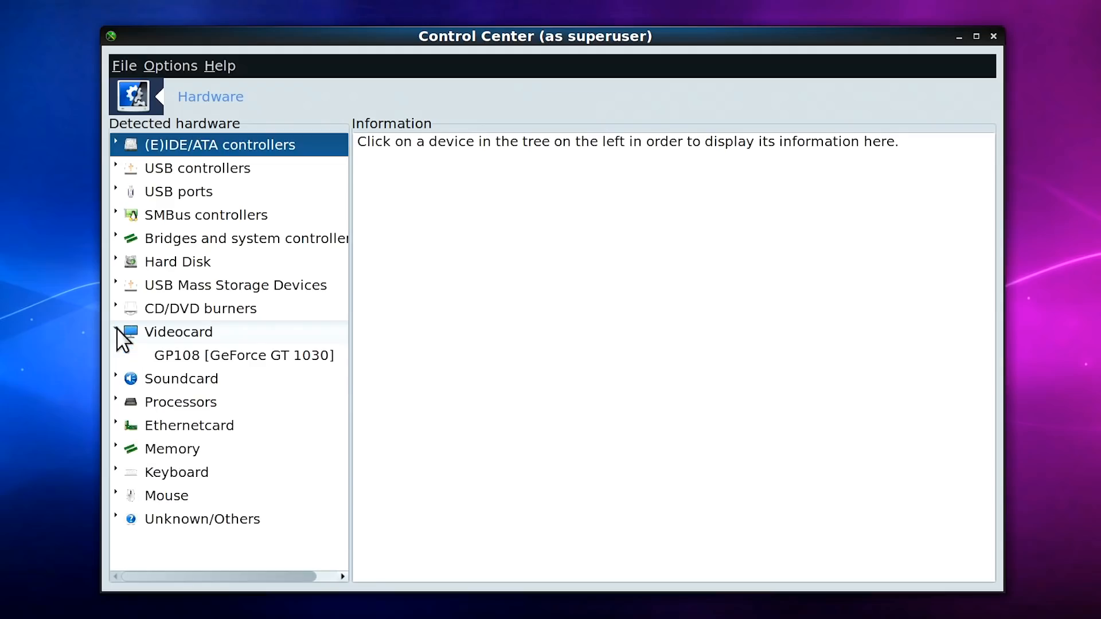
Step: View the GeForce GT 1030's NVIDIA and PCI details, then quit the hardware browser
left_click(243, 355)
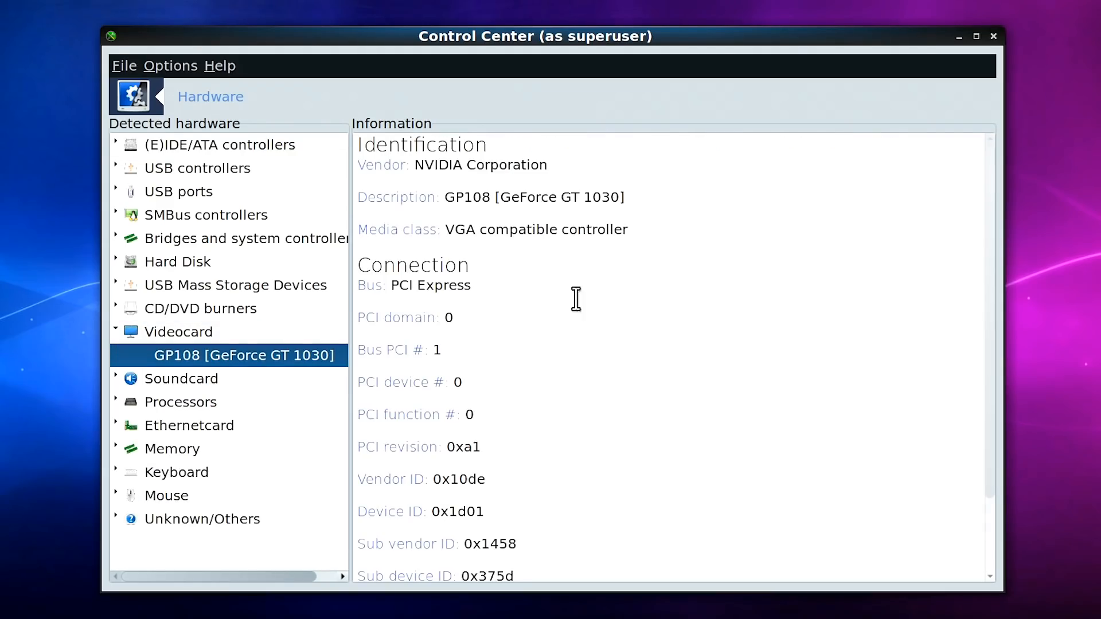
scroll("down", 3)
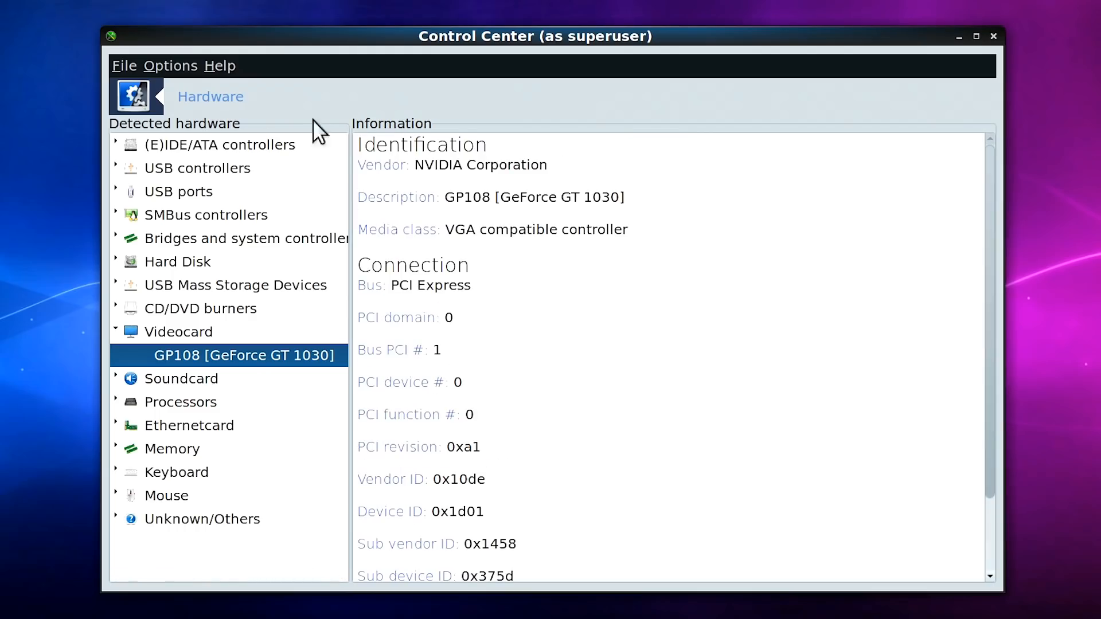
left_click(124, 65)
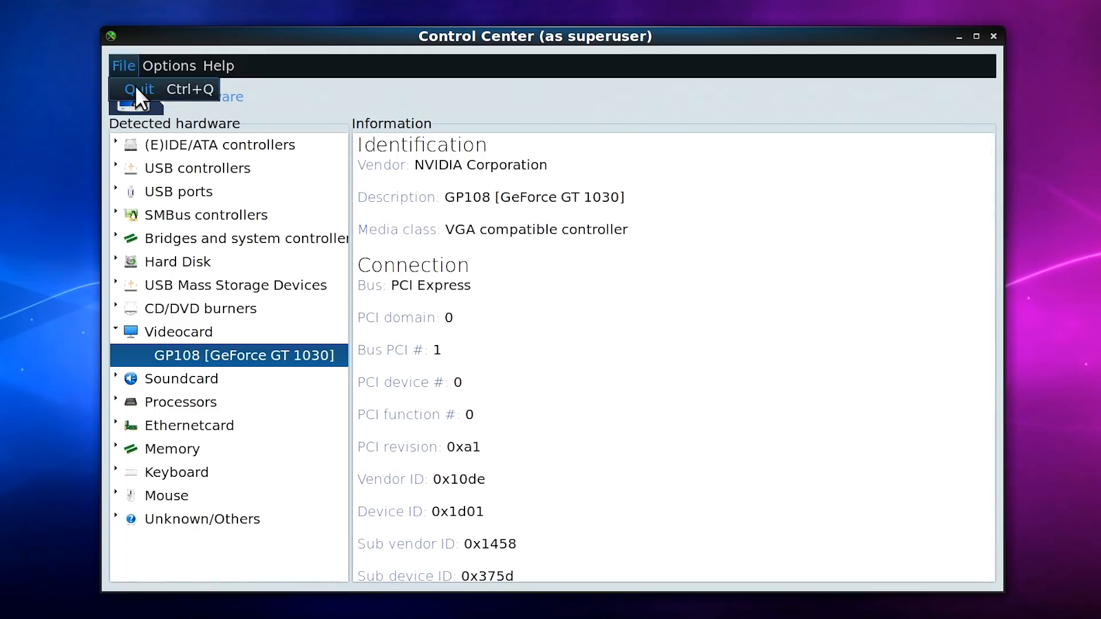
left_click(138, 89)
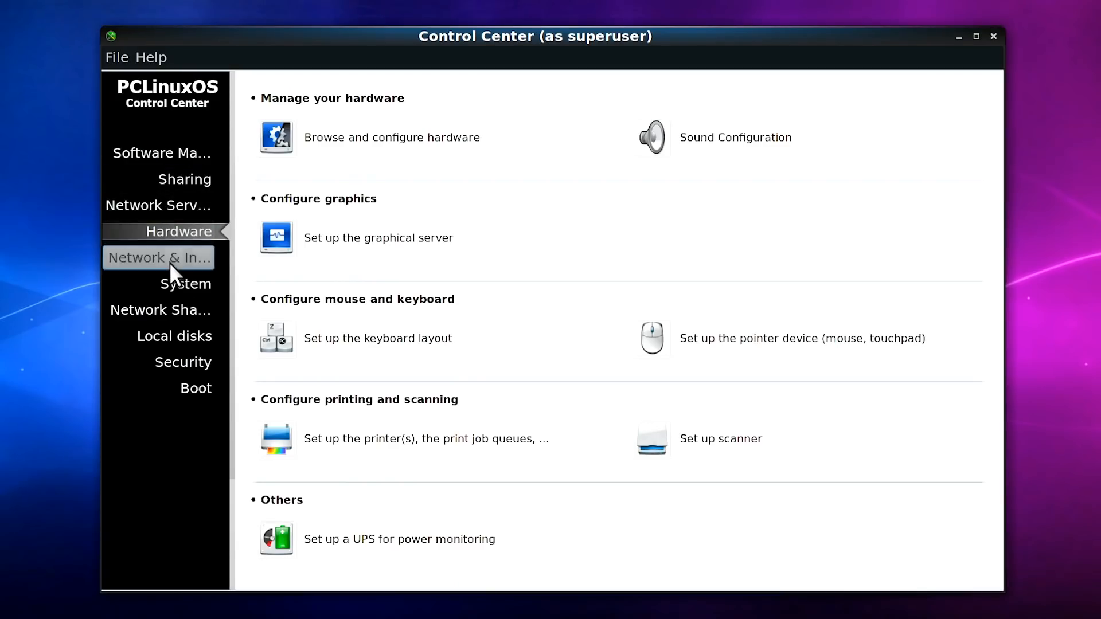
Step: Step through Network & Internet, Network Sharing, Local disks and Security, ending on Boot
left_click(158, 258)
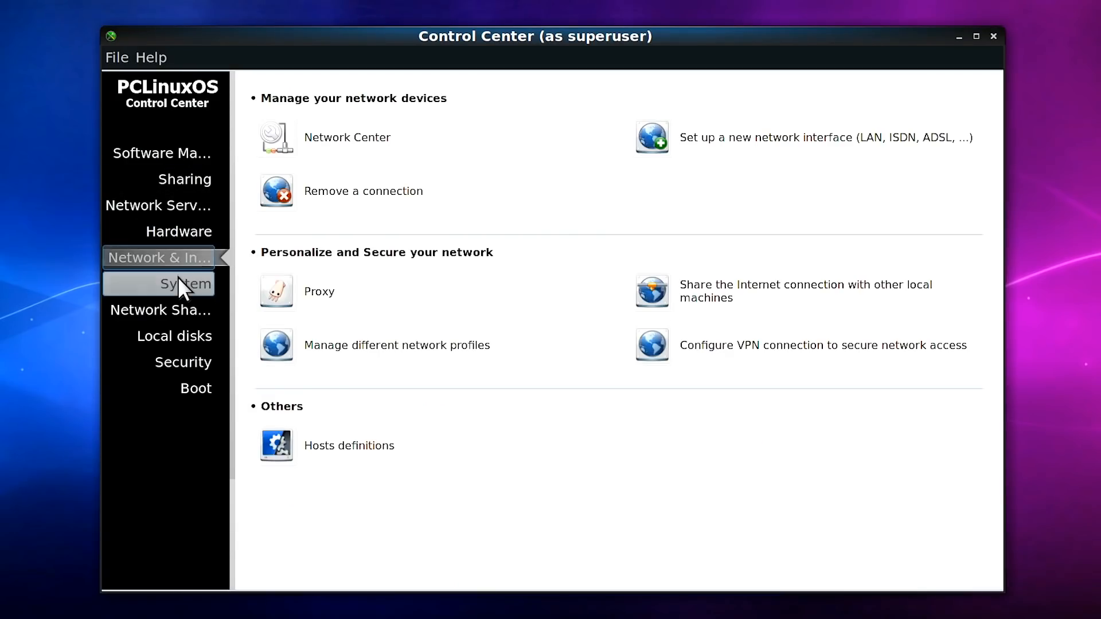
left_click(159, 310)
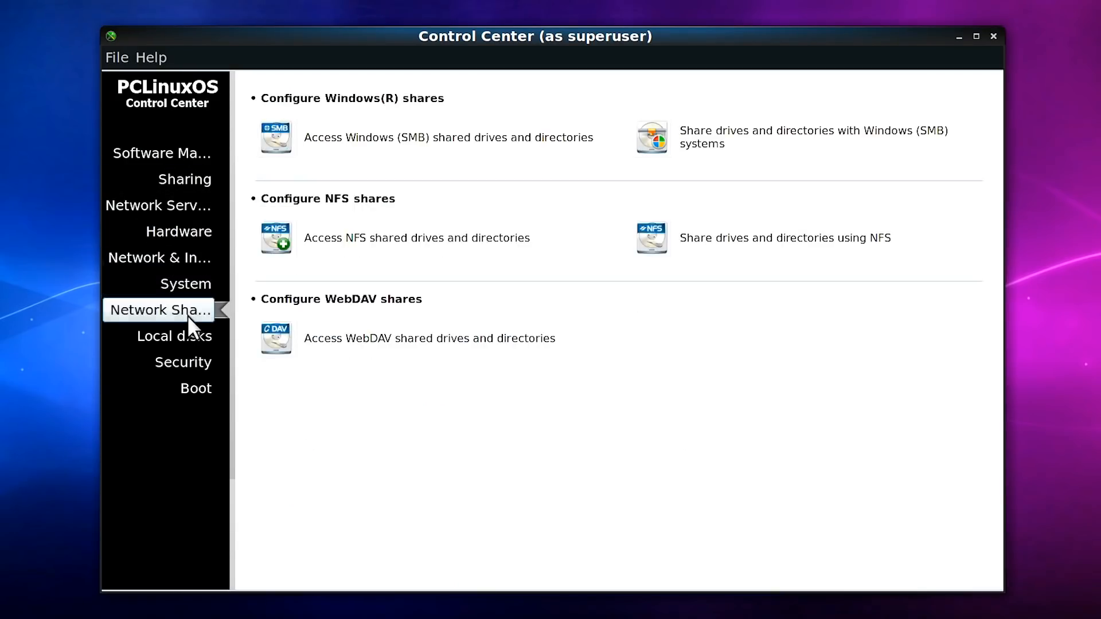
left_click(175, 336)
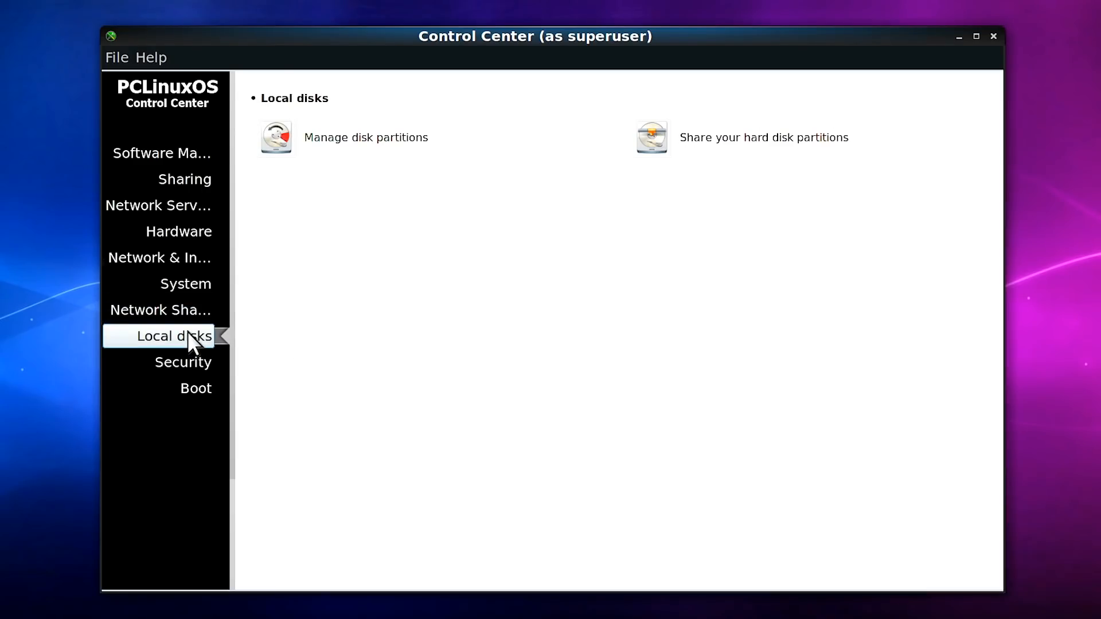
left_click(181, 362)
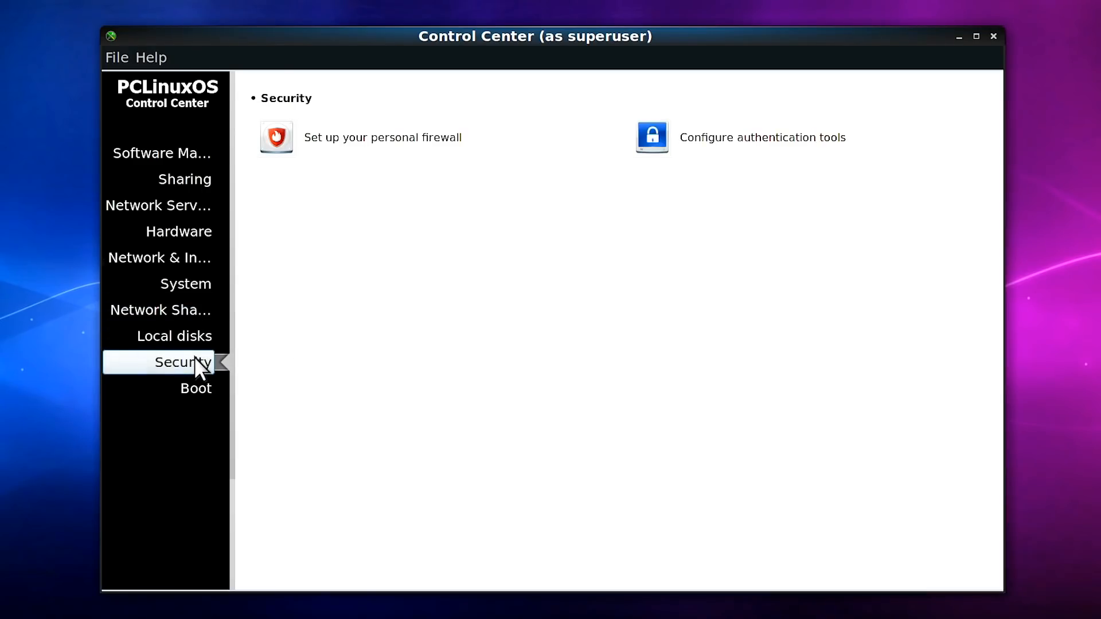
left_click(195, 387)
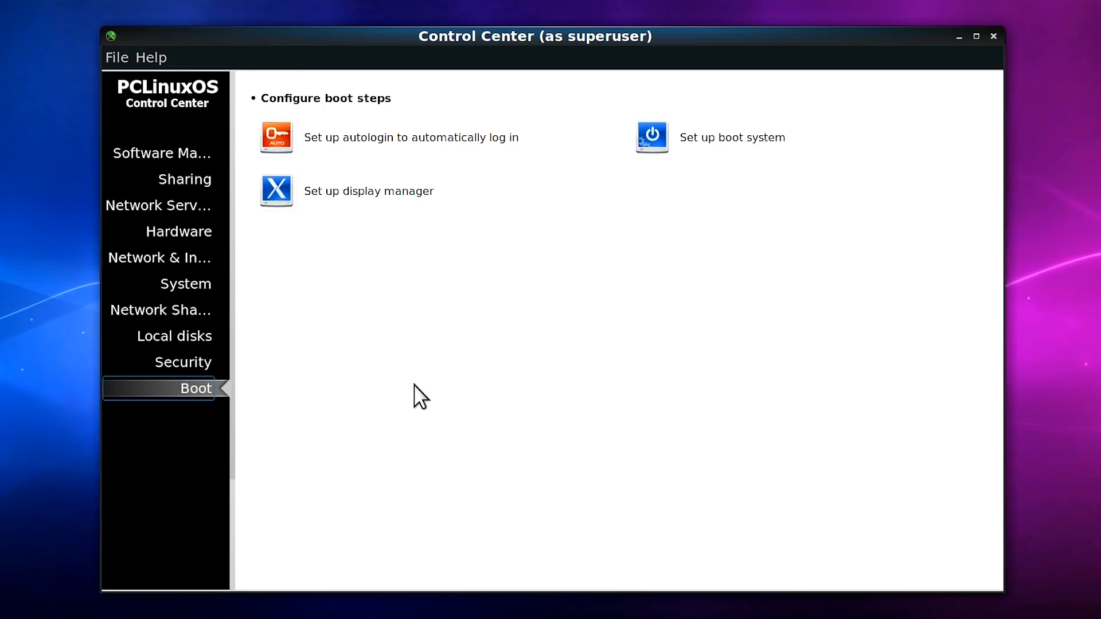
mouse_move(360, 260)
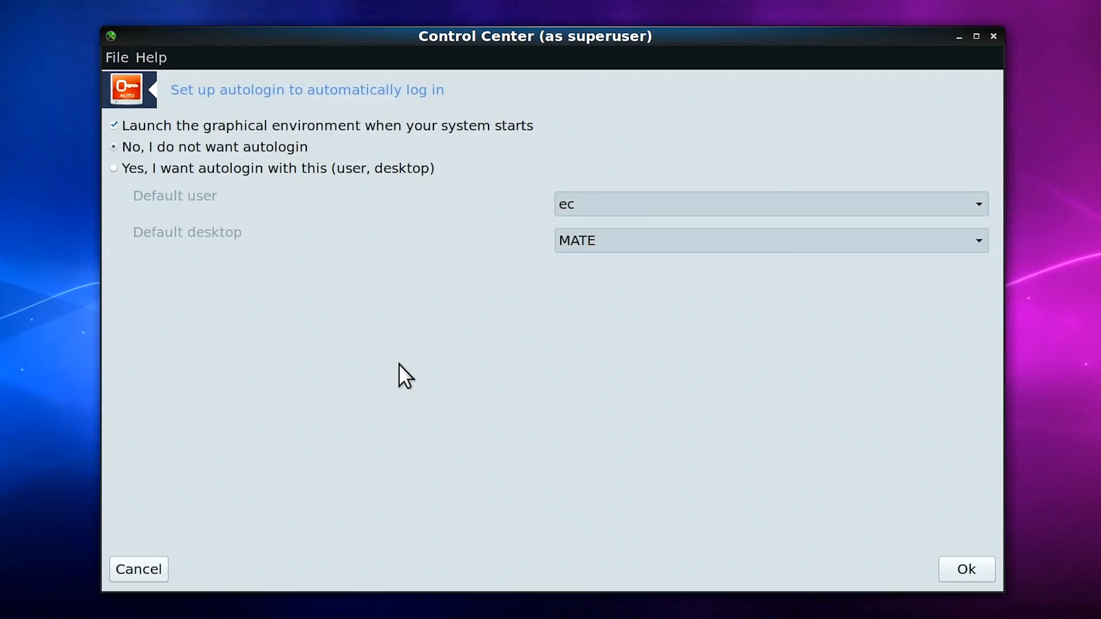
mouse_move(225, 156)
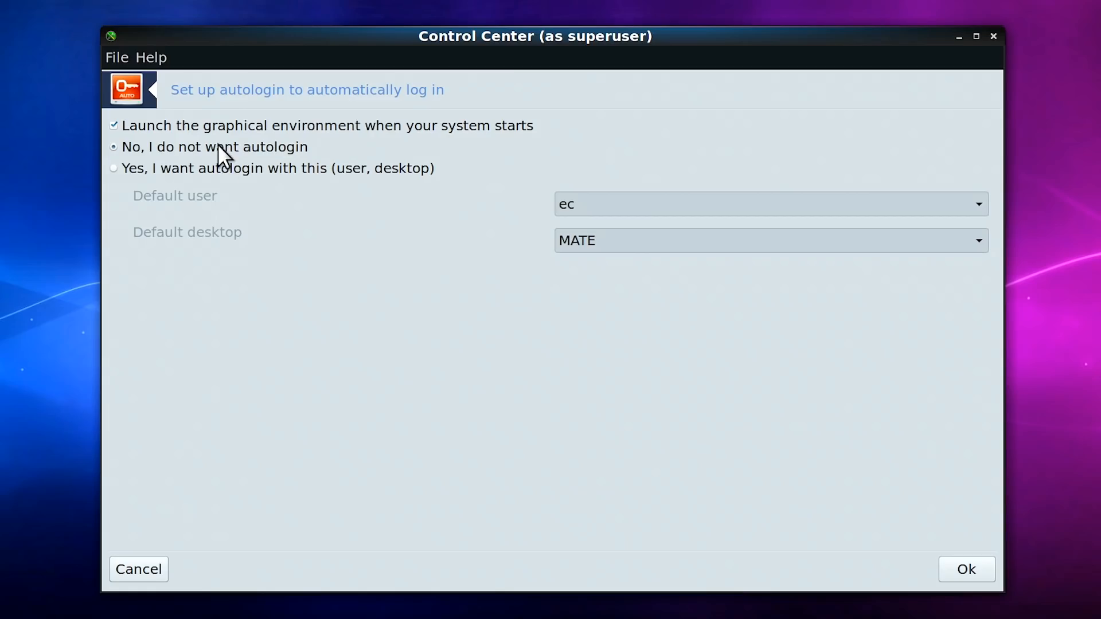
Step: Cancel the autologin dialog, leaving 'No, I do not want autologin' selected
left_click(139, 570)
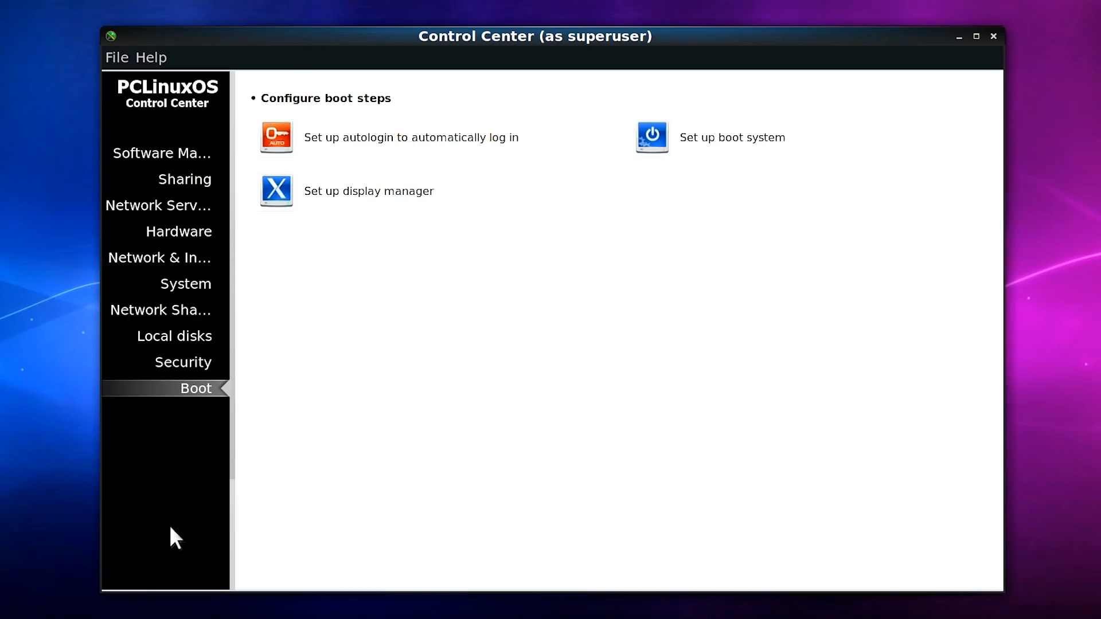
left_click(150, 57)
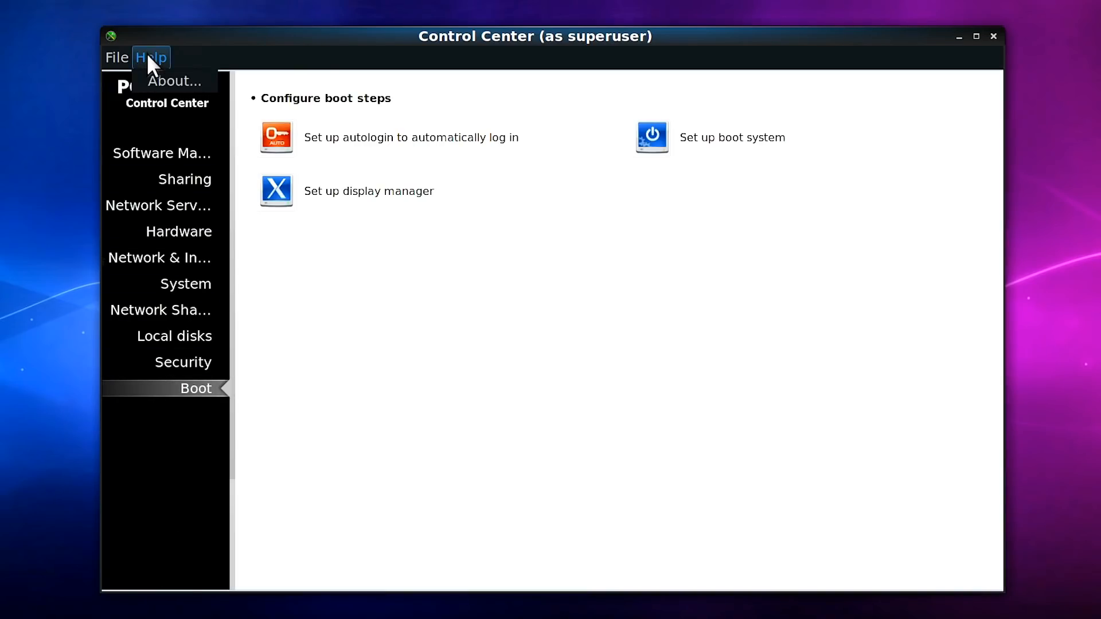
left_click(174, 80)
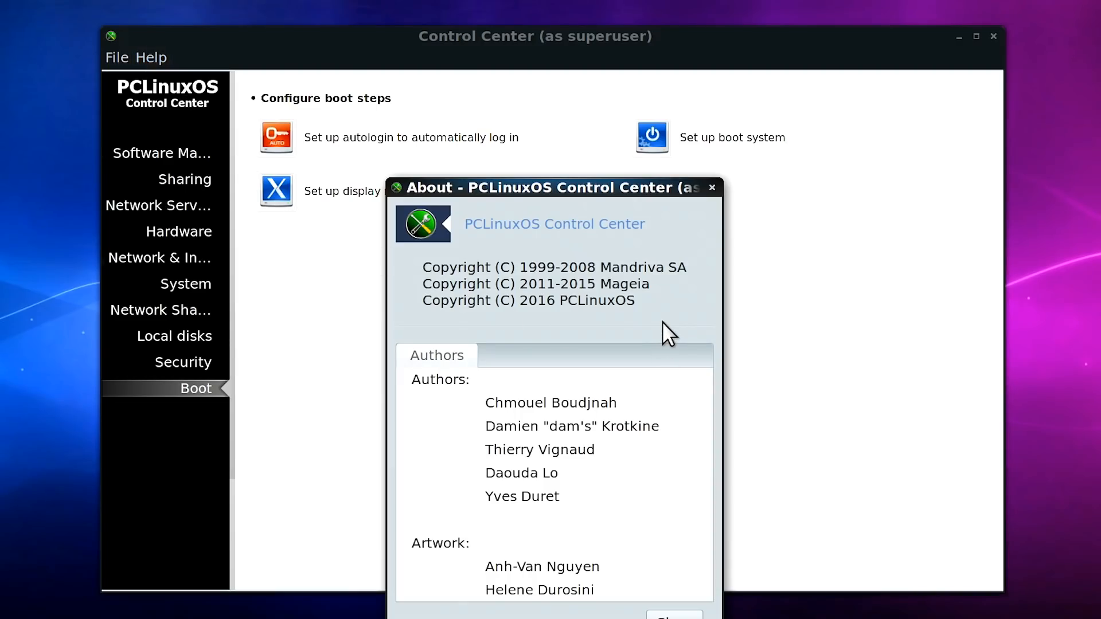
mouse_move(484, 281)
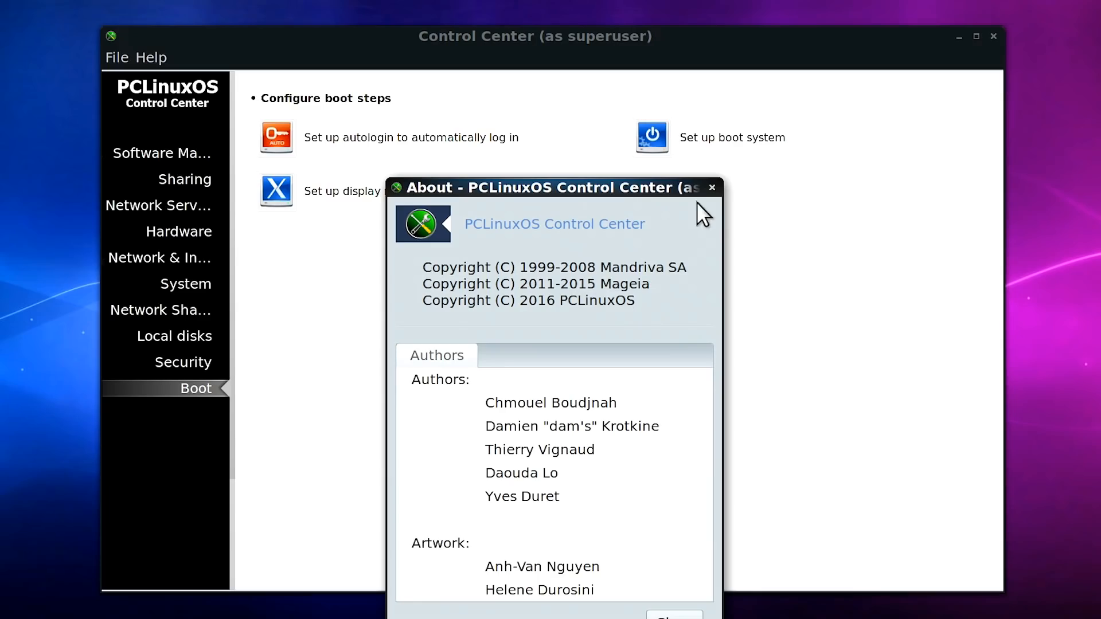
left_click(711, 187)
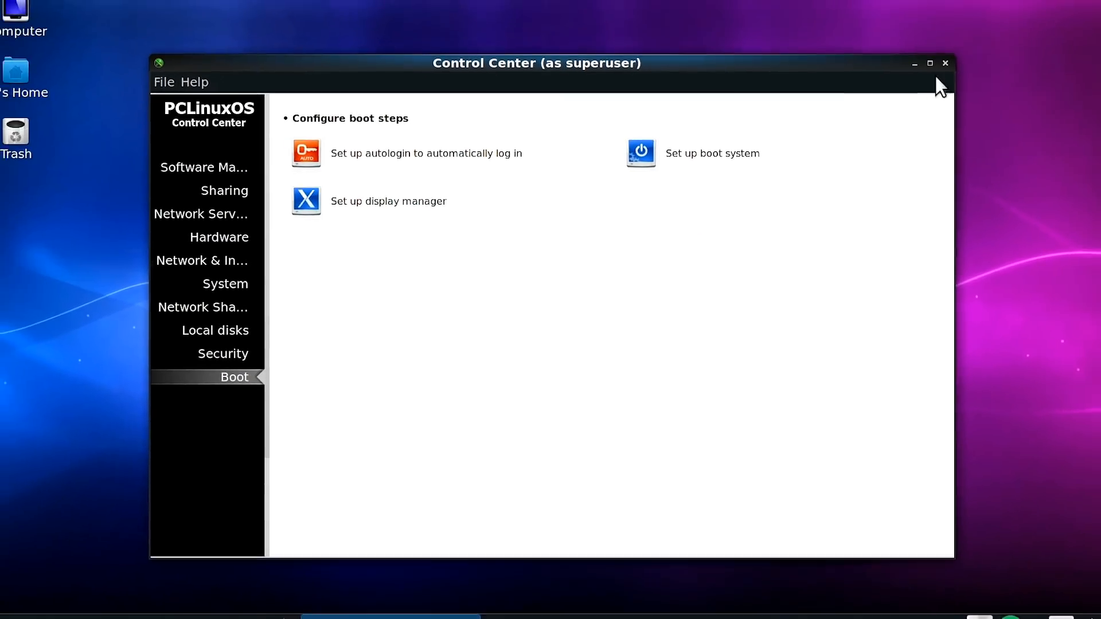
Step: Close Control Center, launch GIMP from the Applications Graphics menu, then close GIMP
left_click(944, 63)
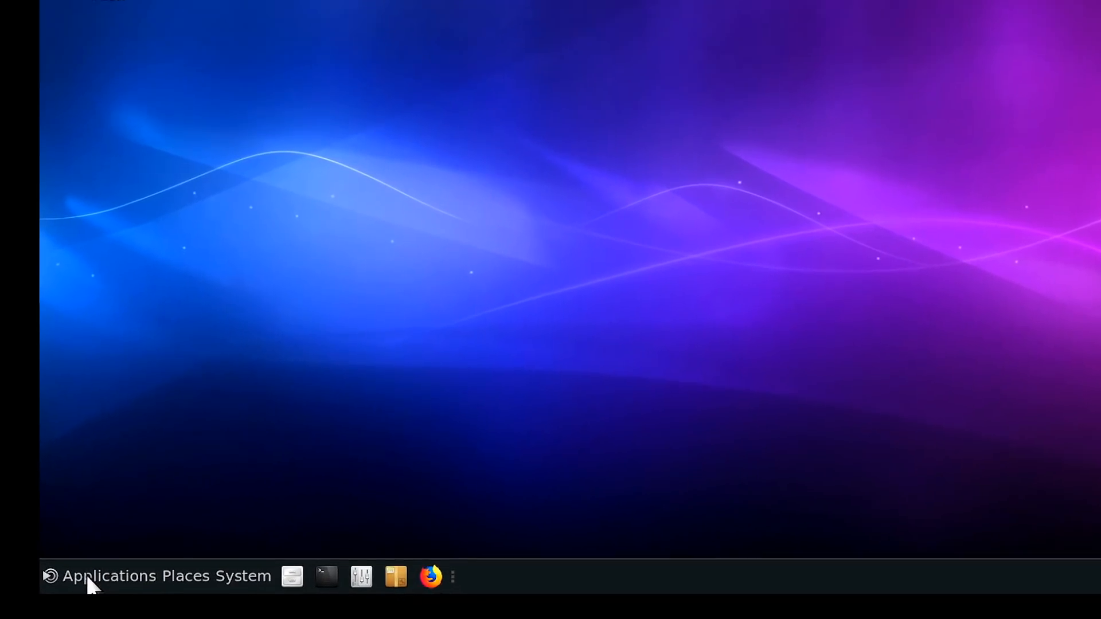
left_click(109, 576)
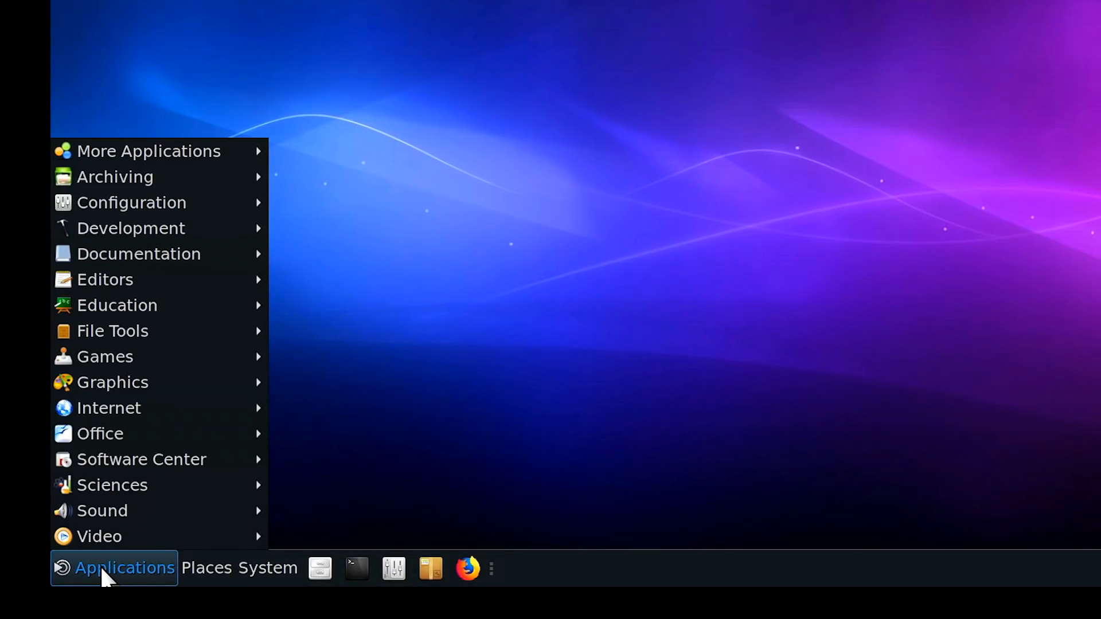
mouse_move(148, 151)
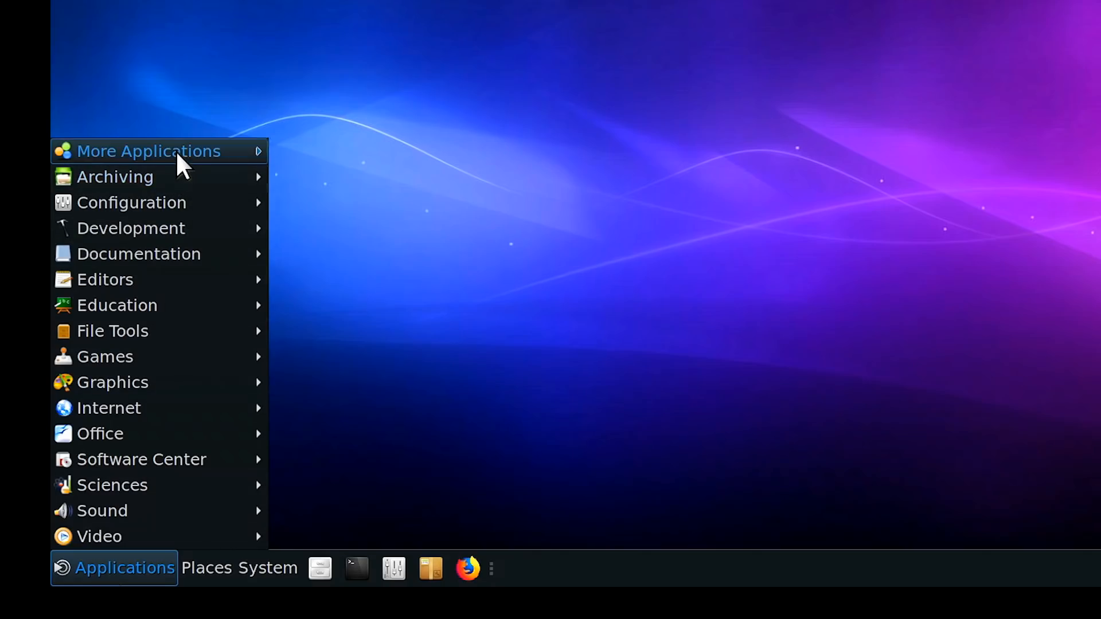
mouse_move(148, 152)
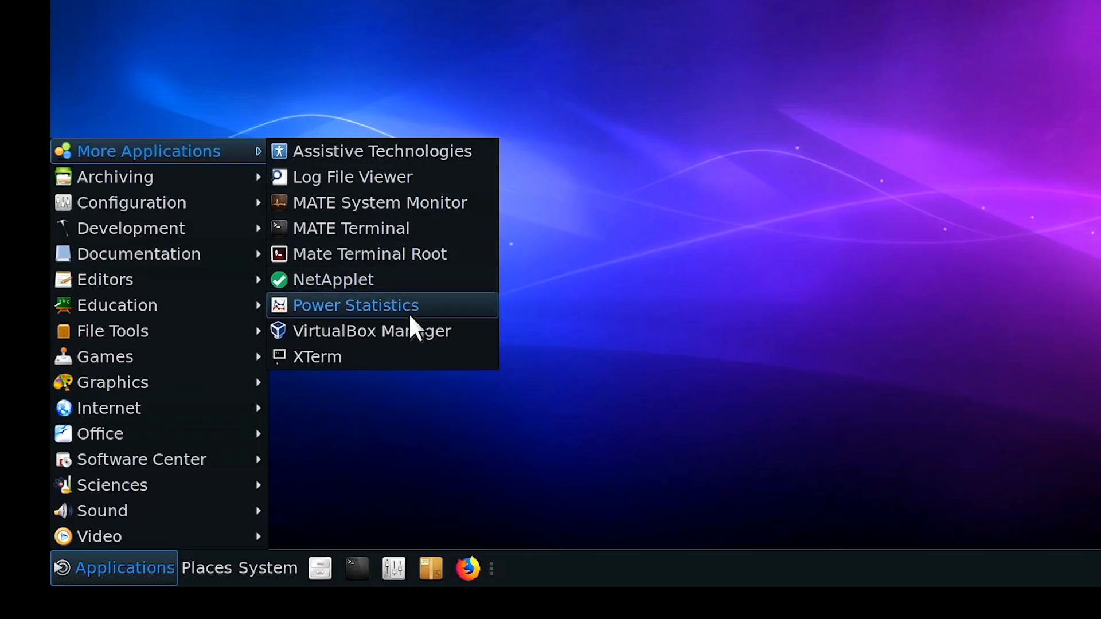
mouse_move(371, 331)
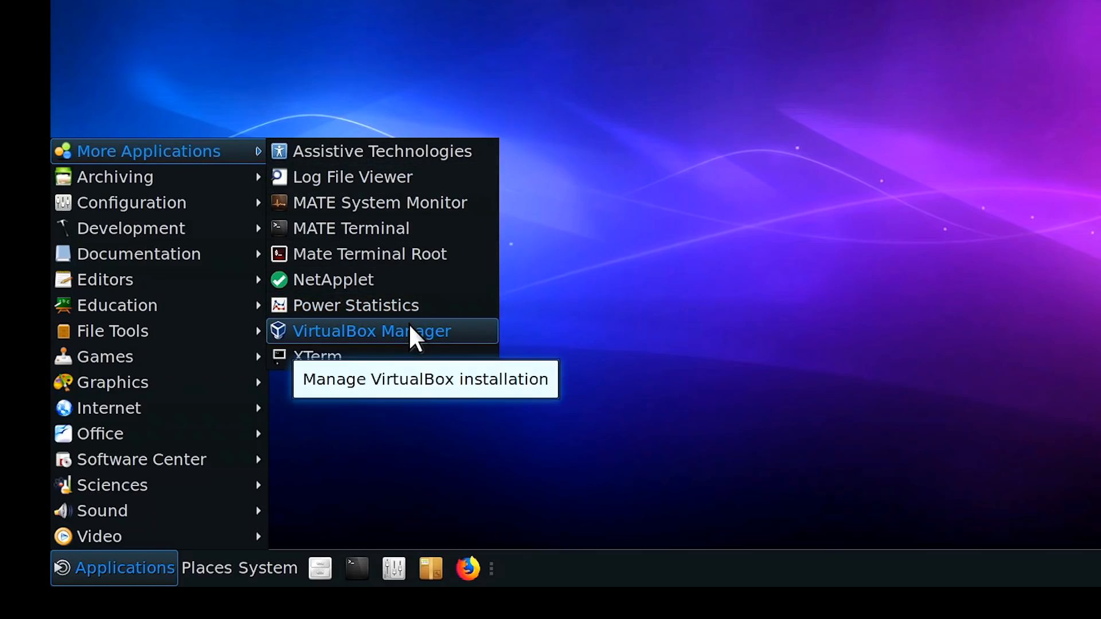
mouse_move(129, 202)
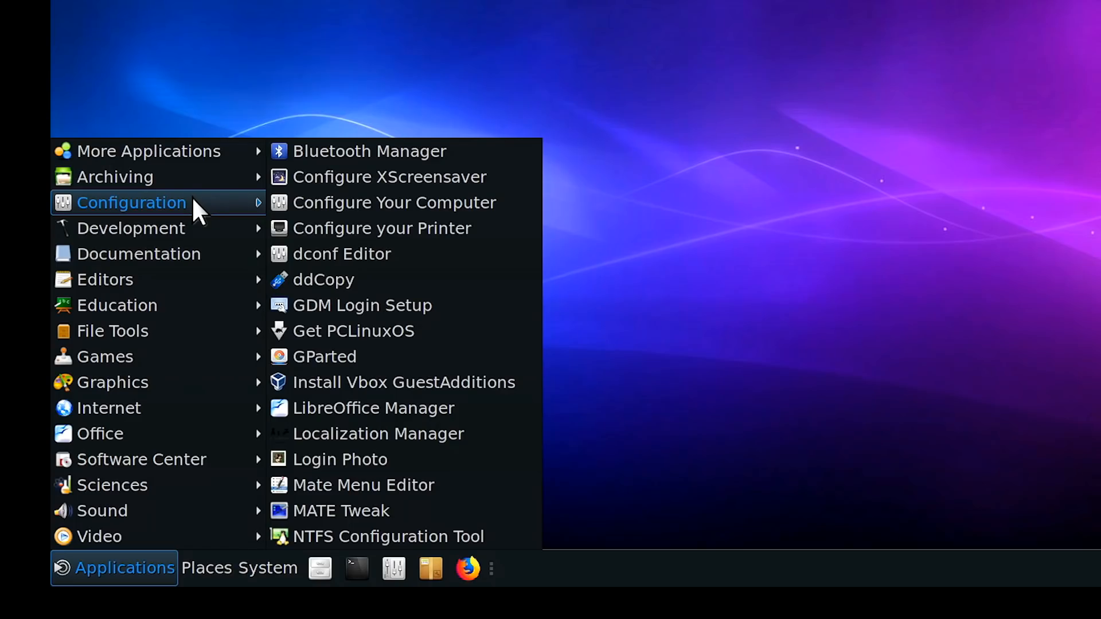
mouse_move(131, 228)
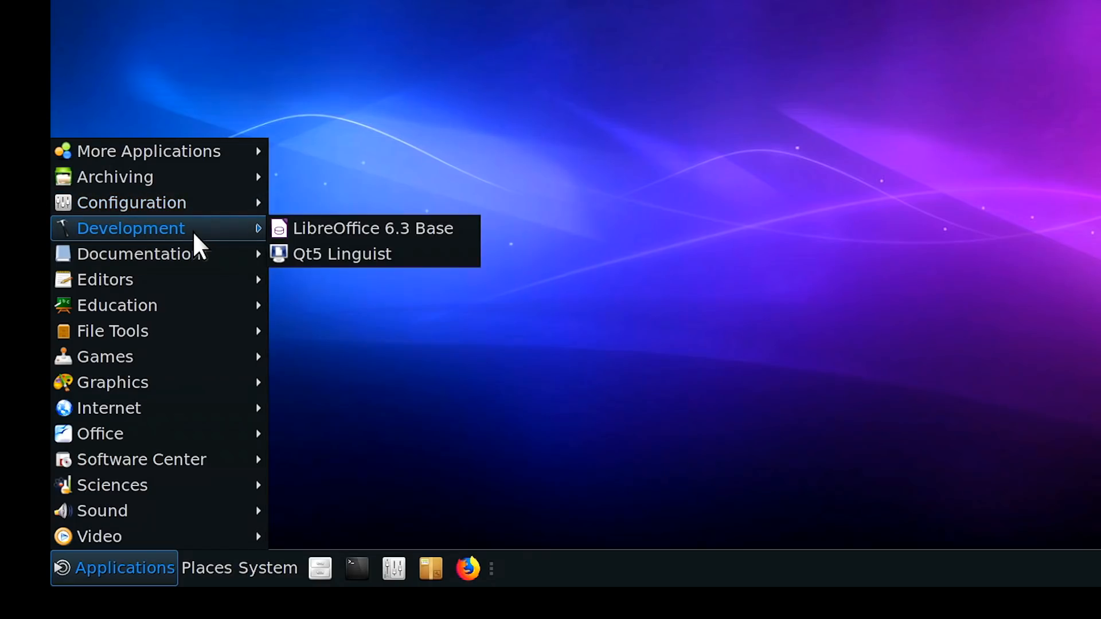
mouse_move(106, 280)
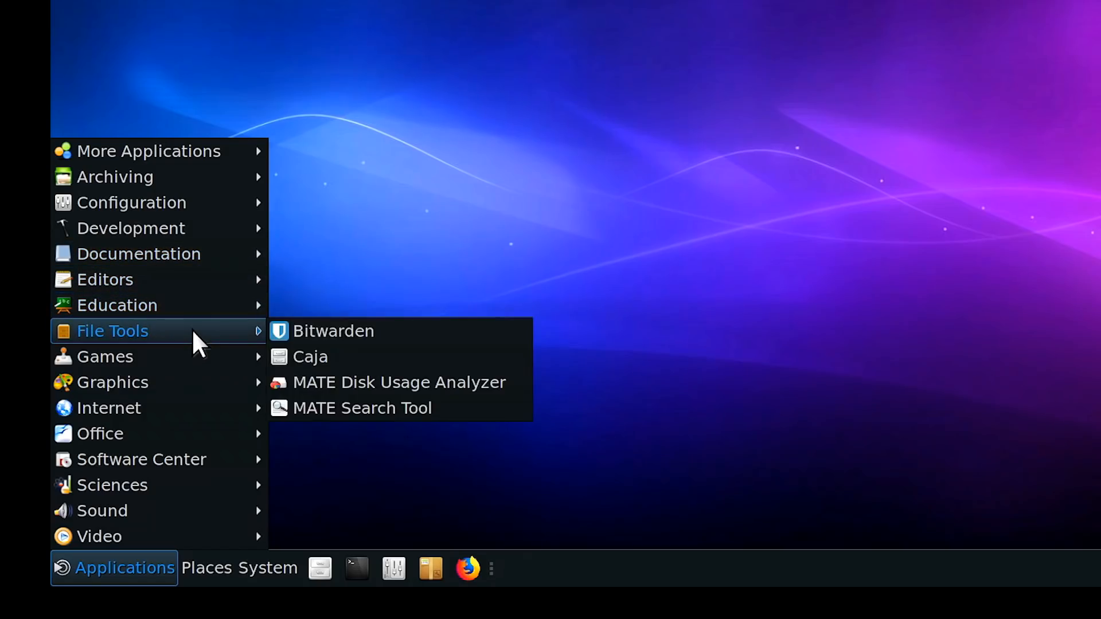
mouse_move(106, 356)
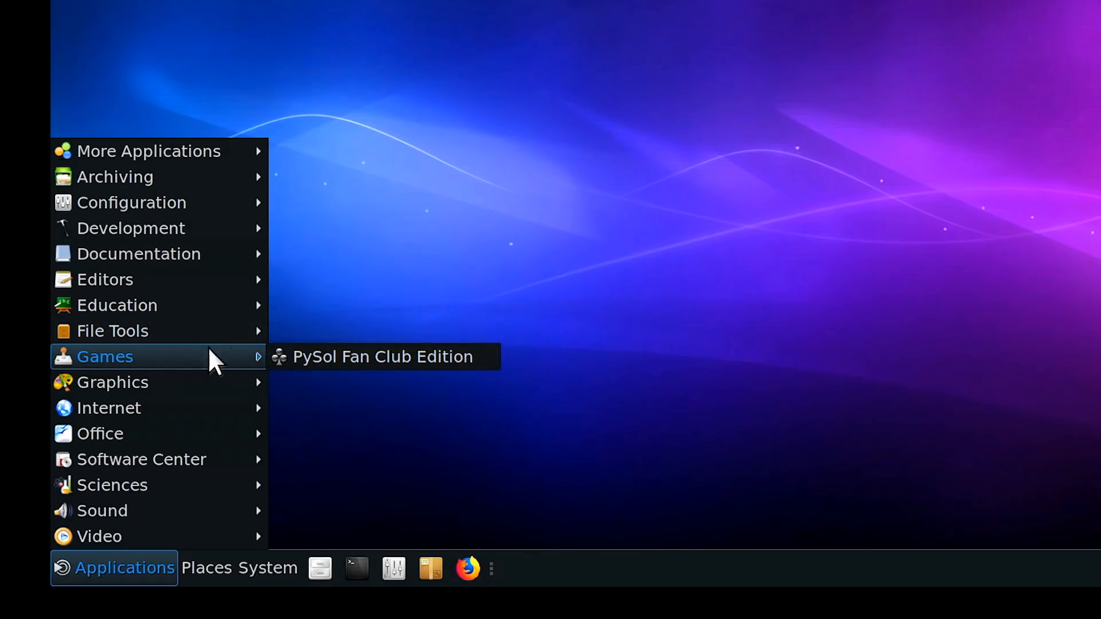
mouse_move(337, 372)
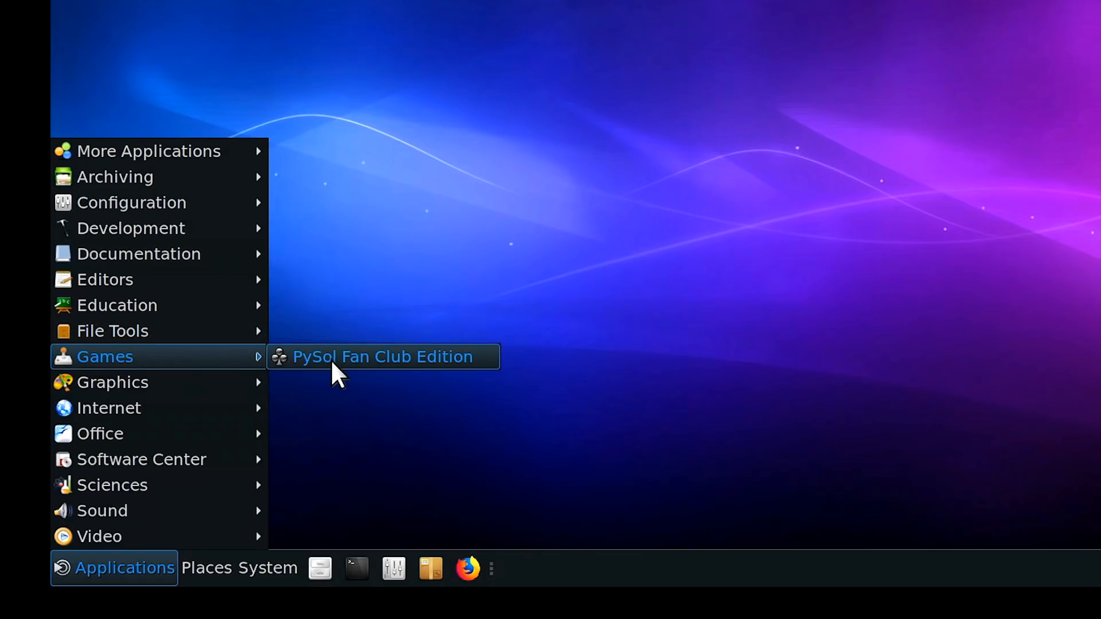
mouse_move(112, 382)
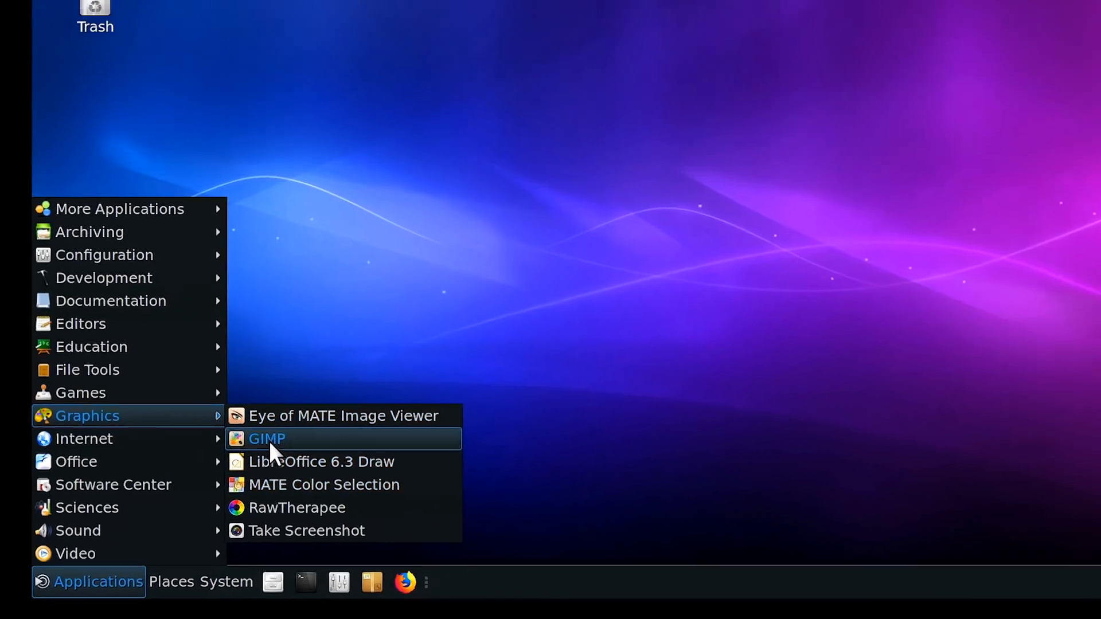
left_click(265, 438)
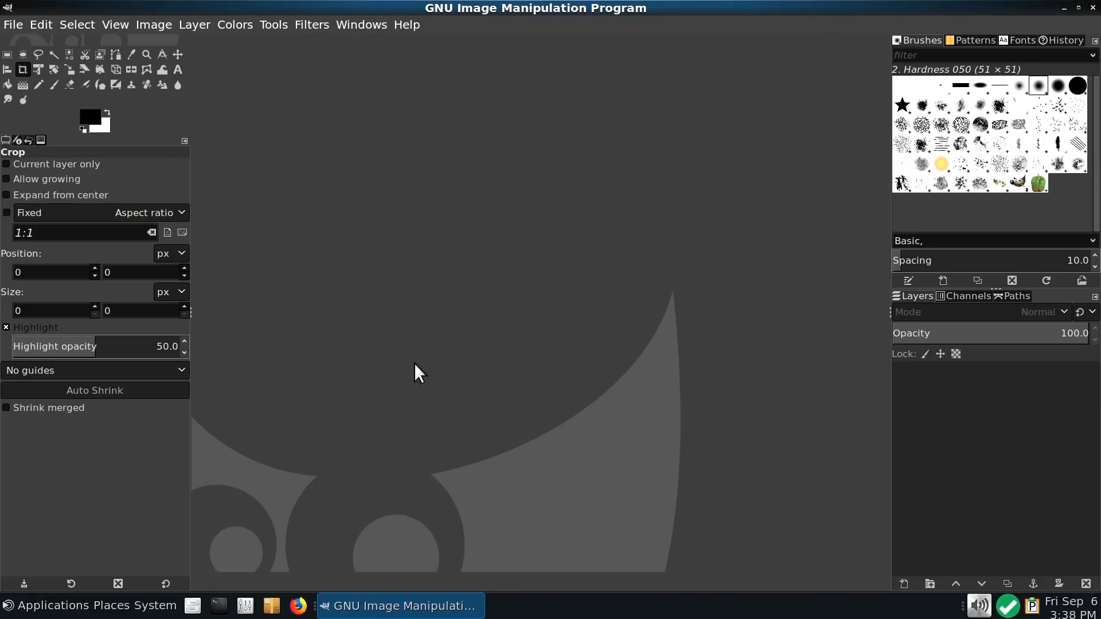
left_click(11, 24)
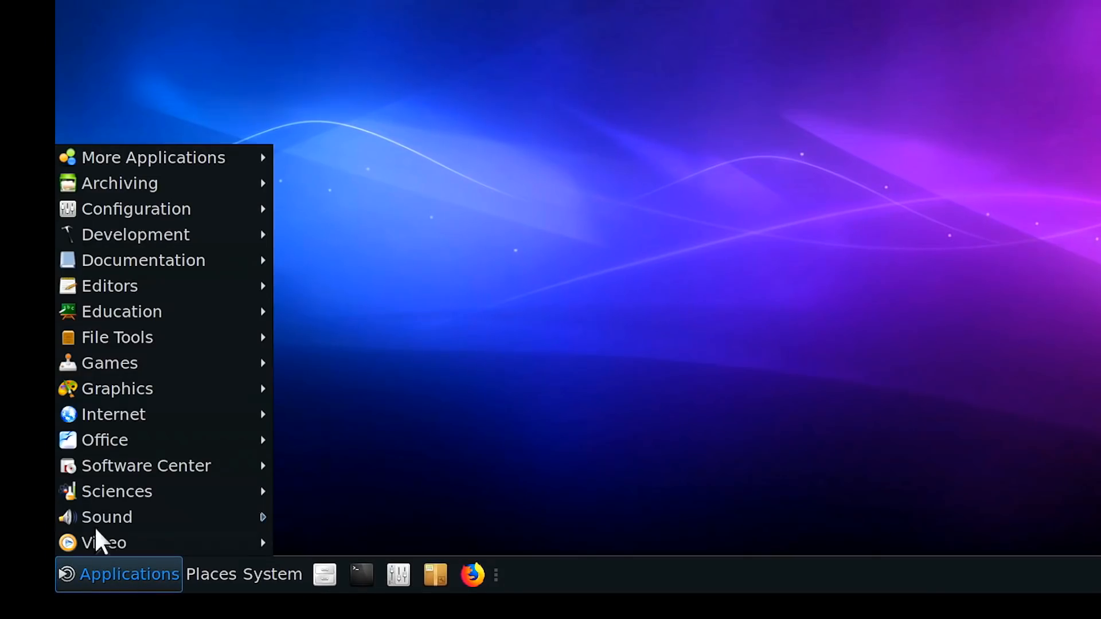
mouse_move(112, 414)
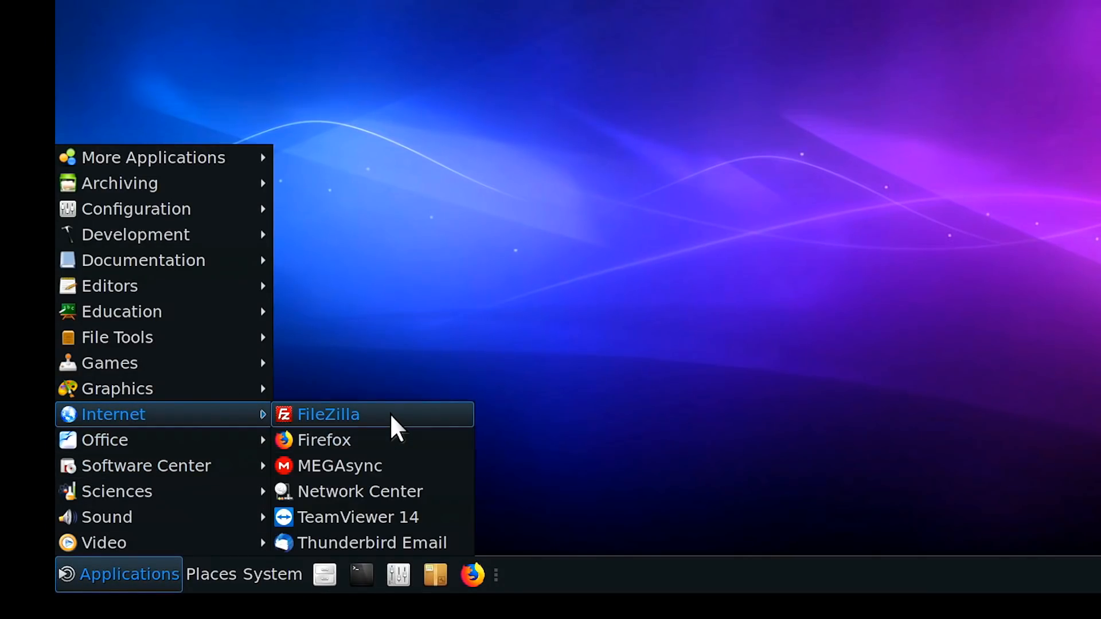
mouse_move(323, 439)
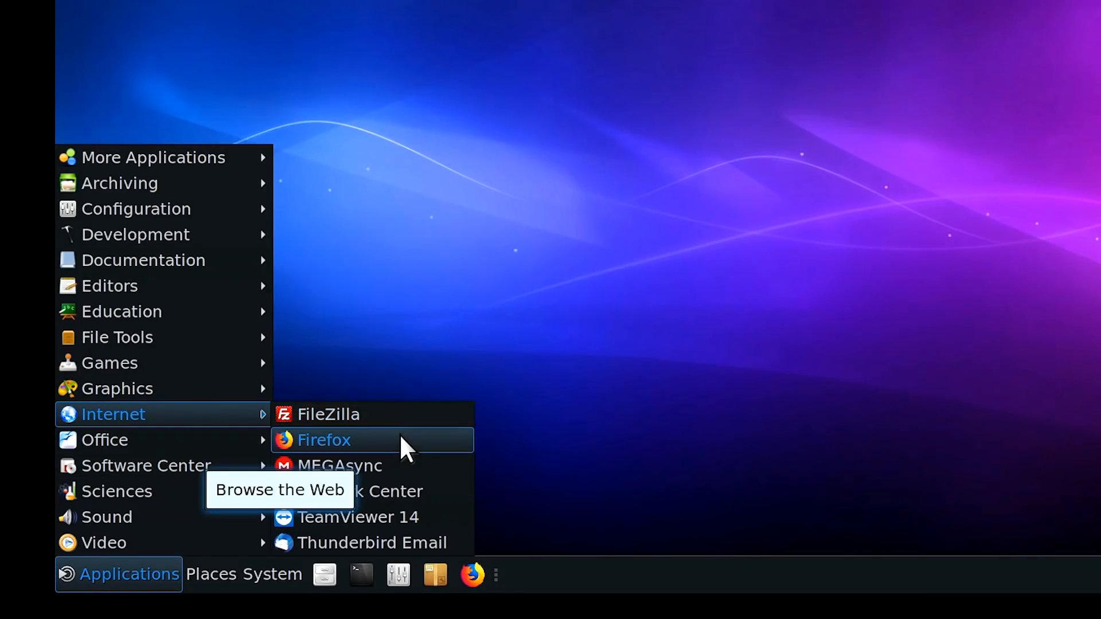
mouse_move(421, 464)
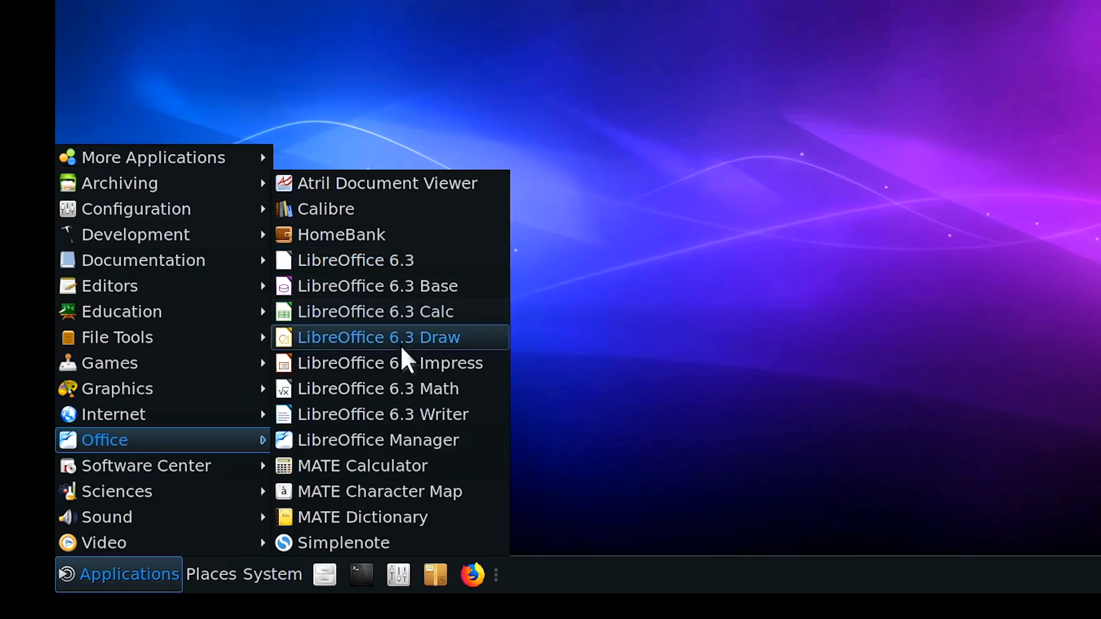
mouse_move(390, 286)
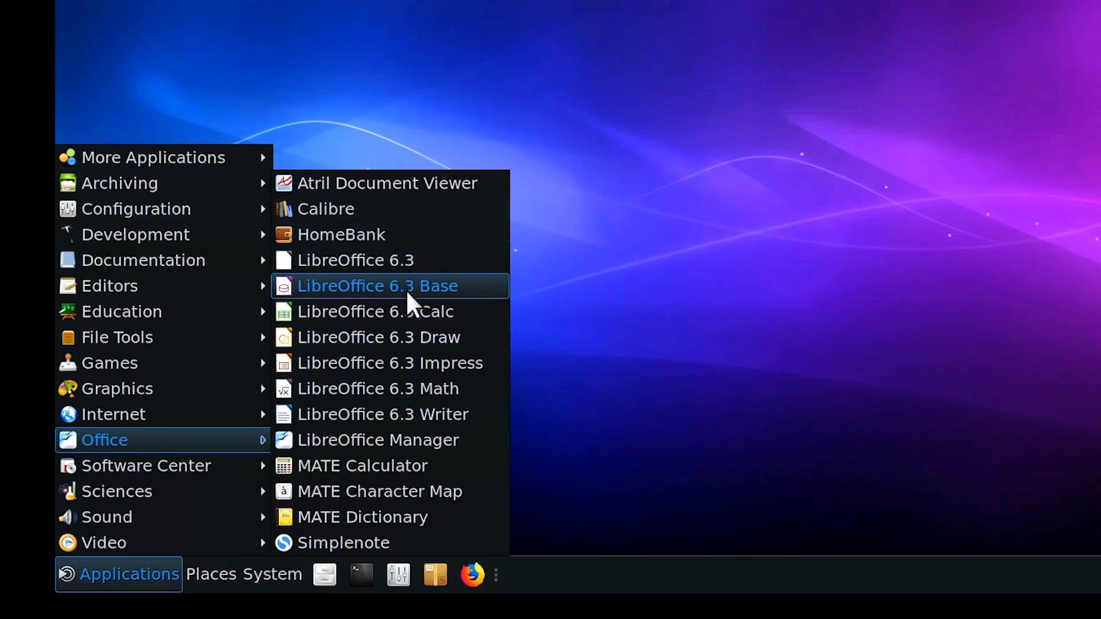
mouse_move(235, 439)
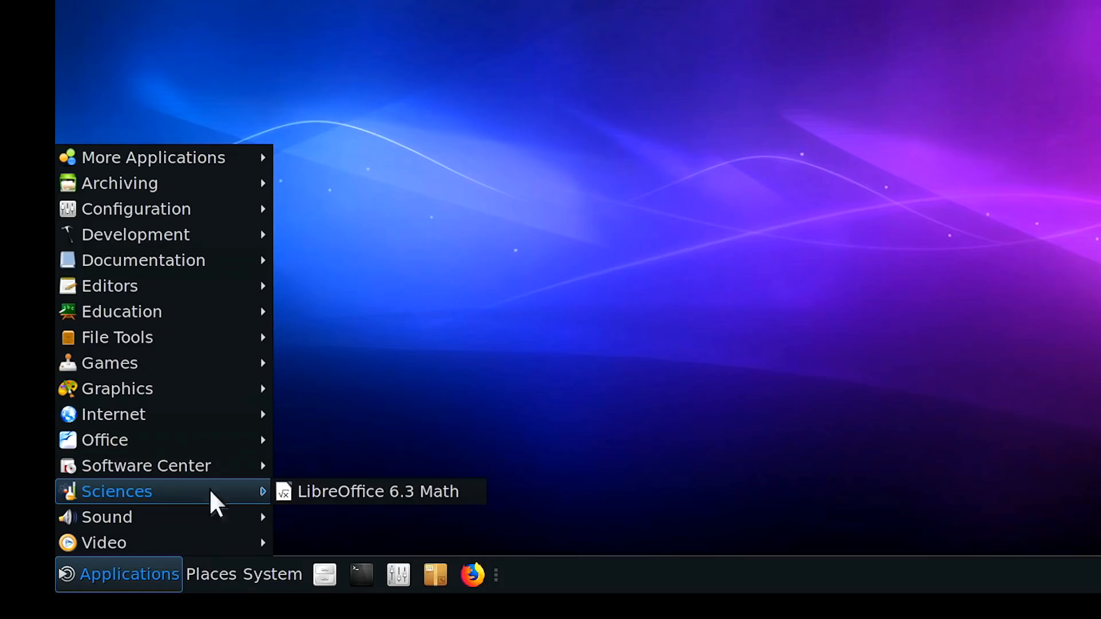
mouse_move(106, 517)
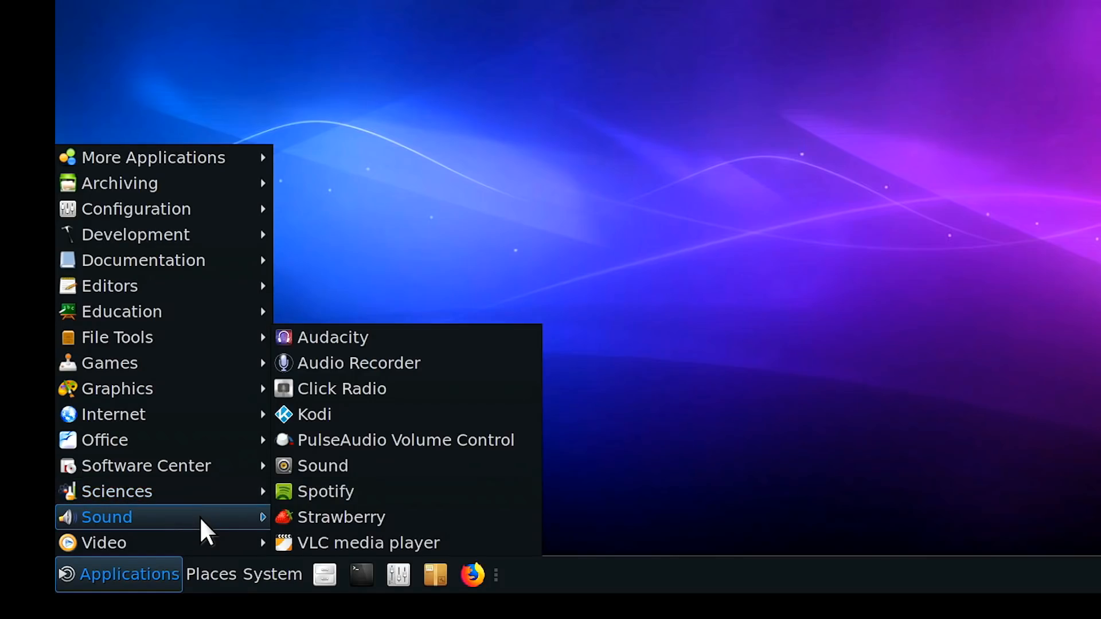
mouse_move(364, 474)
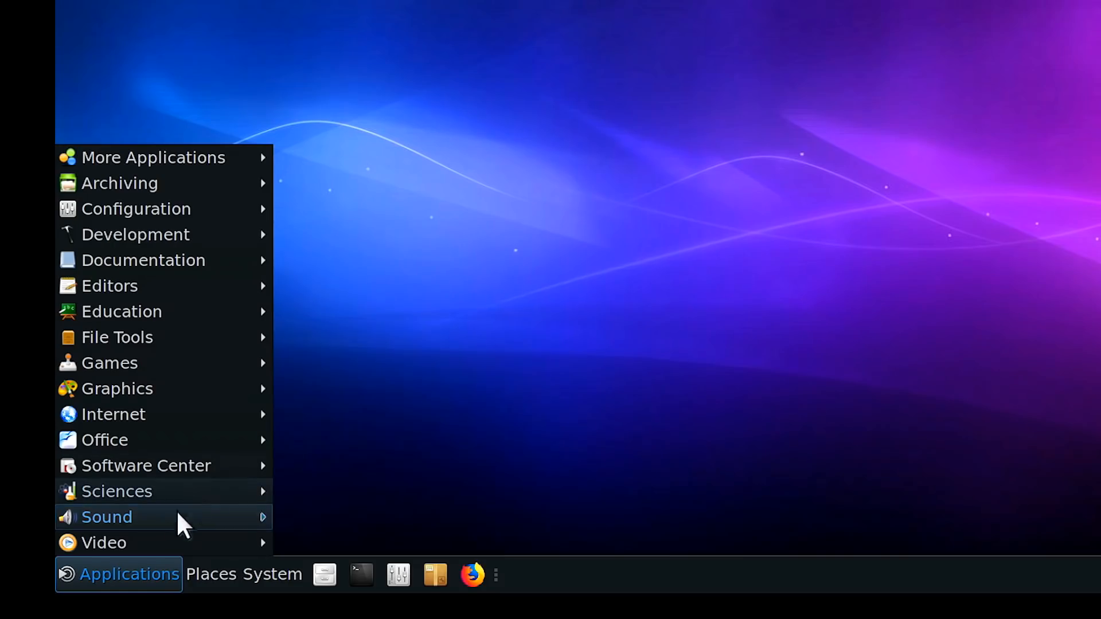
mouse_move(104, 542)
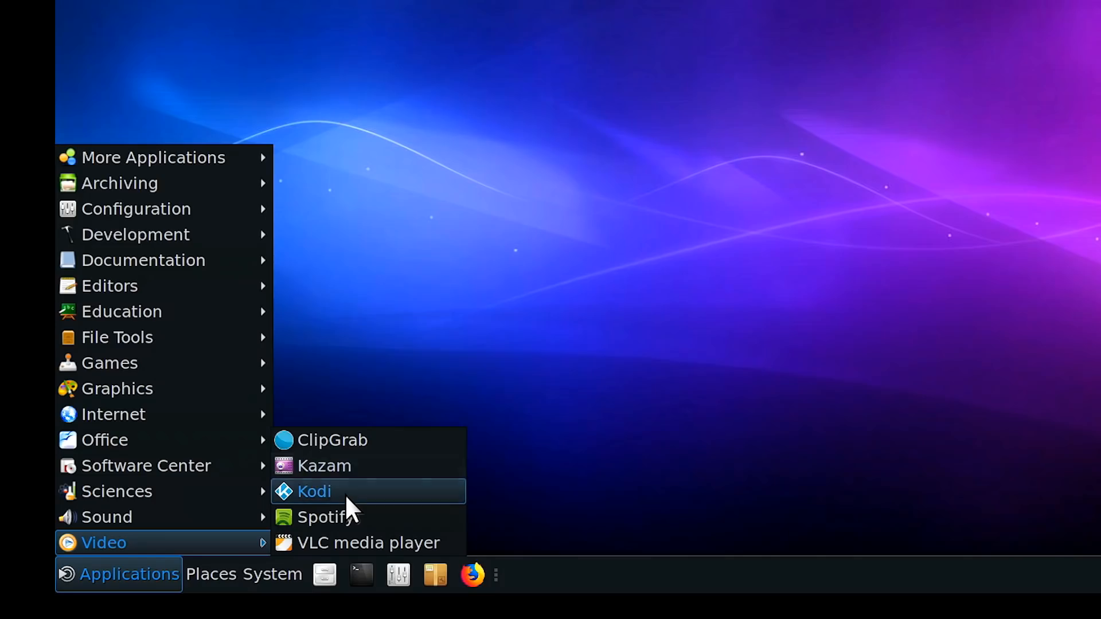
Step: Browse the Places and System menus, then return to Applications for the Games category
left_click(313, 492)
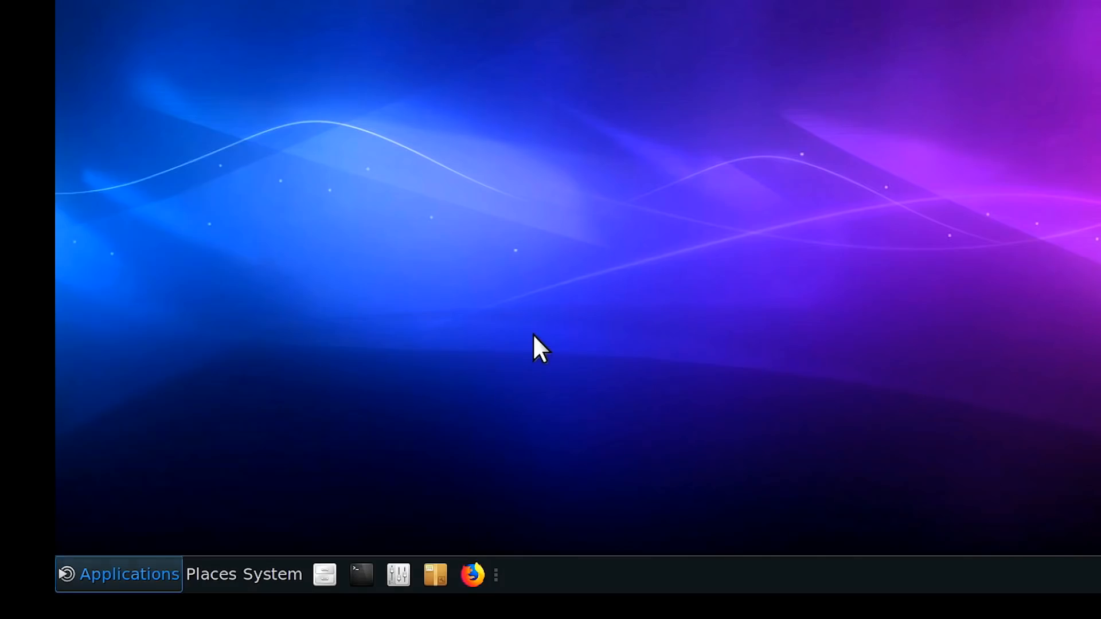
left_click(211, 574)
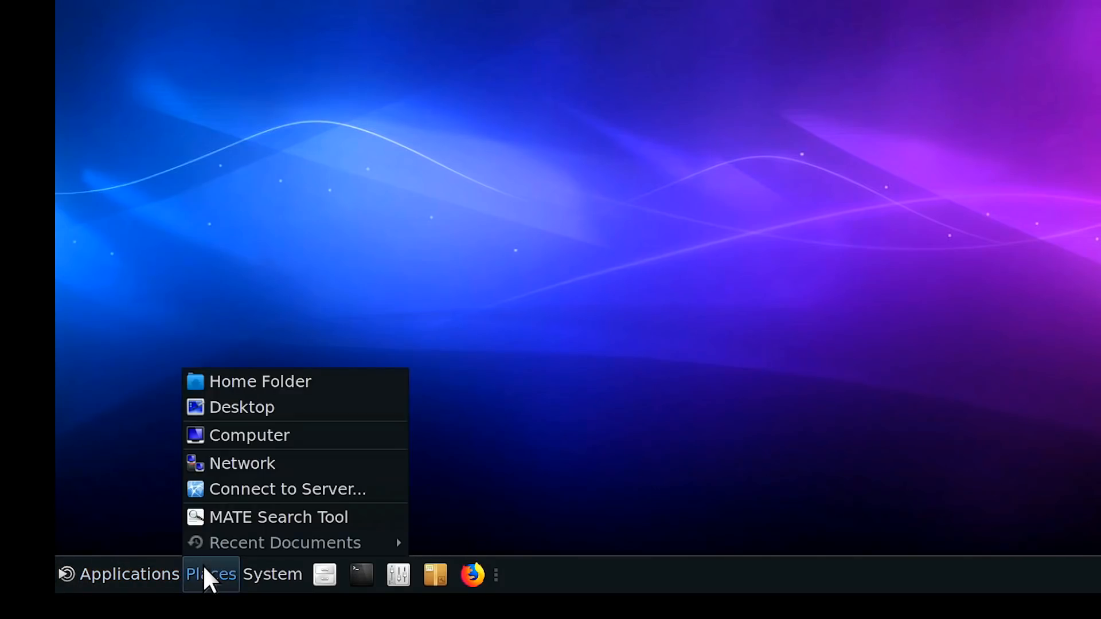
left_click(273, 574)
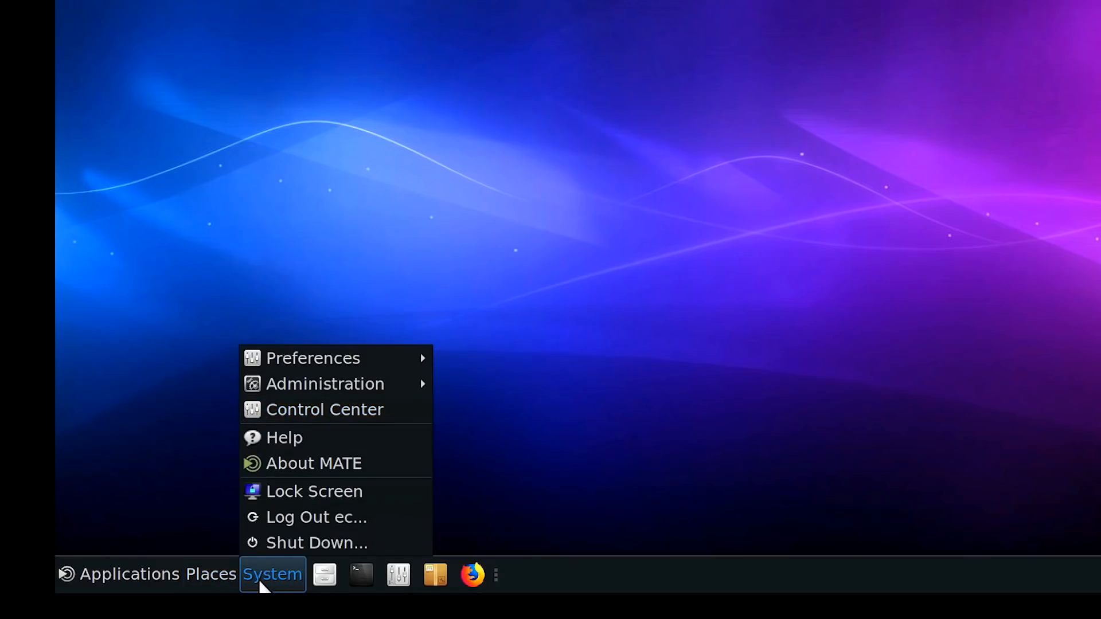
mouse_move(418, 495)
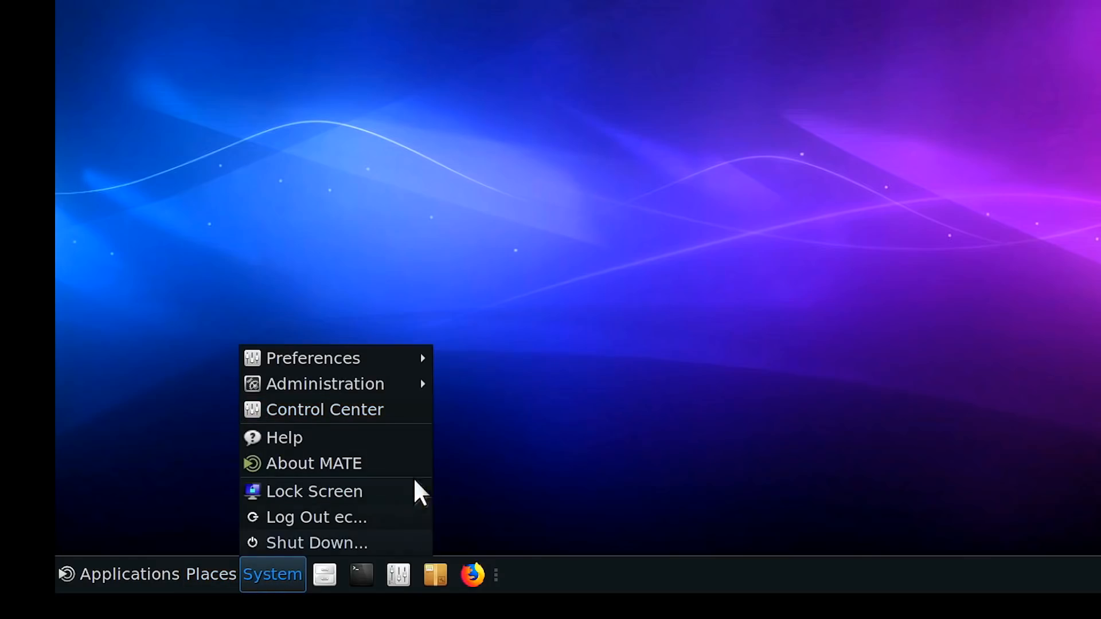
mouse_move(144, 499)
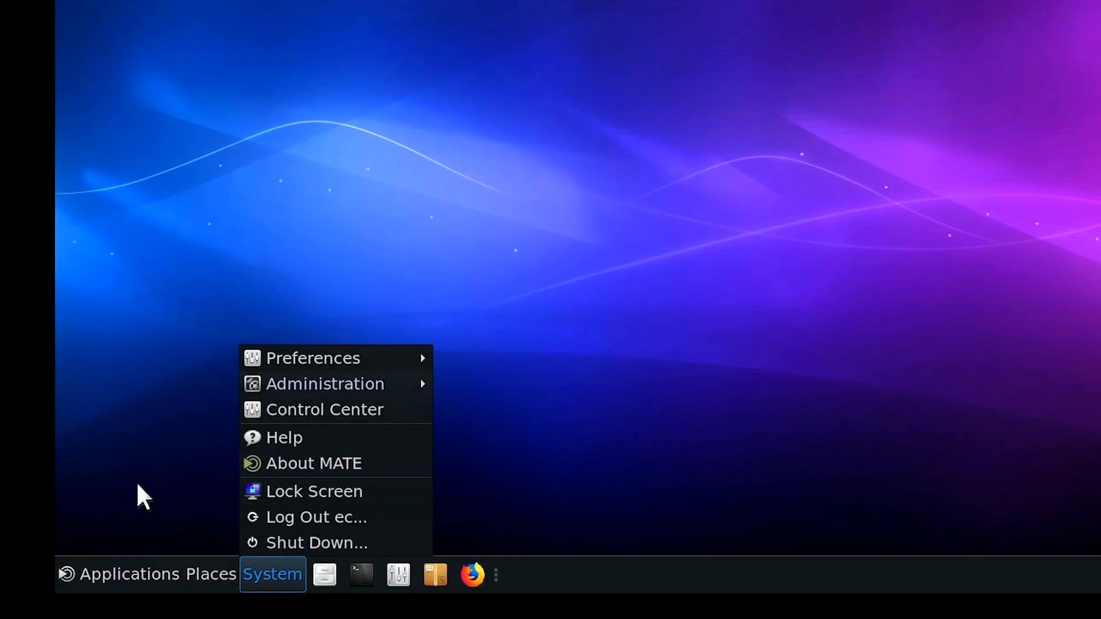
left_click(127, 574)
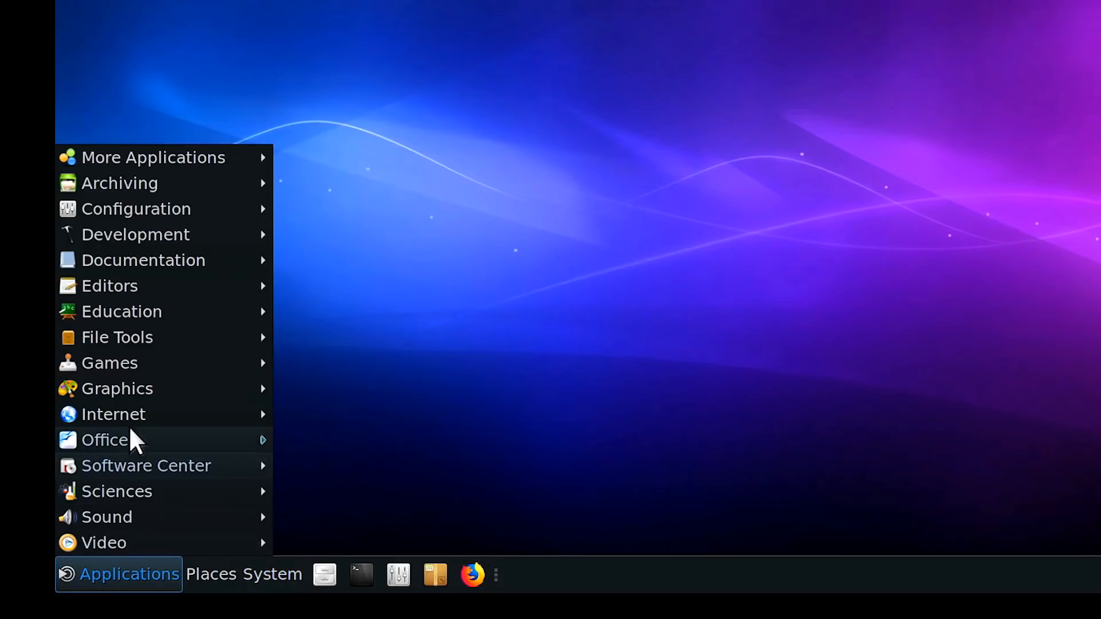
mouse_move(39, 455)
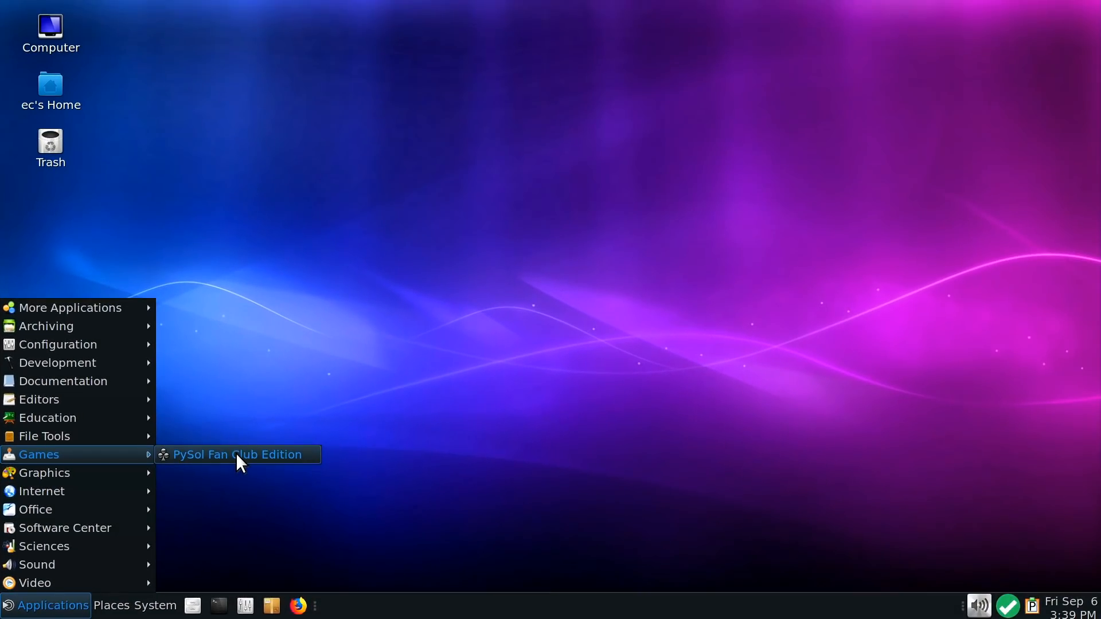
Step: Launch PySol Fan Club Edition, dismiss its About dialog, and deal three cards from the Klondike stock
left_click(237, 454)
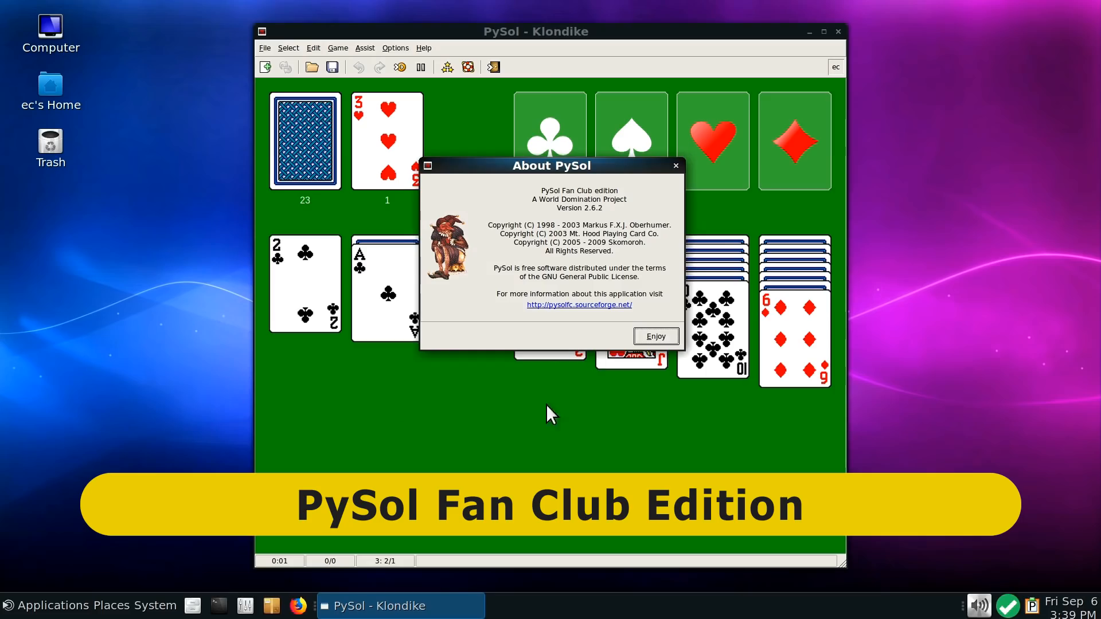
left_click(655, 336)
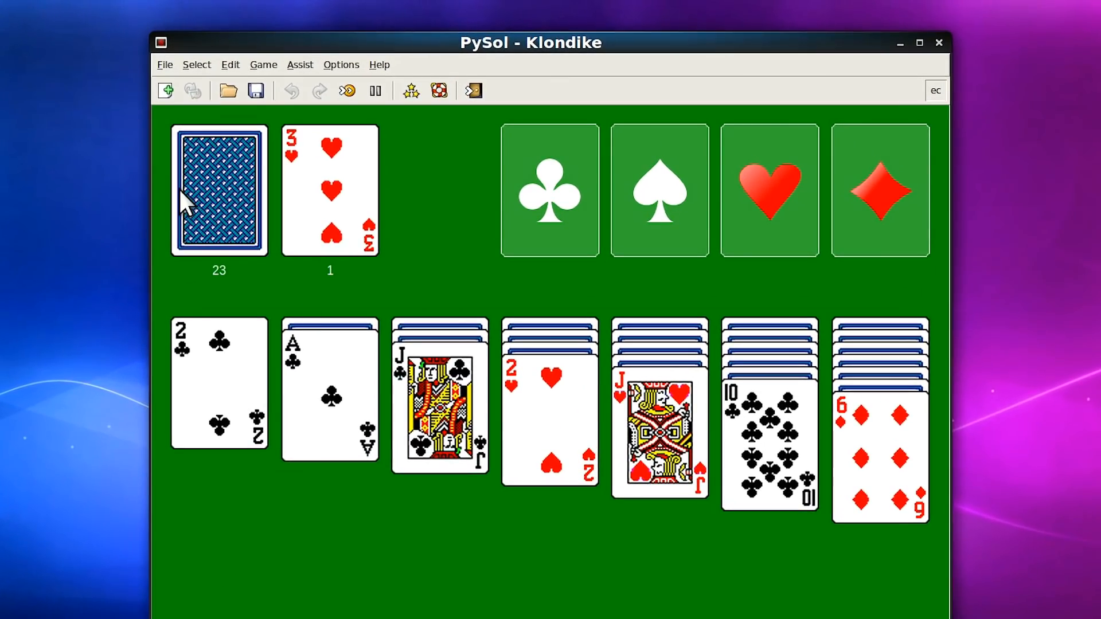
left_click(218, 190)
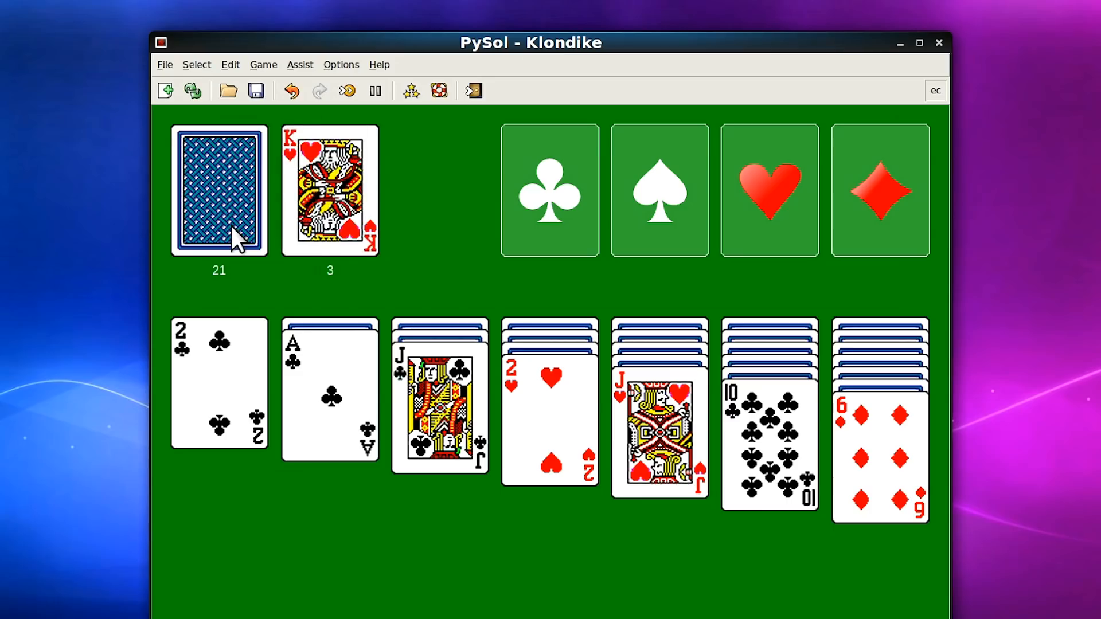
left_click(217, 191)
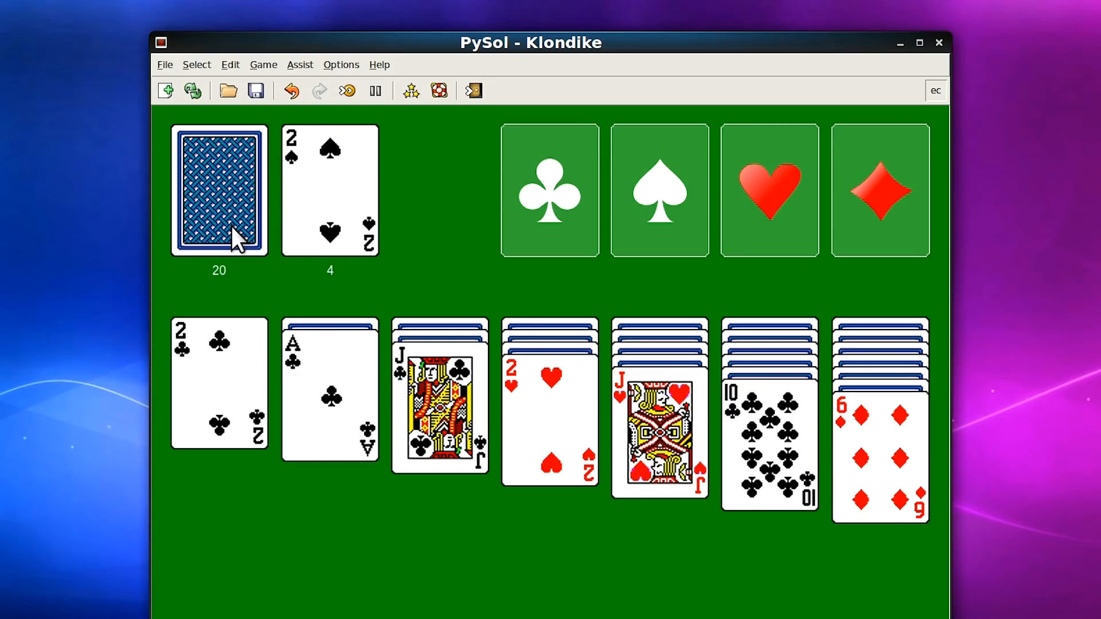
left_click(218, 189)
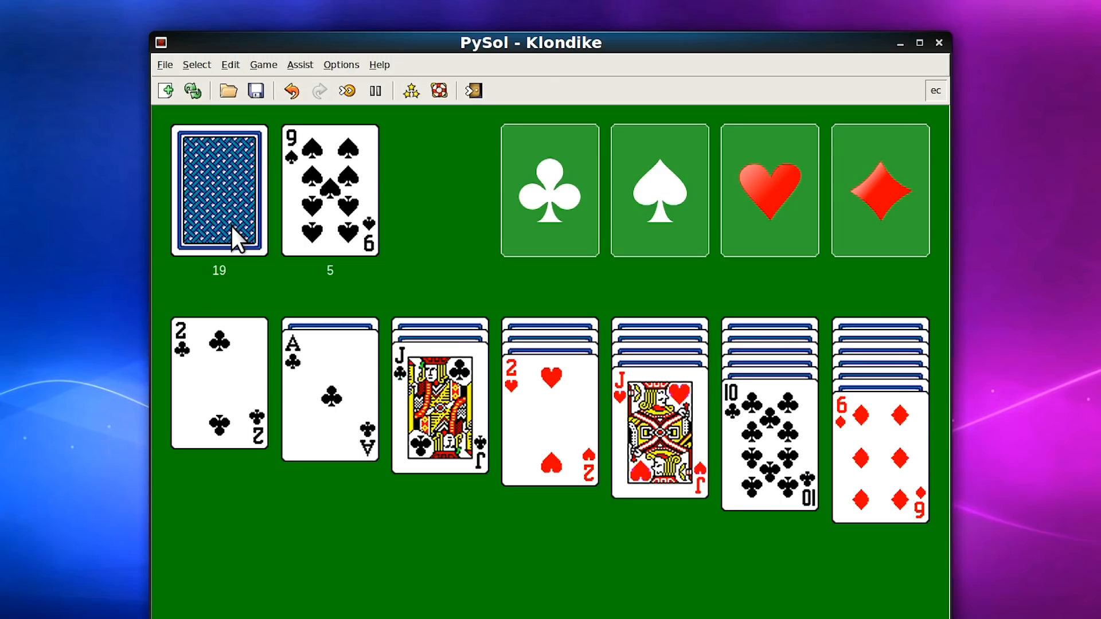
mouse_move(242, 239)
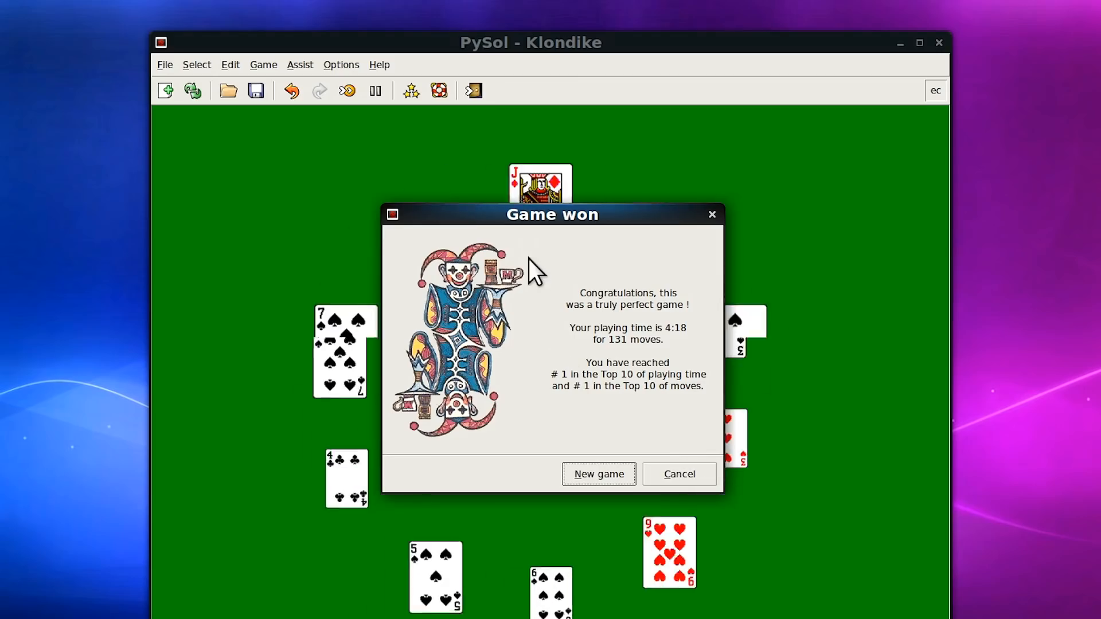
left_click_drag(551, 214, 583, 230)
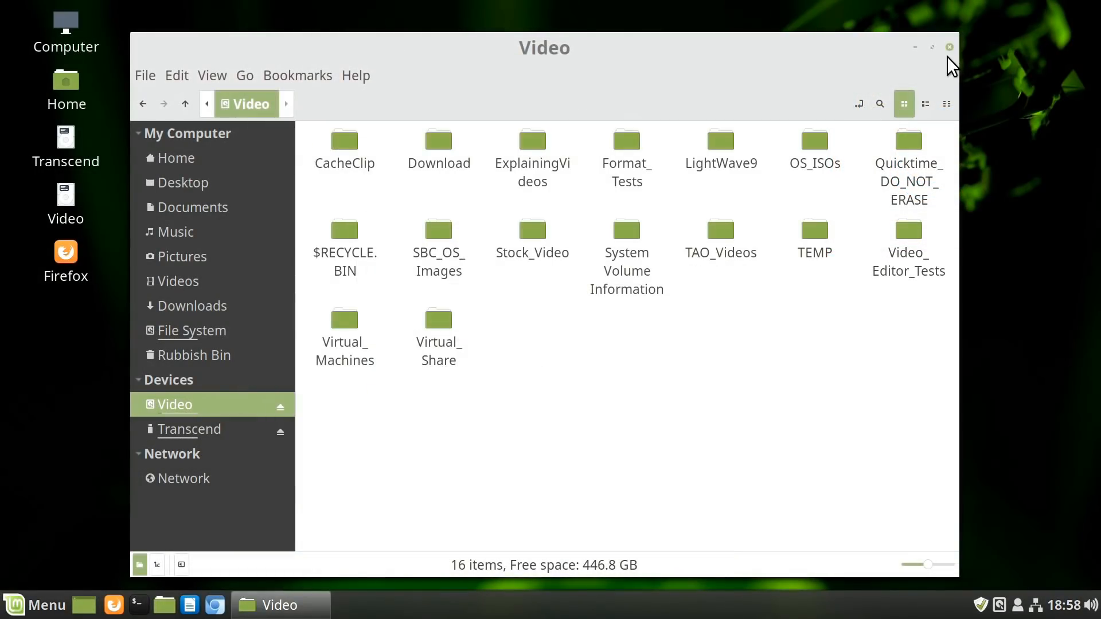
Step: Close the Video drive window and show Computer with its five drives and File System
left_click(948, 47)
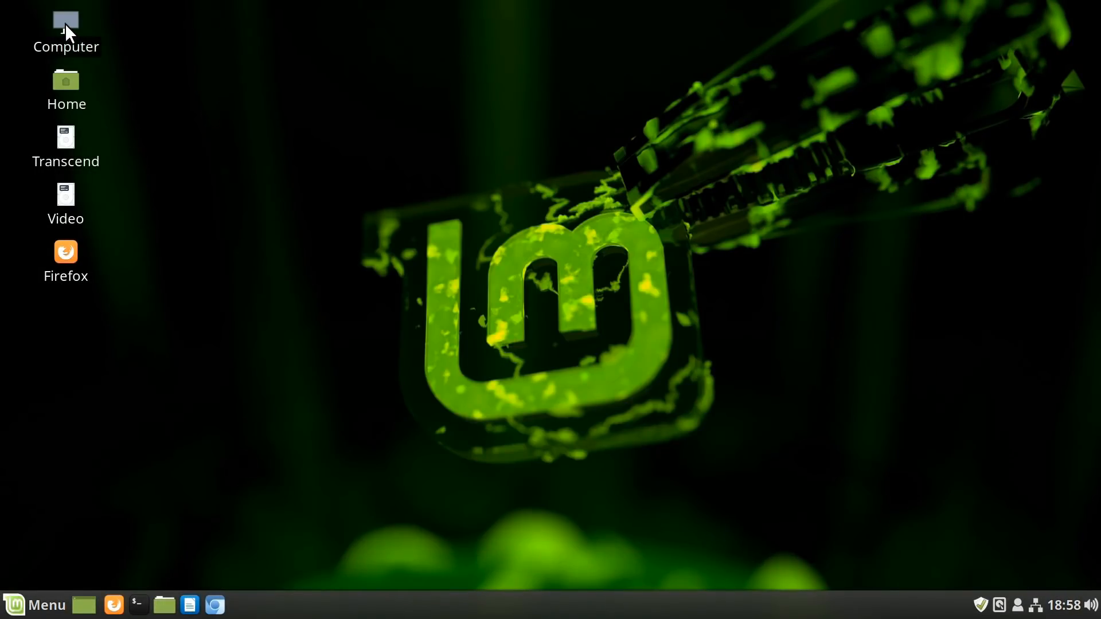
double_click(65, 20)
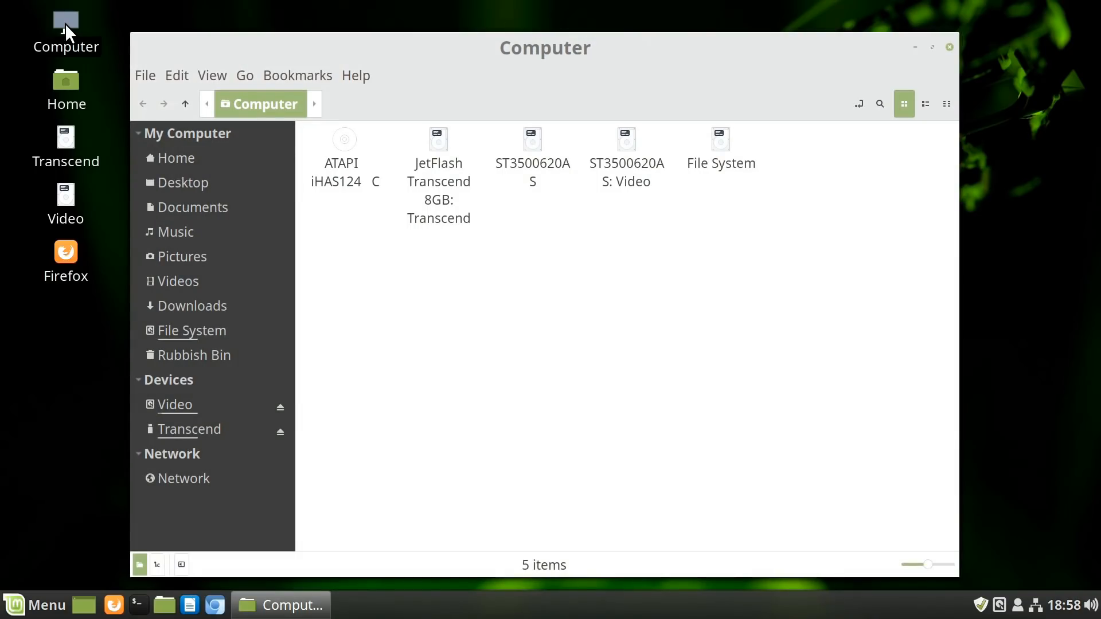
mouse_move(565, 414)
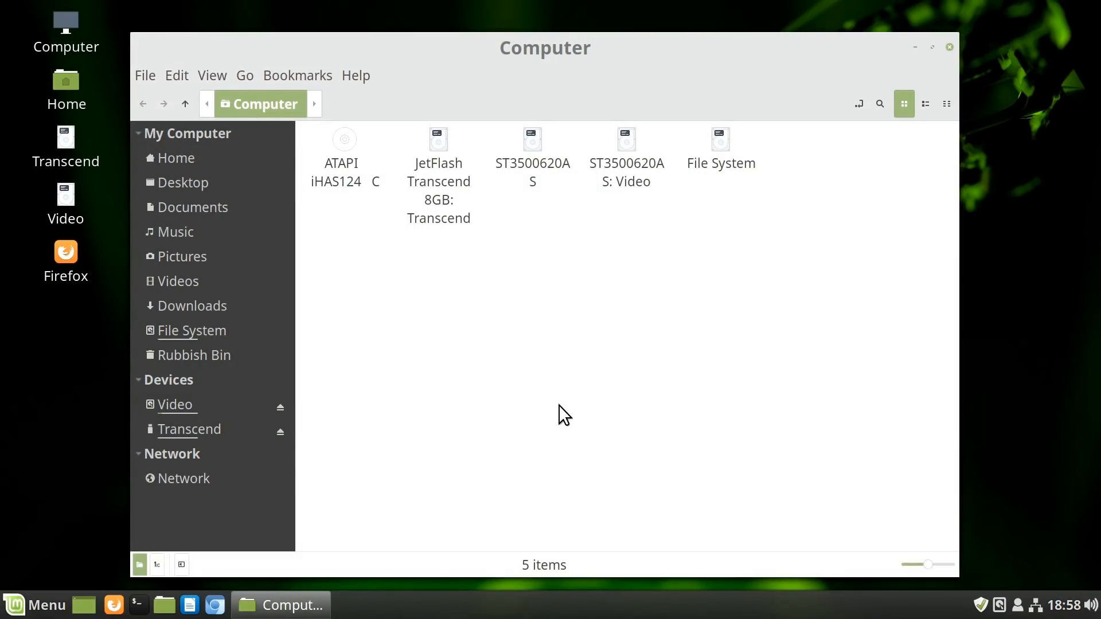